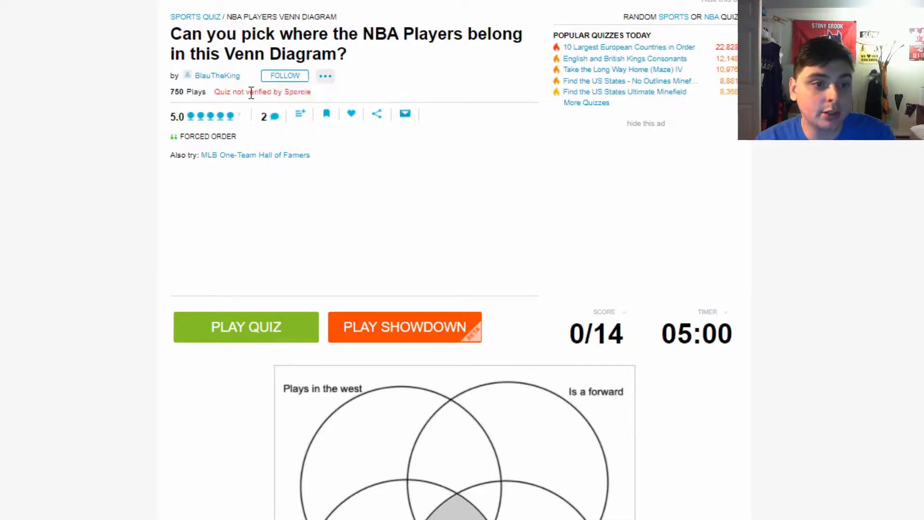
Scroll down to the NBA Venn diagram quiz and start it
scroll("down", 3)
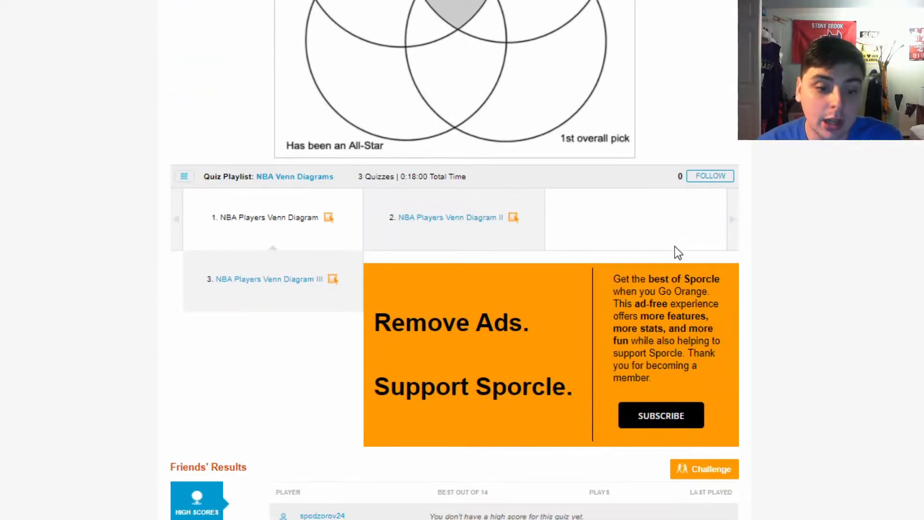
scroll("down", 3)
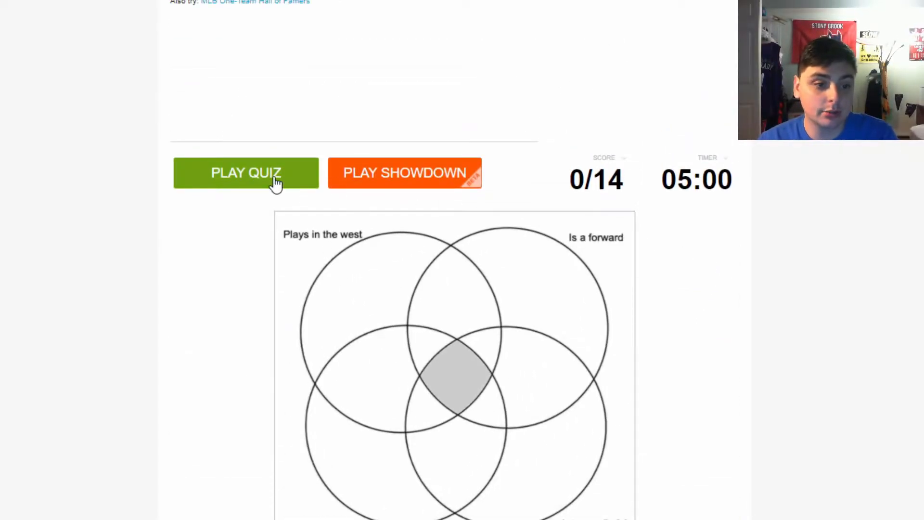
scroll("down", 3)
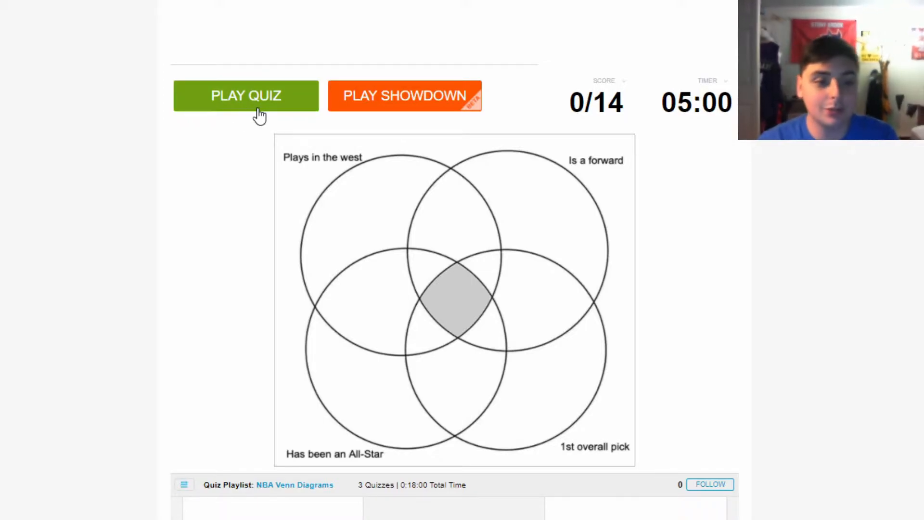
left_click(246, 95)
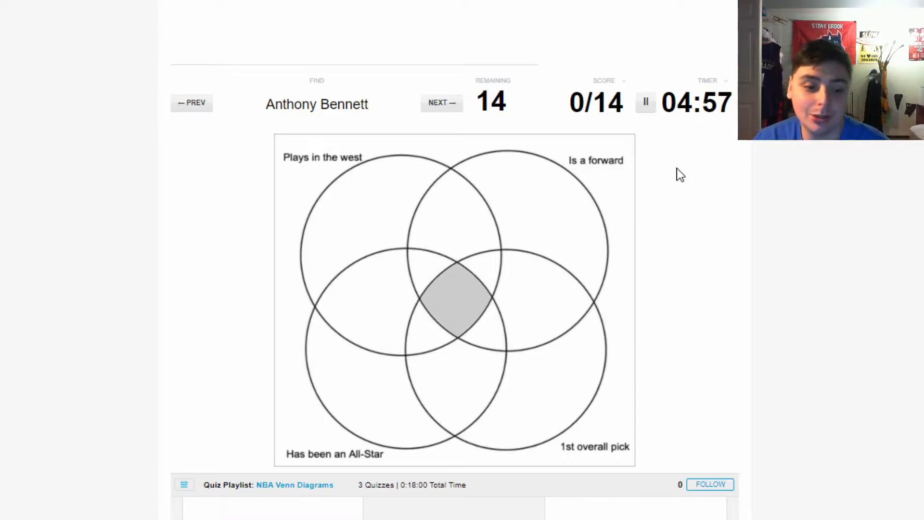
mouse_move(559, 196)
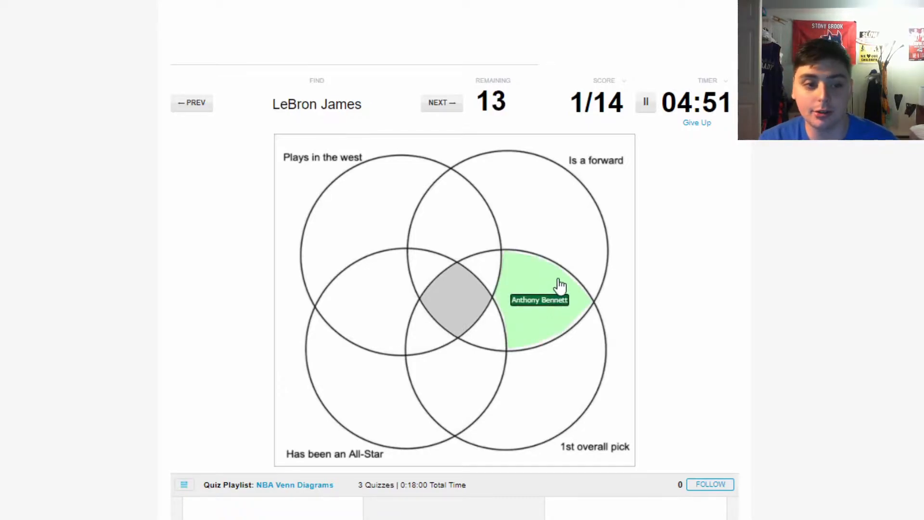
mouse_move(531, 264)
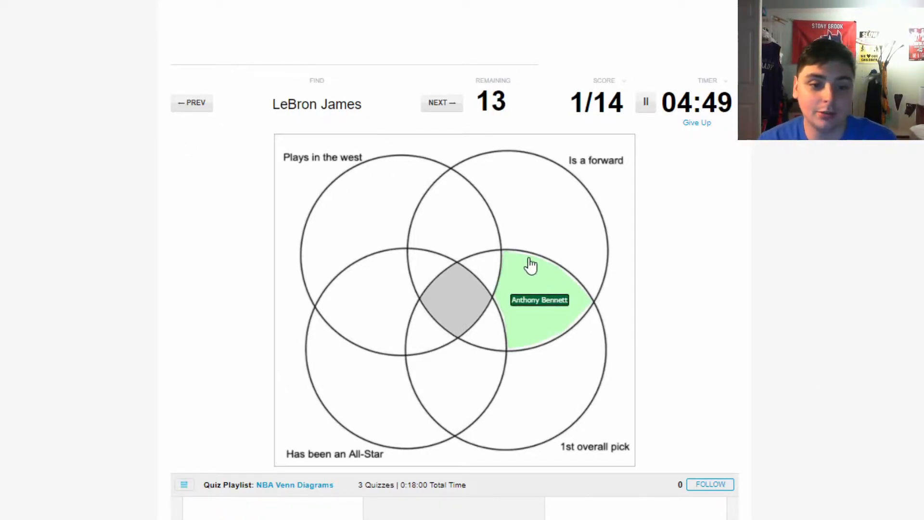
mouse_move(582, 223)
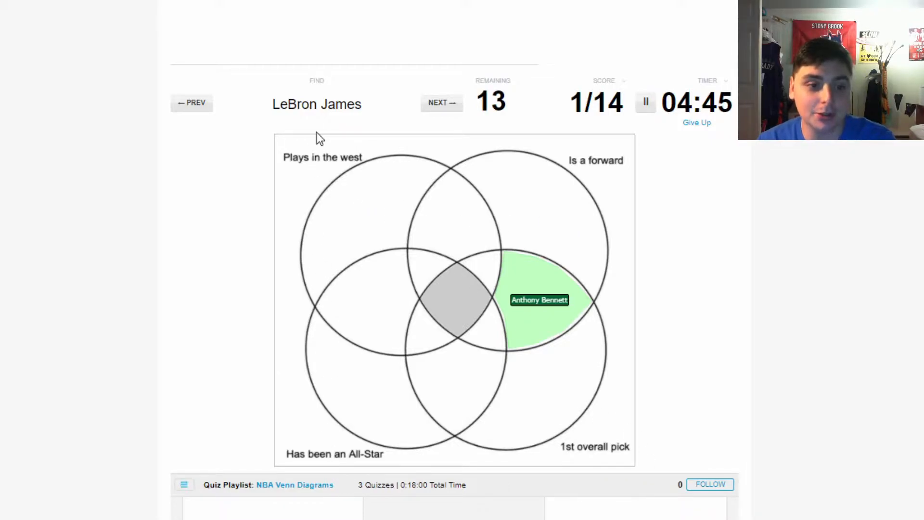
mouse_move(627, 194)
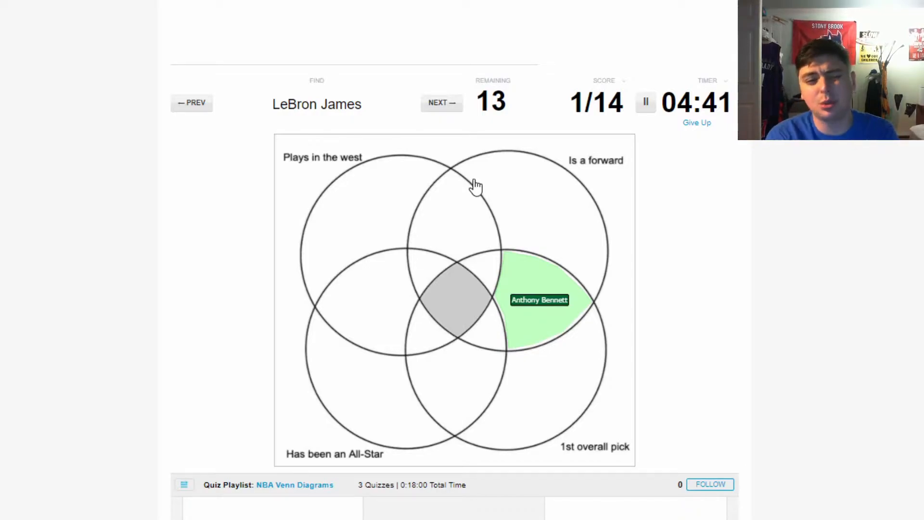
mouse_move(442, 312)
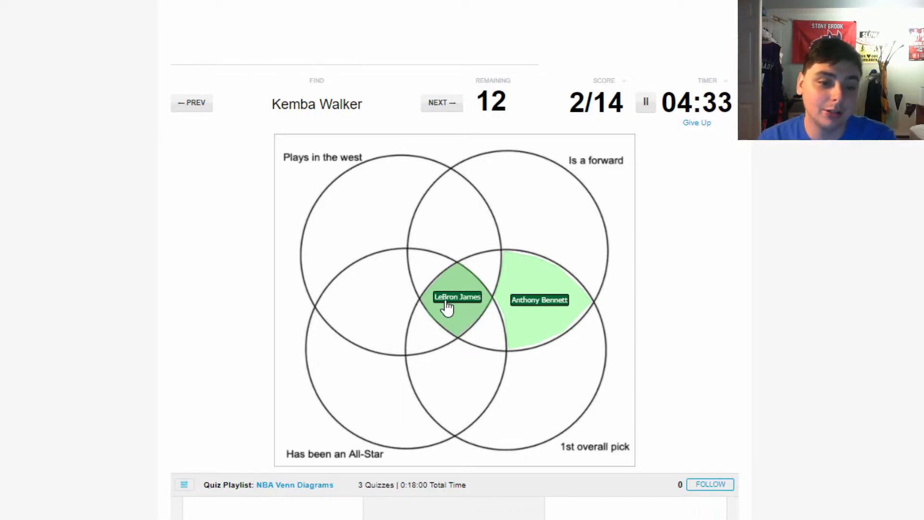
mouse_move(634, 249)
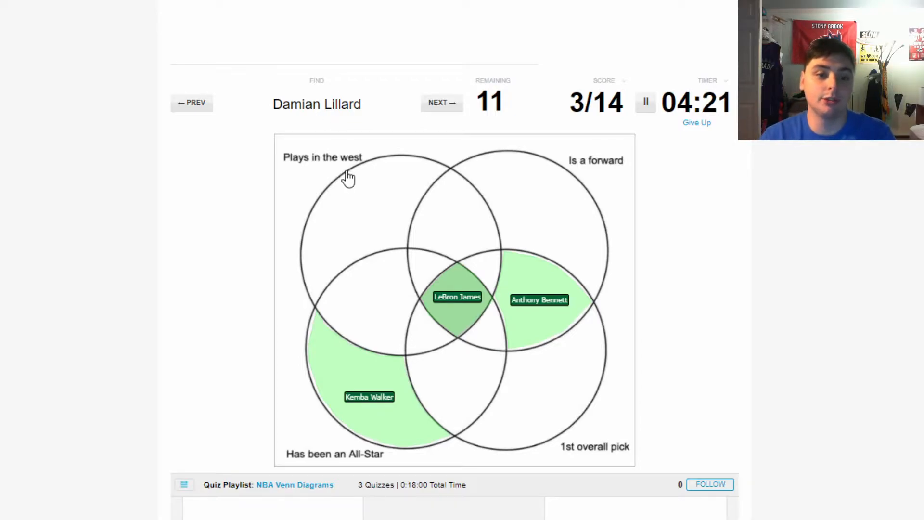
mouse_move(297, 162)
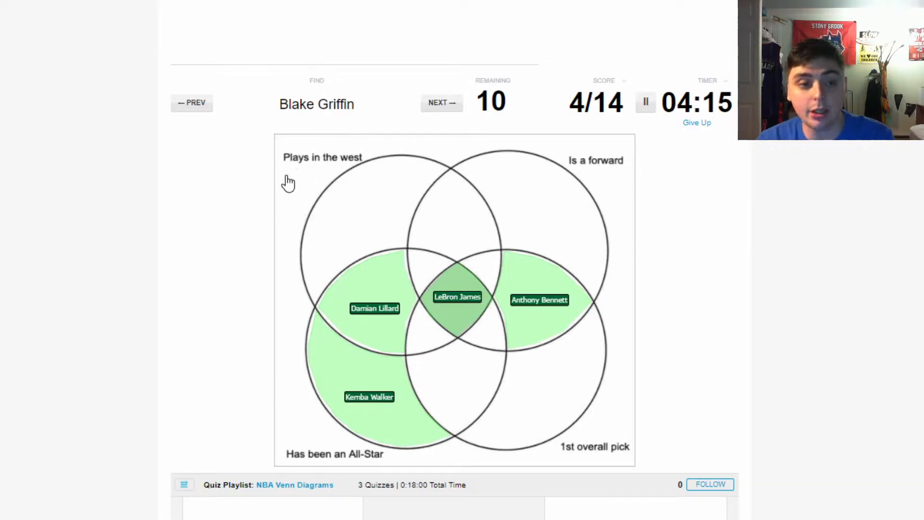
mouse_move(564, 435)
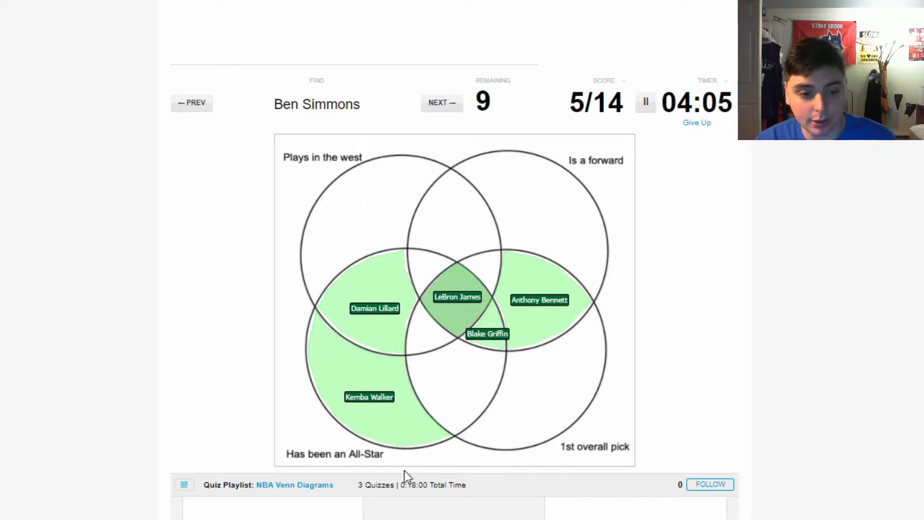
mouse_move(624, 461)
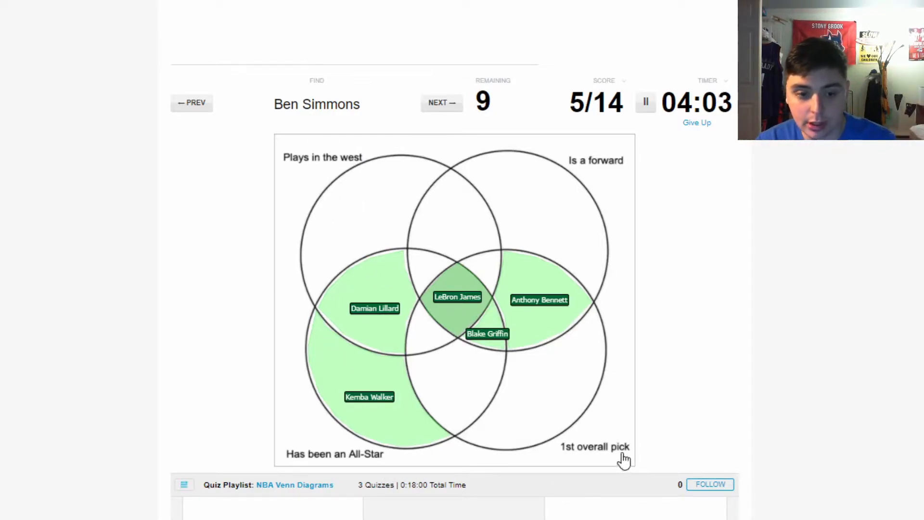
mouse_move(625, 368)
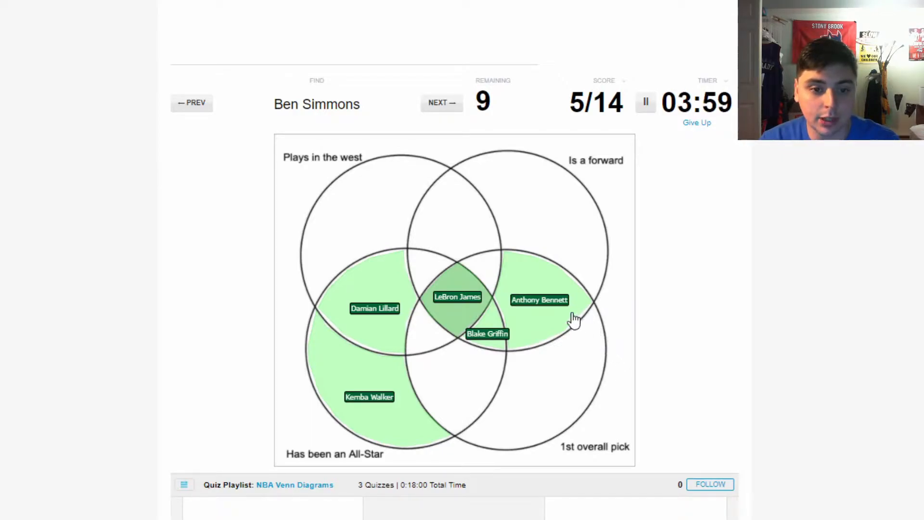
mouse_move(548, 293)
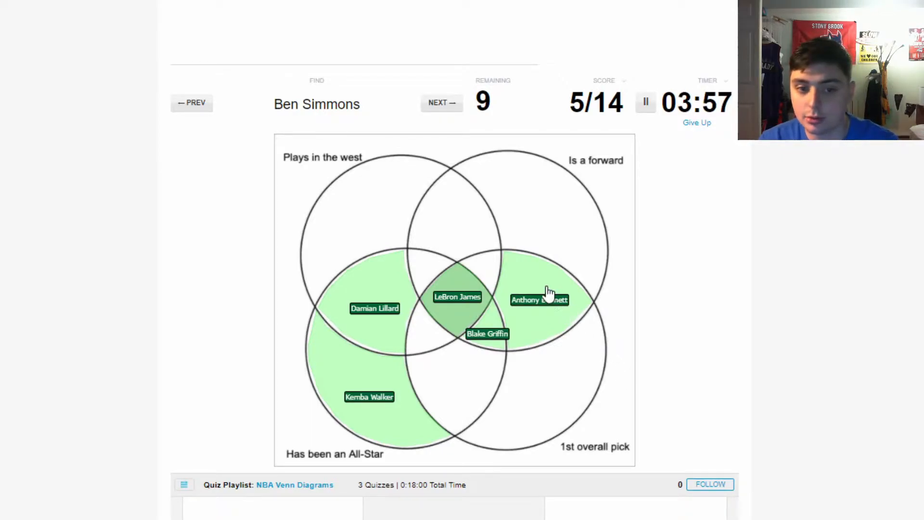
mouse_move(583, 441)
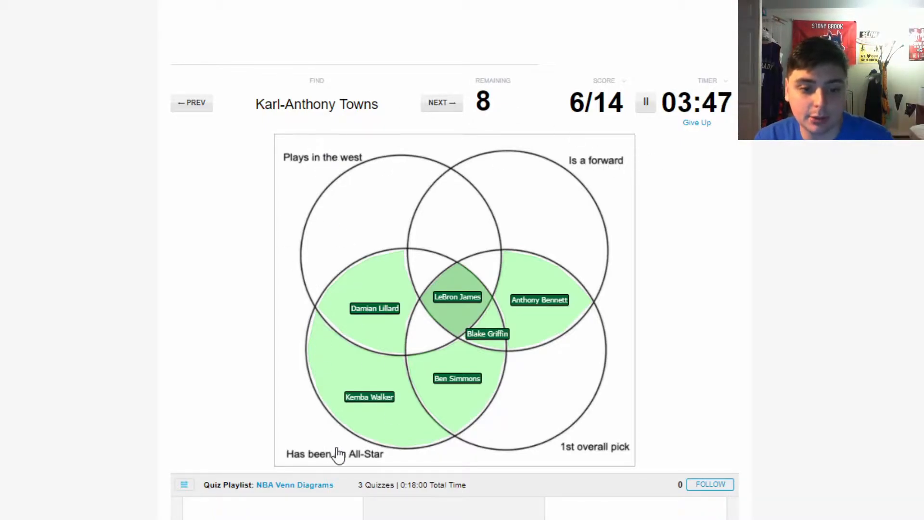
mouse_move(434, 344)
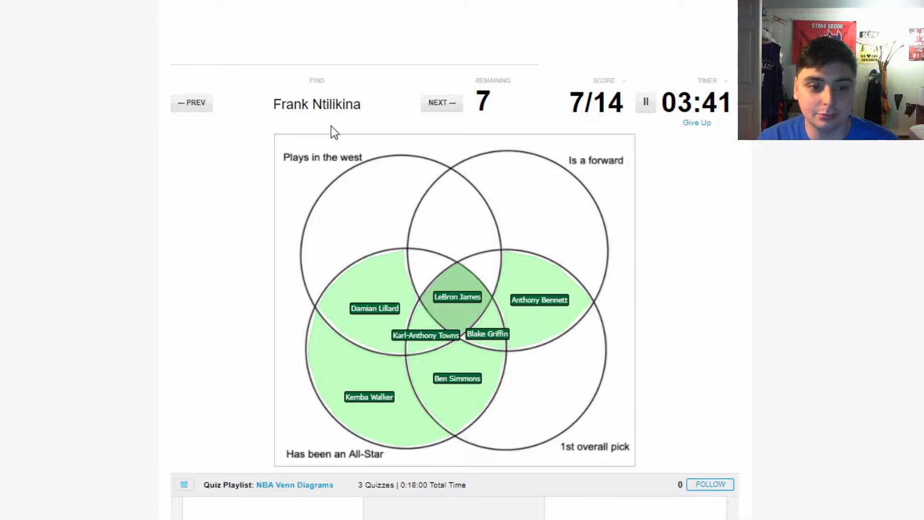
mouse_move(312, 152)
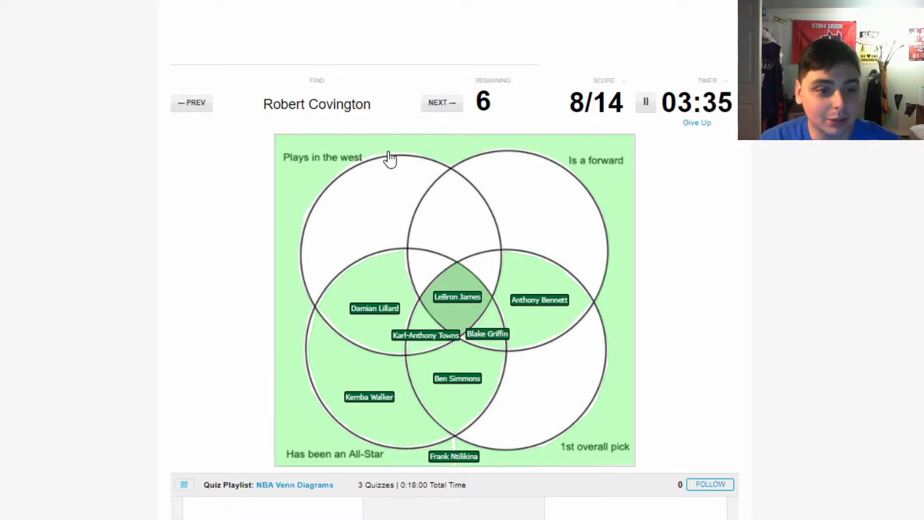
mouse_move(476, 209)
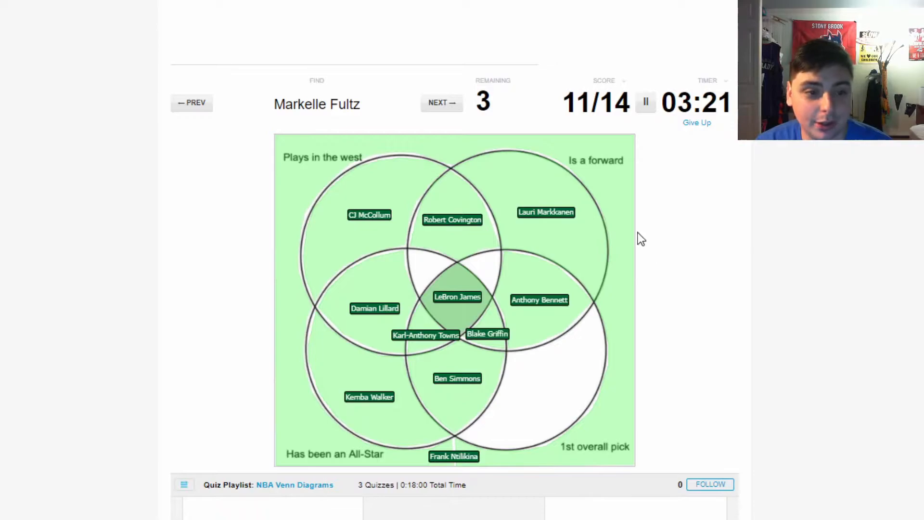
mouse_move(576, 367)
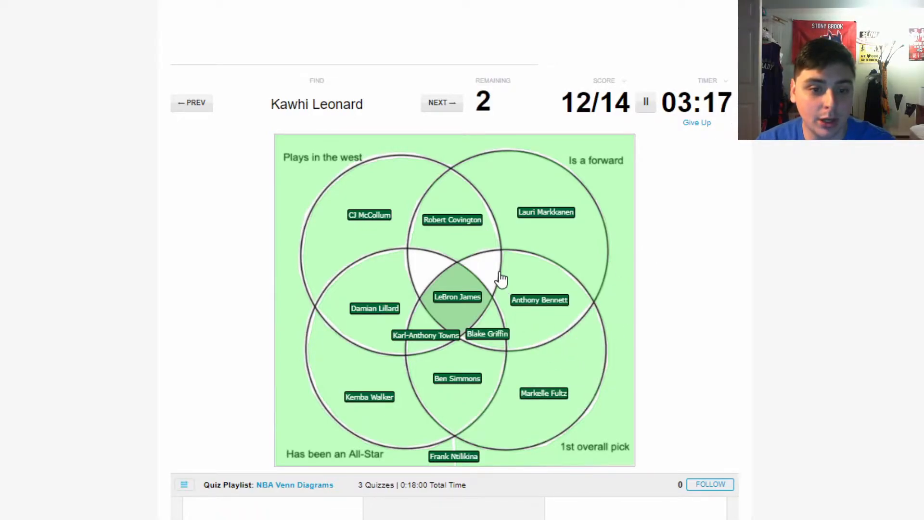
mouse_move(427, 262)
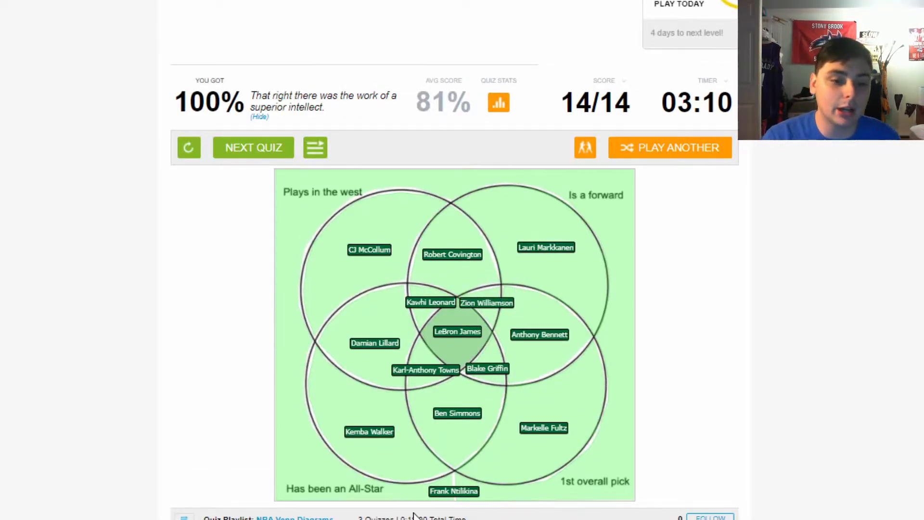
Scroll the NBA Team Starting Lineups quiz page down to its Play Quiz button
scroll("down", 3)
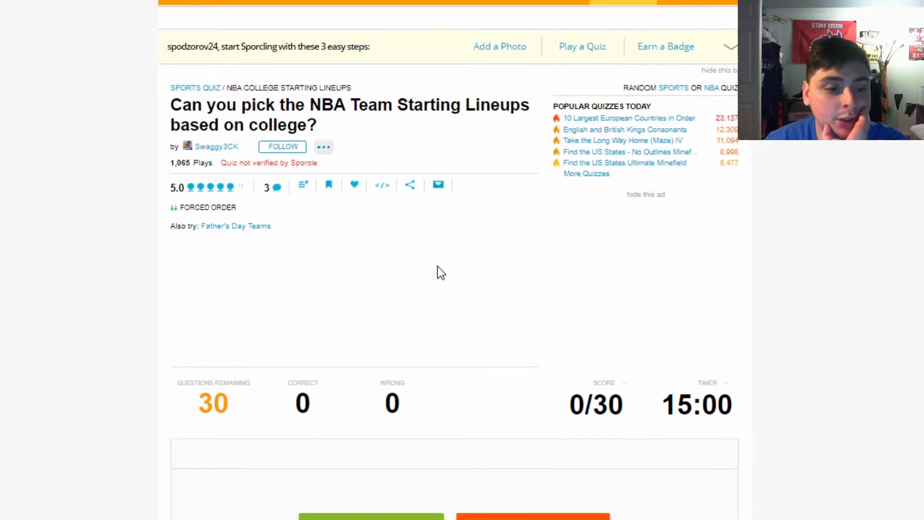
scroll("down", 3)
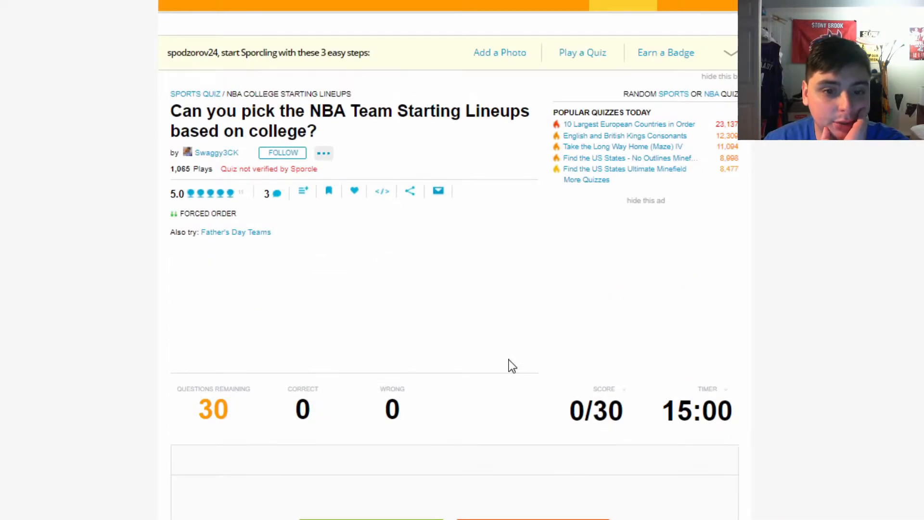
scroll("down", 3)
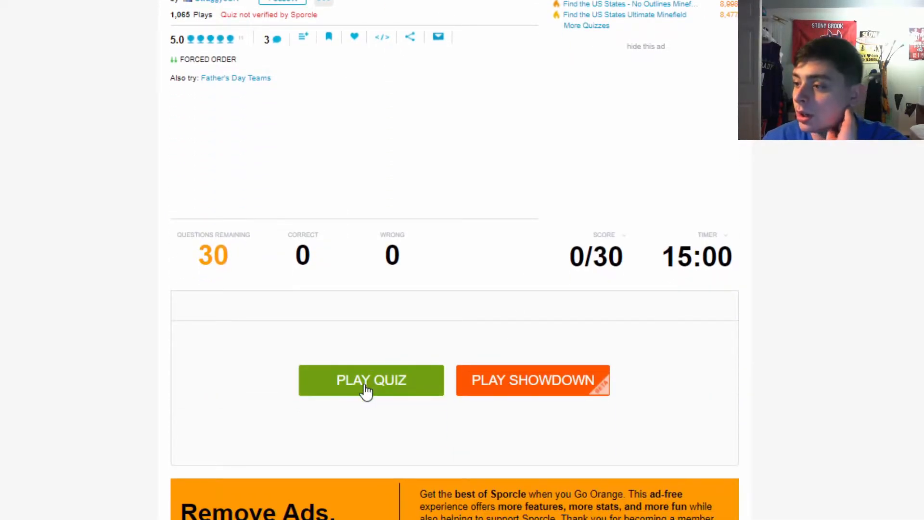
Start the lineups quiz and answer Raptors, then Trail Blazers for the Weber State clue
left_click(371, 380)
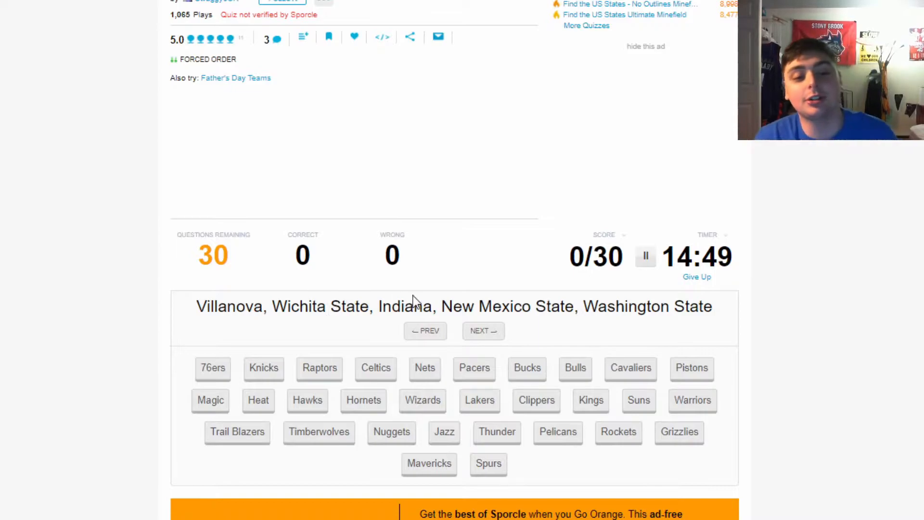
mouse_move(762, 428)
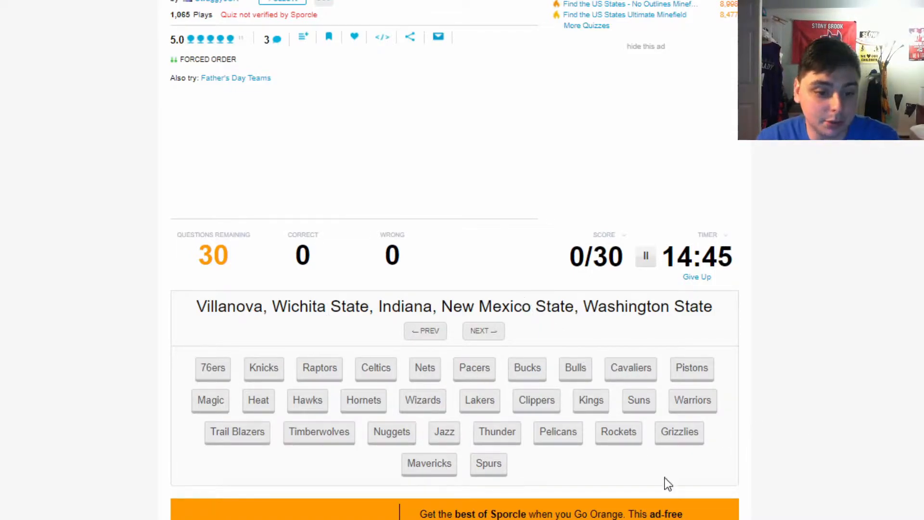
mouse_move(640, 441)
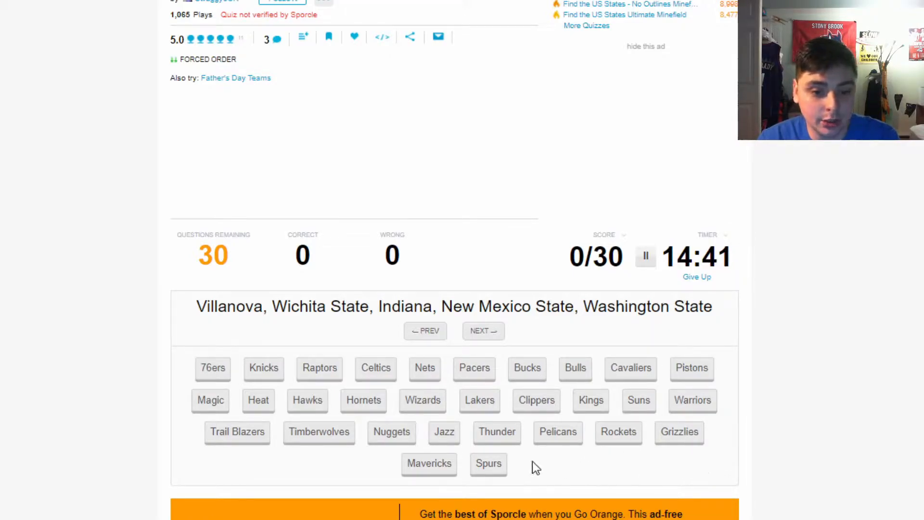
left_click(320, 368)
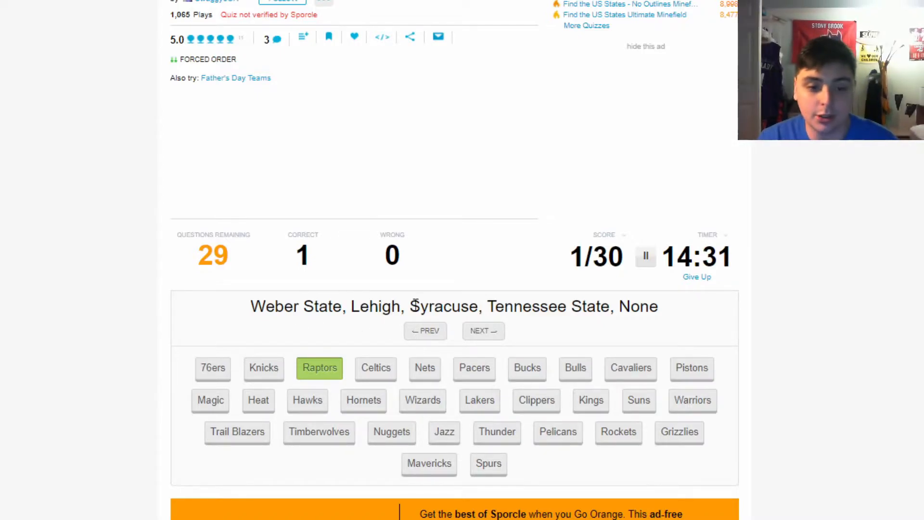
mouse_move(559, 298)
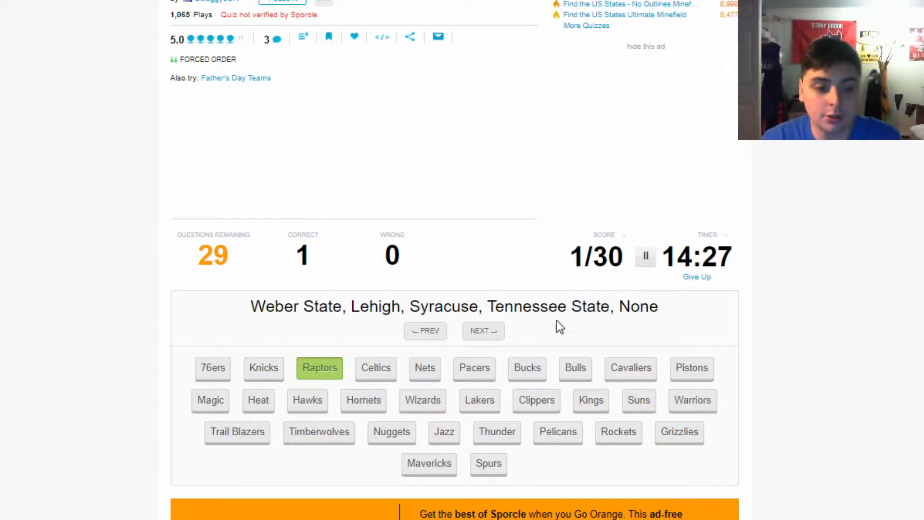
left_click(237, 431)
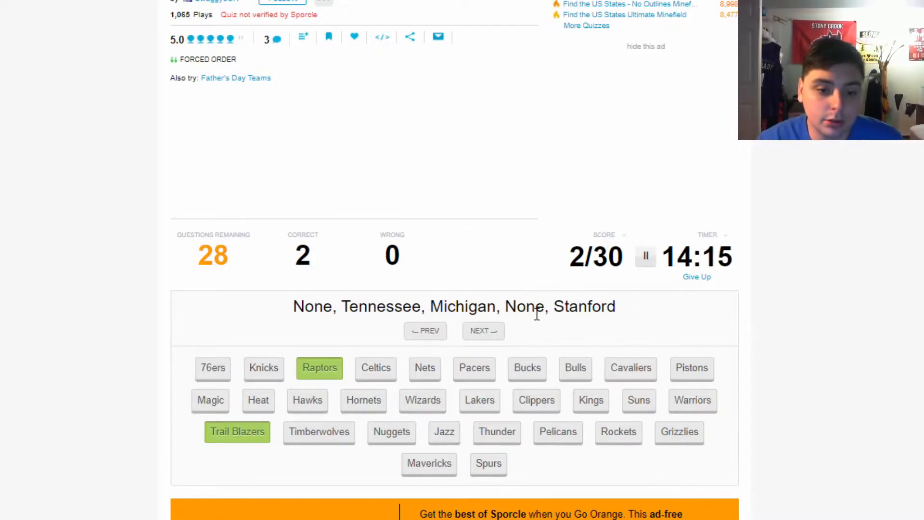
mouse_move(675, 318)
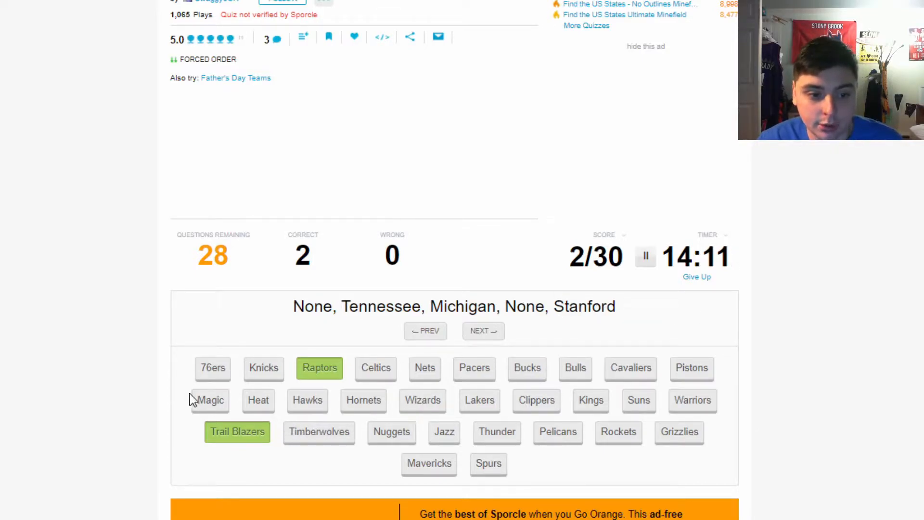
mouse_move(378, 484)
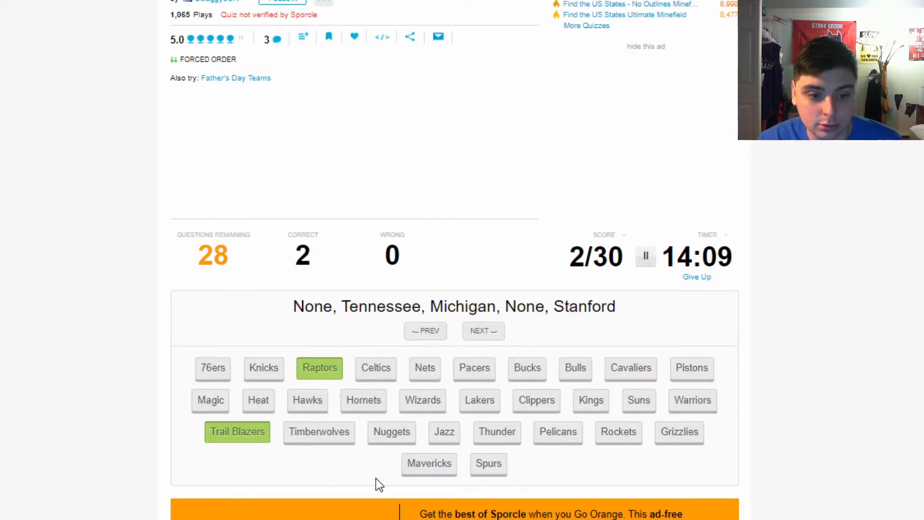
After one wrong guess, answer Cavaliers and Spurs, skip a clue, then Grizzlies, Pacers, Warriors
left_click(526, 368)
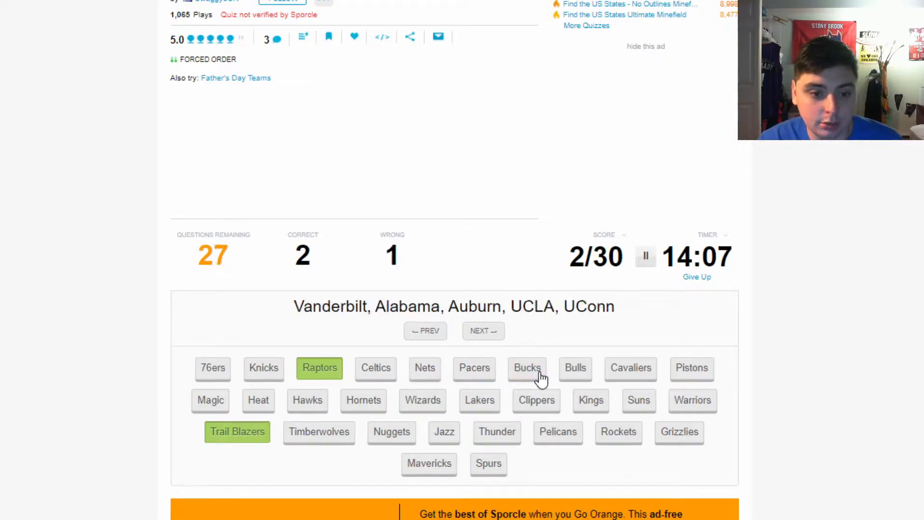
mouse_move(676, 355)
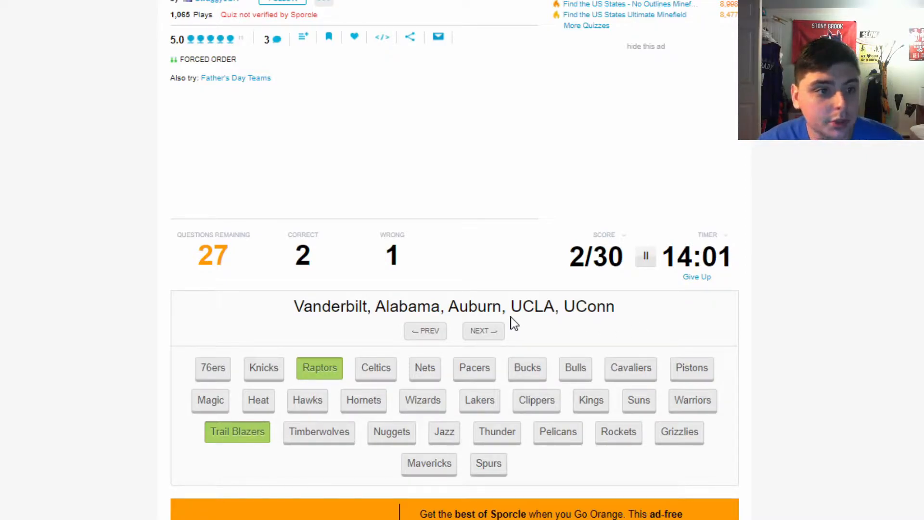
mouse_move(395, 353)
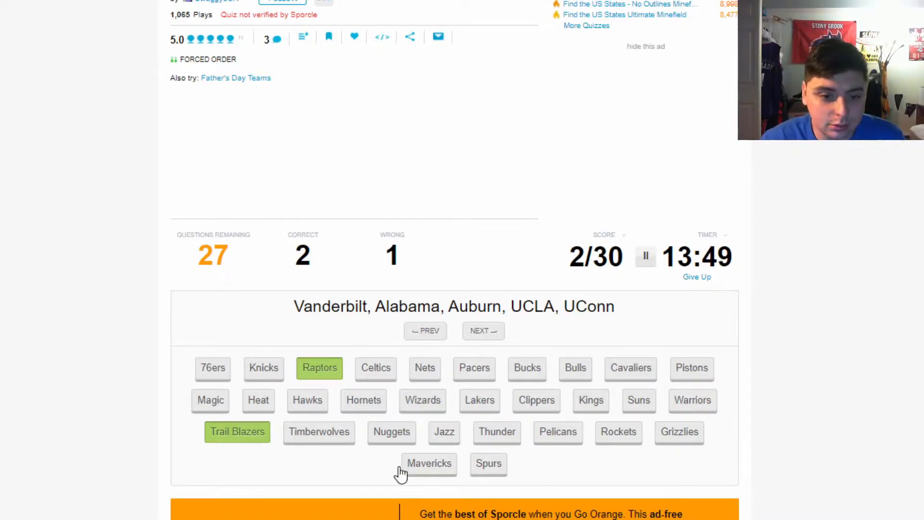
left_click(630, 367)
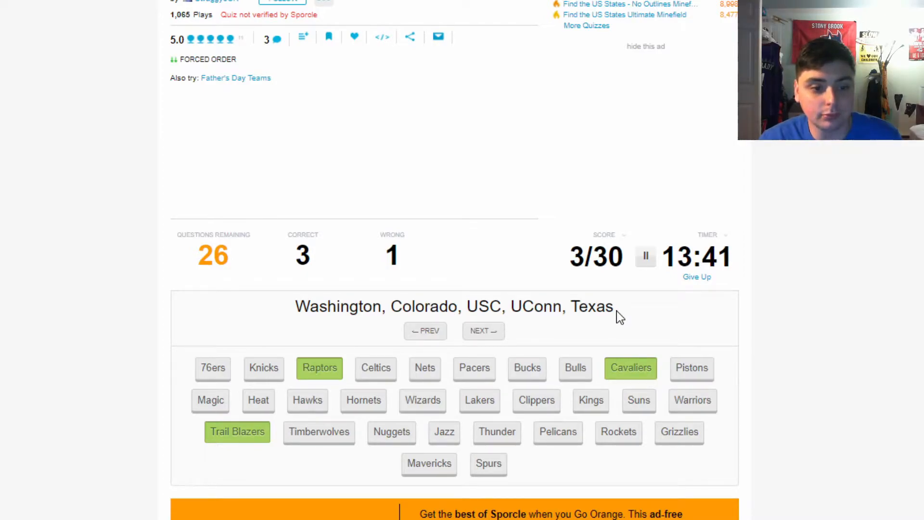
left_click(488, 463)
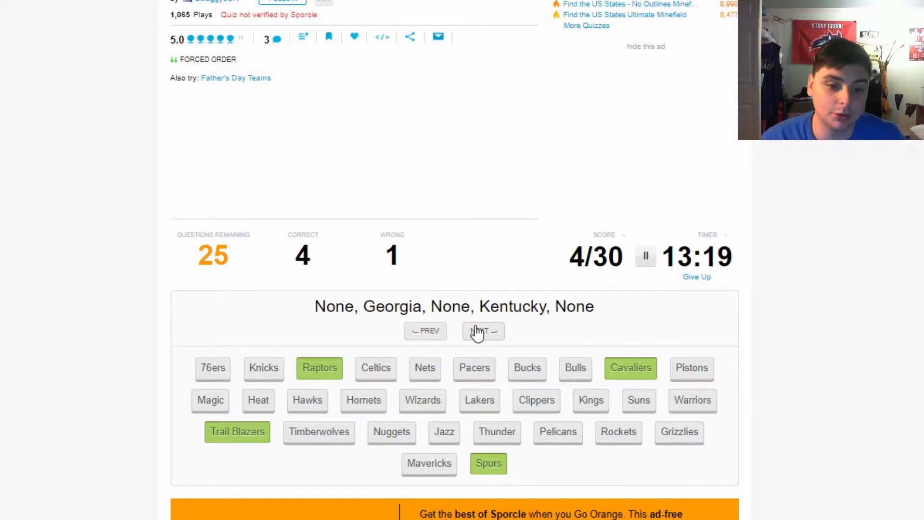
left_click(483, 330)
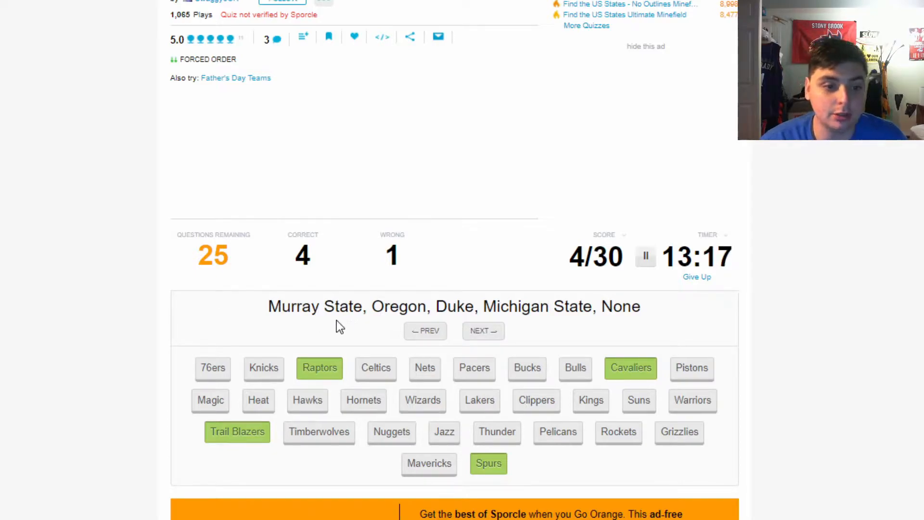
mouse_move(732, 428)
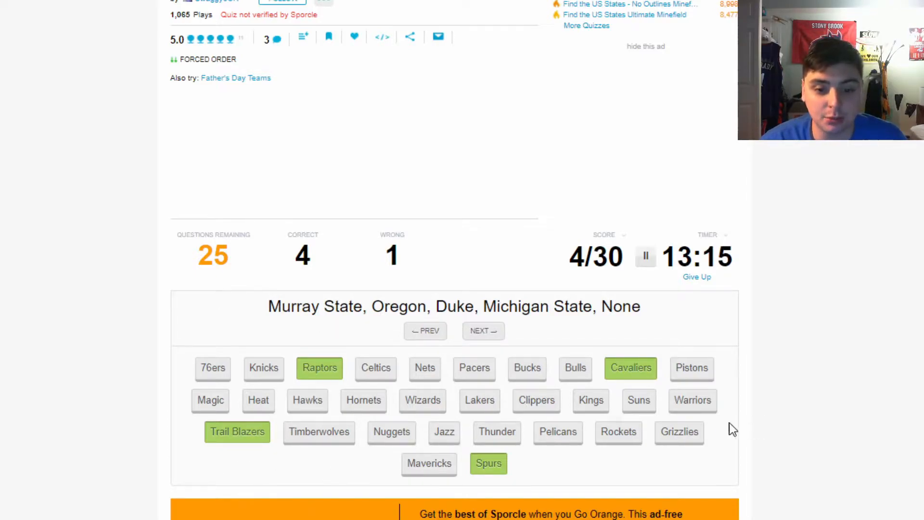
left_click(679, 431)
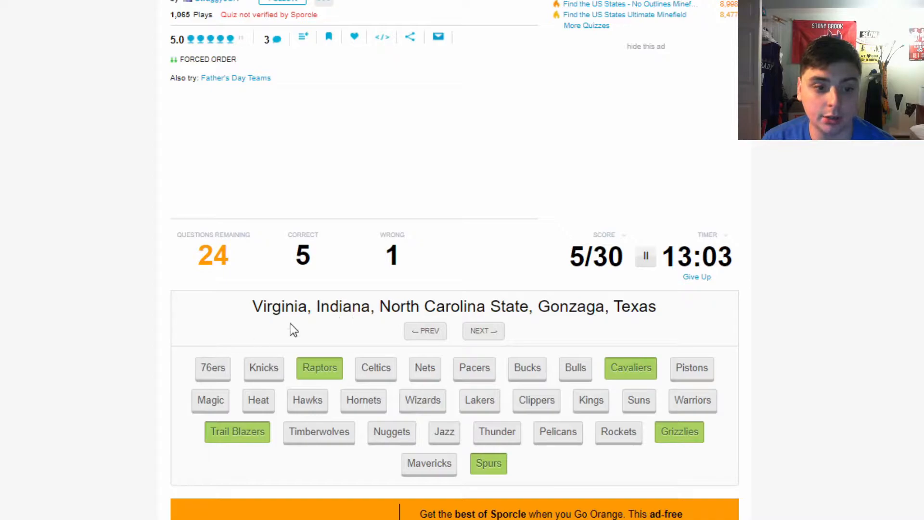
mouse_move(558, 431)
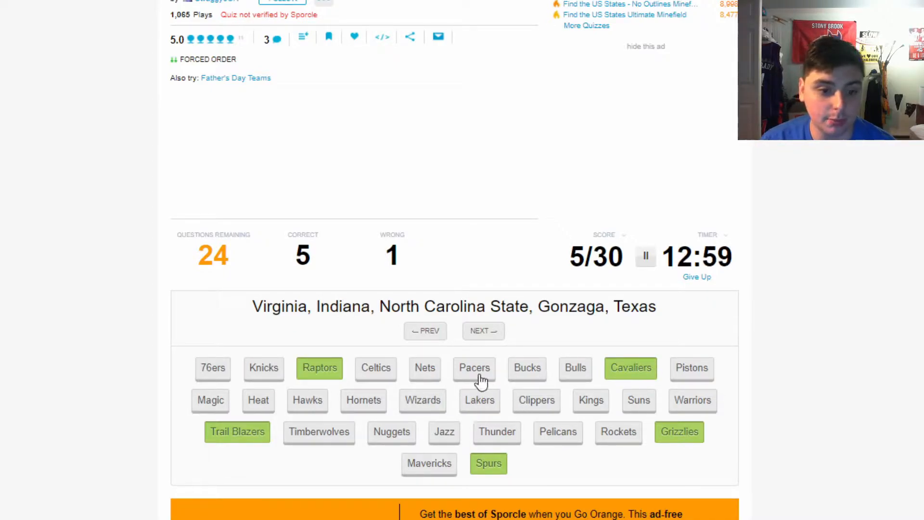
left_click(474, 367)
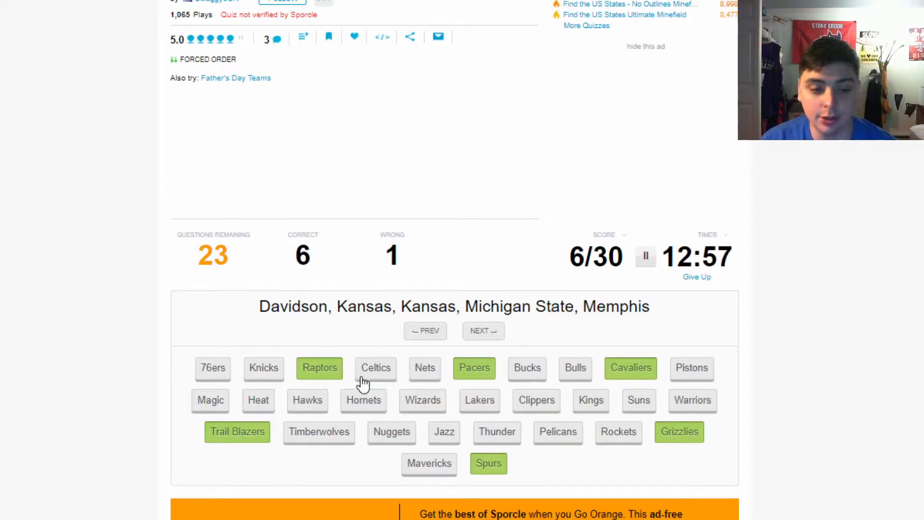
left_click(693, 400)
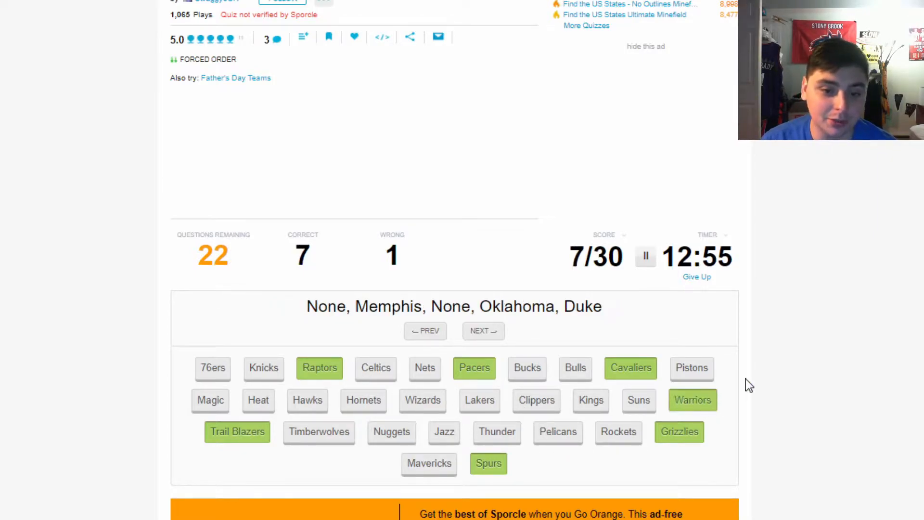
mouse_move(454, 328)
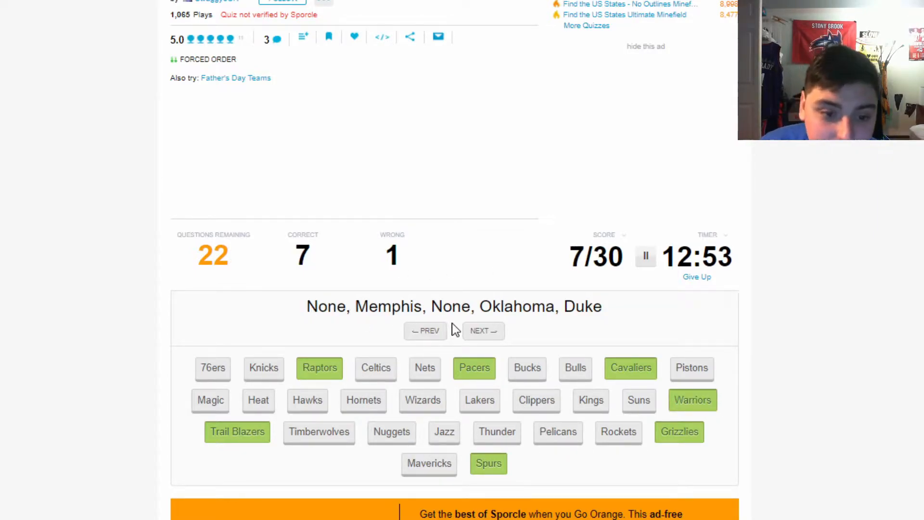
mouse_move(449, 300)
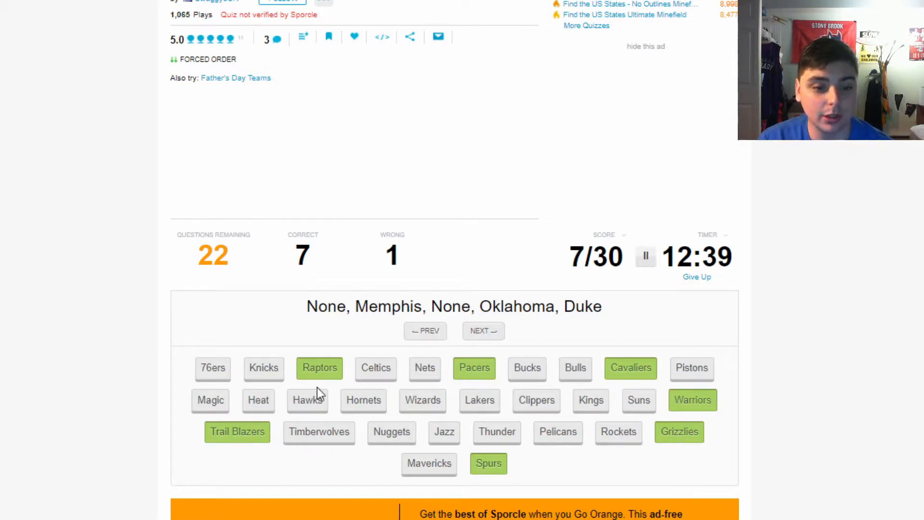
Answer the Memphis, Washington-Arizona and Wake Forest clues with Pistons, Magic and Suns
left_click(691, 368)
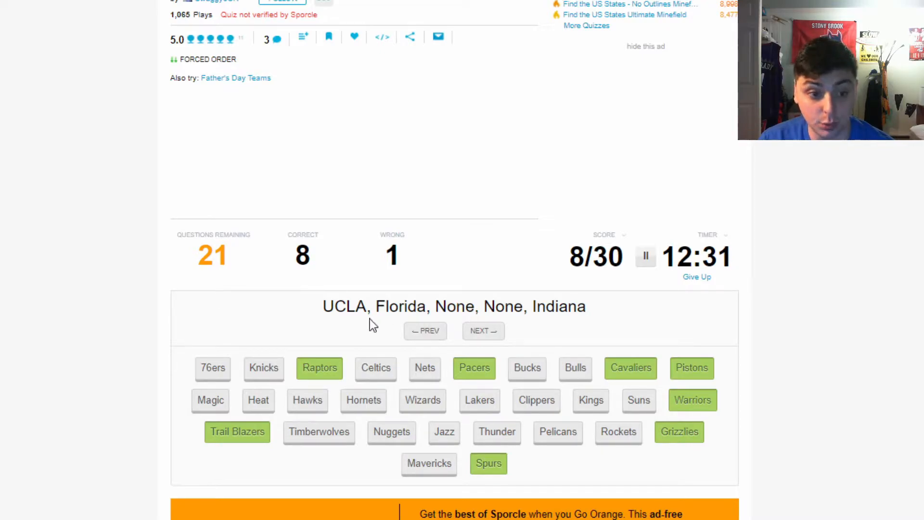
mouse_move(353, 338)
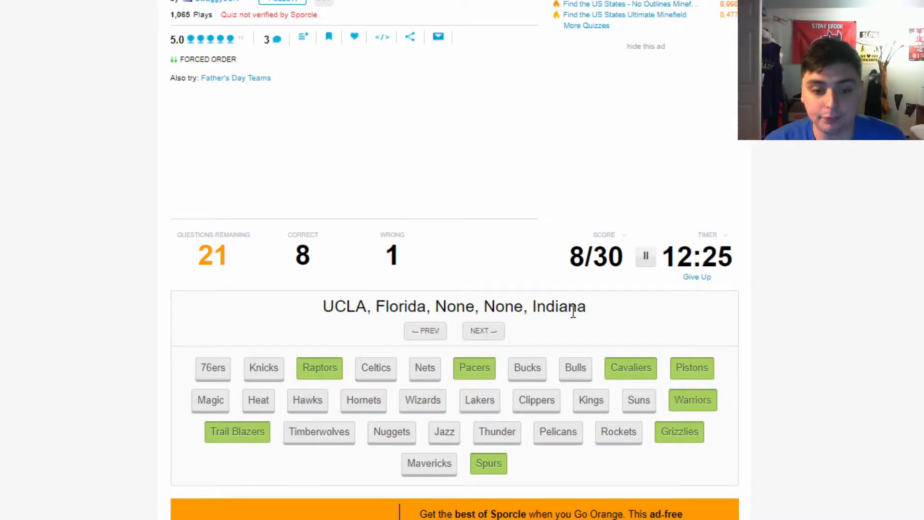
mouse_move(595, 329)
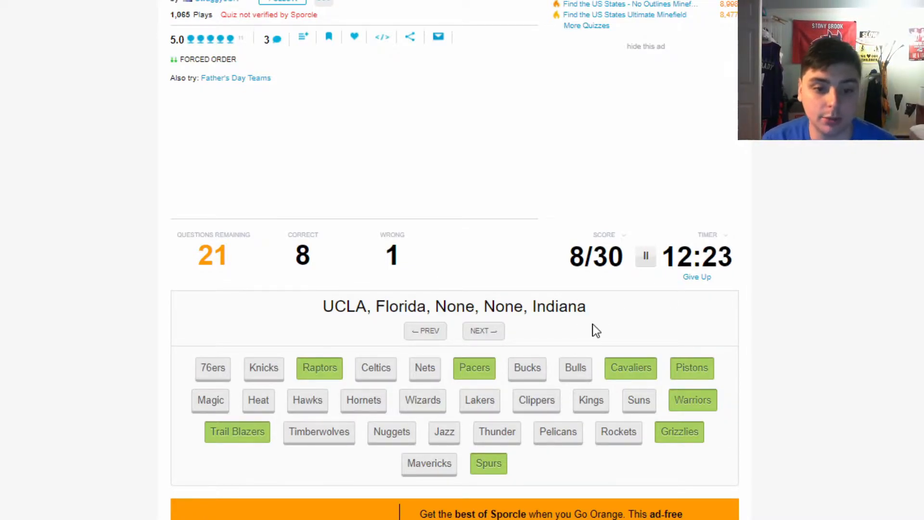
mouse_move(469, 439)
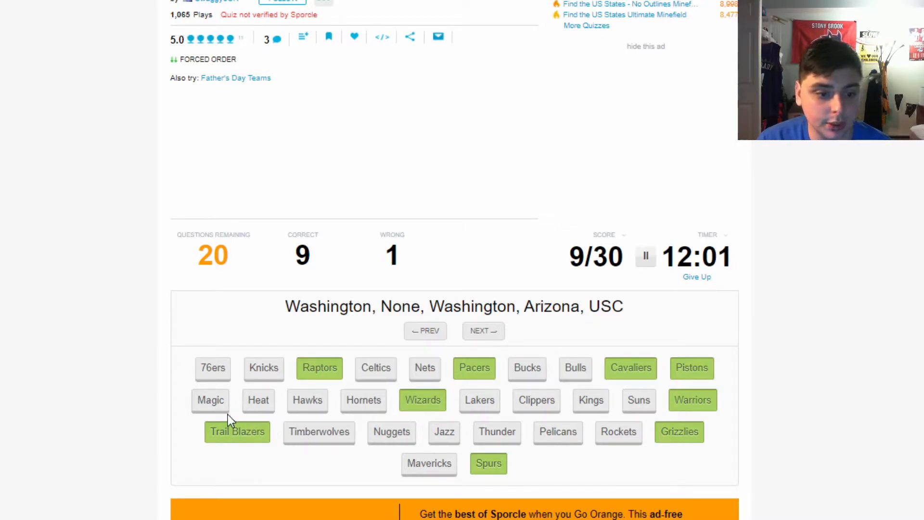
left_click(210, 400)
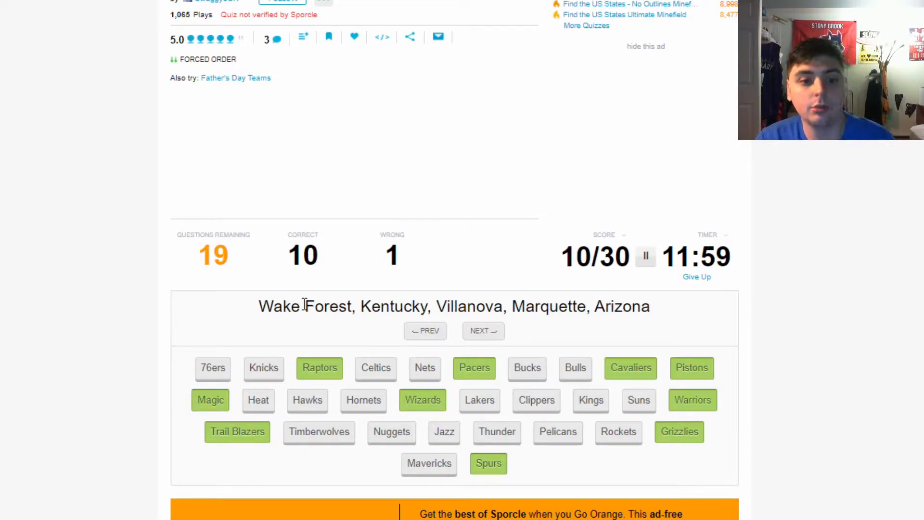
mouse_move(313, 331)
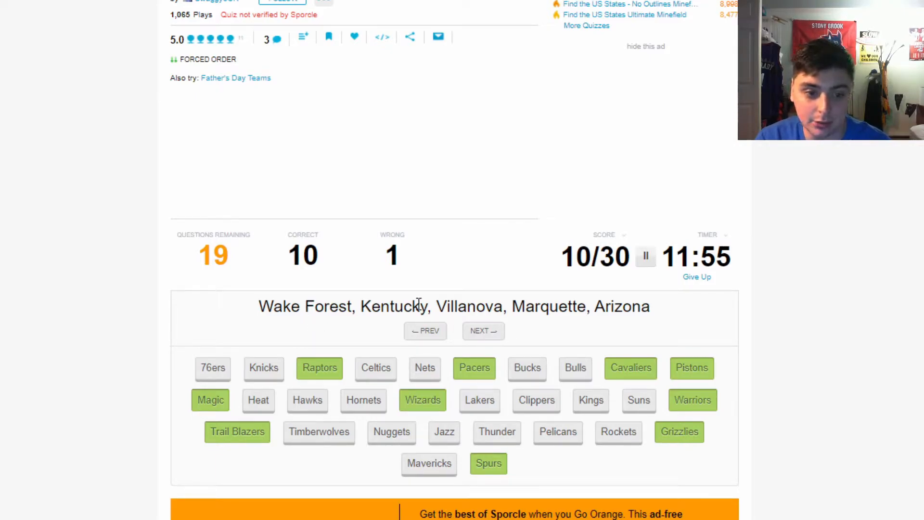
mouse_move(525, 443)
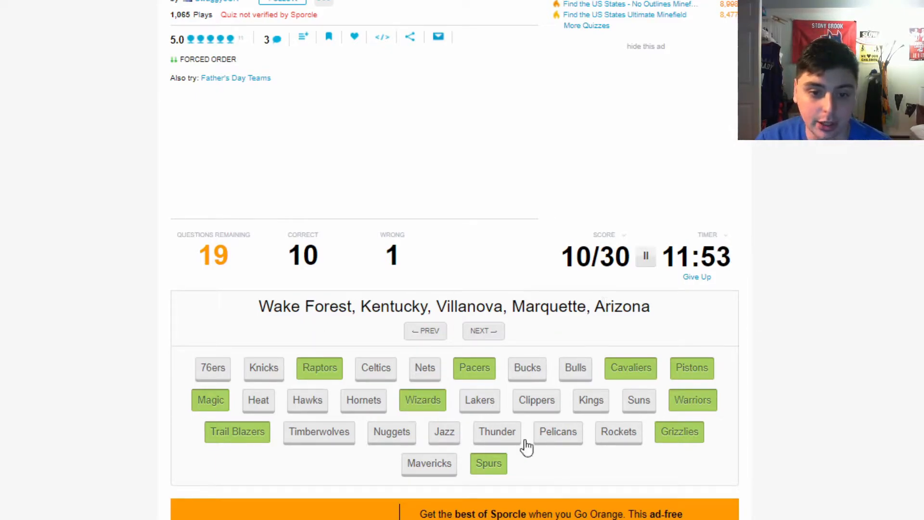
left_click(638, 399)
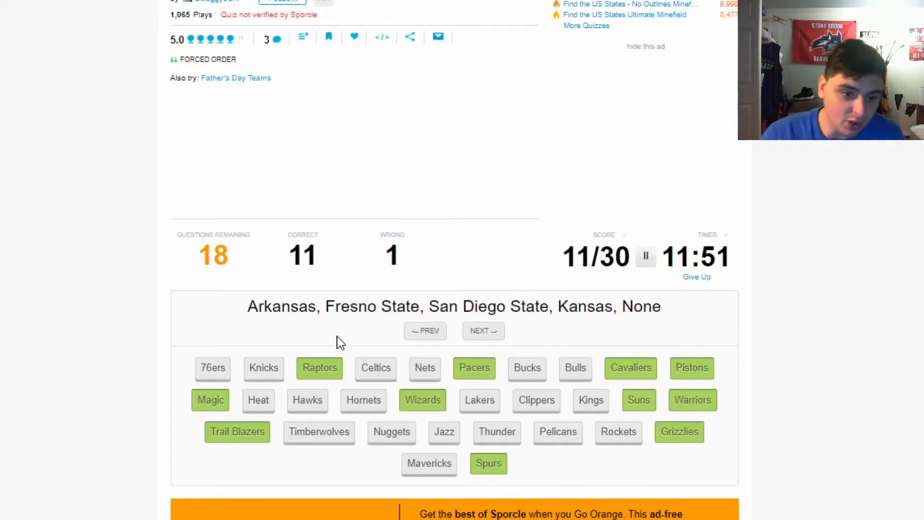
mouse_move(451, 503)
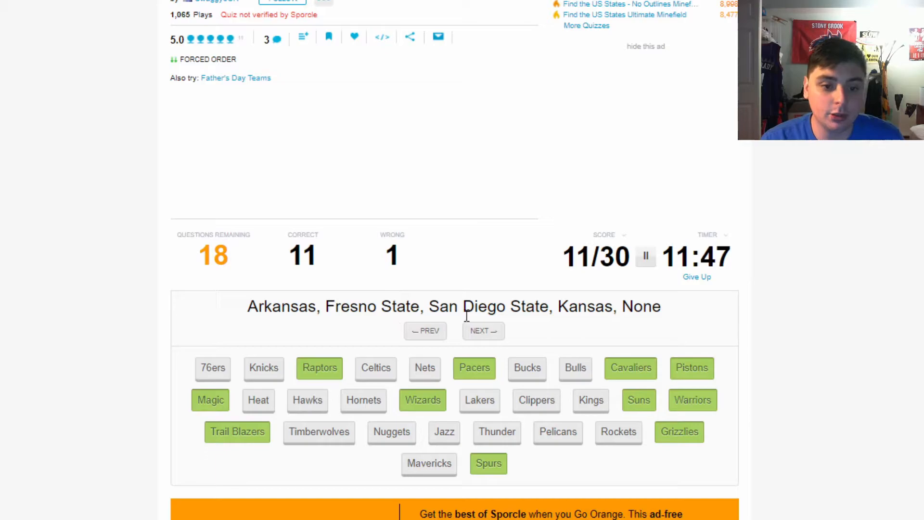
mouse_move(572, 417)
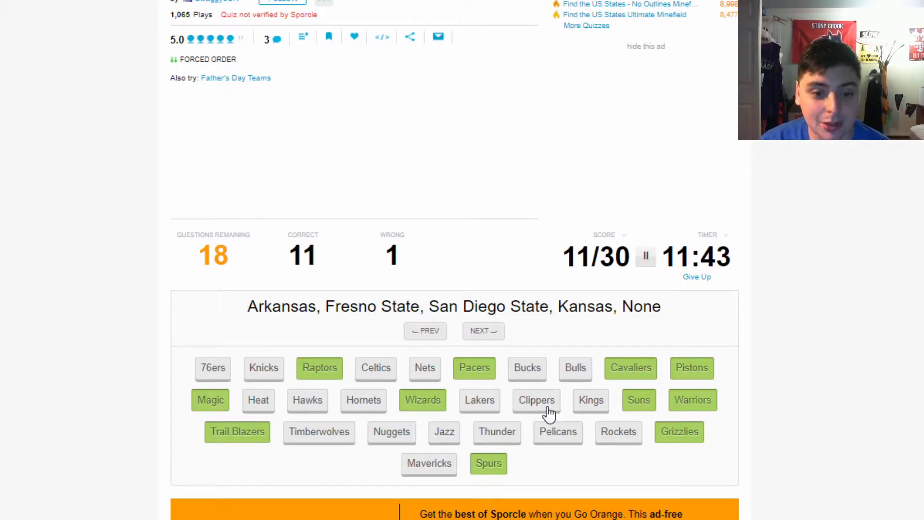
Answer the Clippers, Kings (Kentucky, UNC), Heat (Marquette) and 76ers (LSU, Duke) clues
left_click(536, 399)
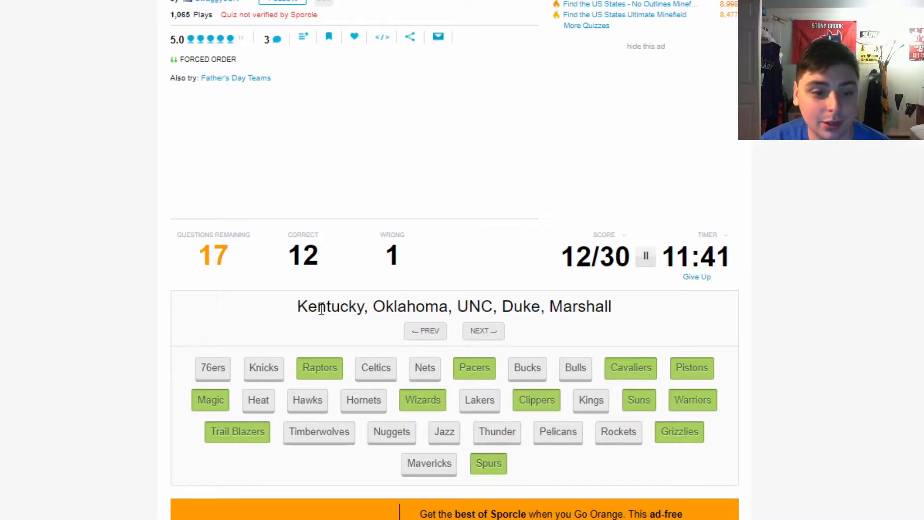
mouse_move(801, 398)
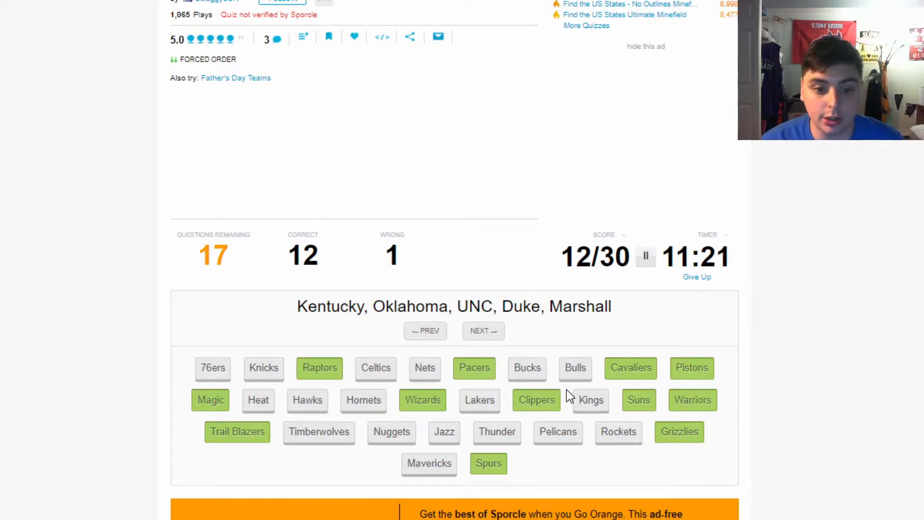
left_click(591, 399)
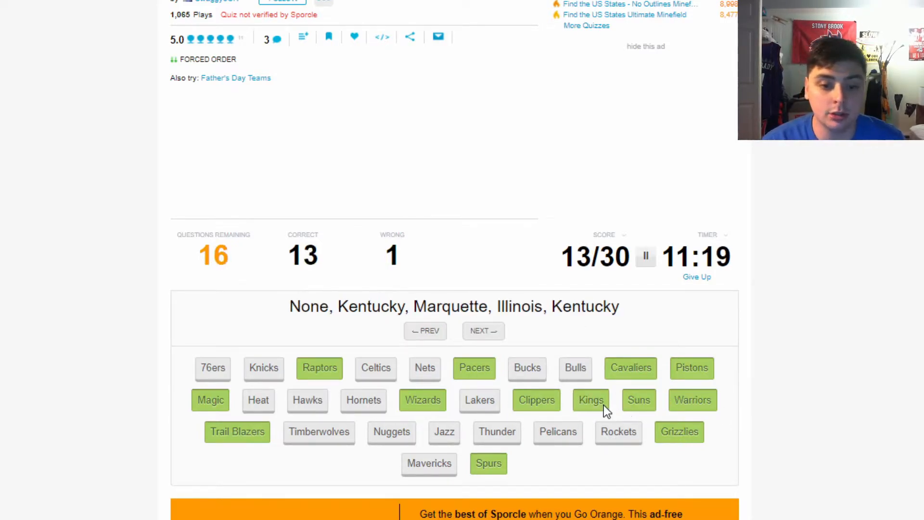
mouse_move(386, 333)
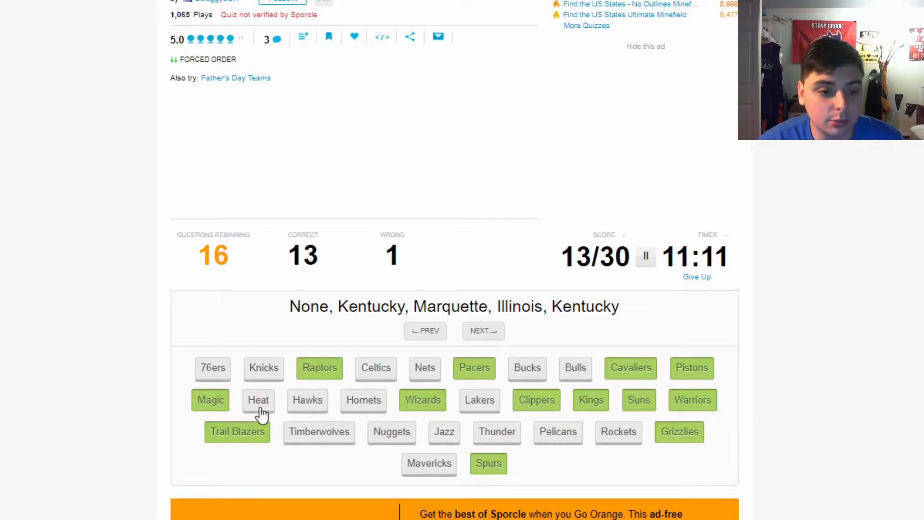
left_click(258, 400)
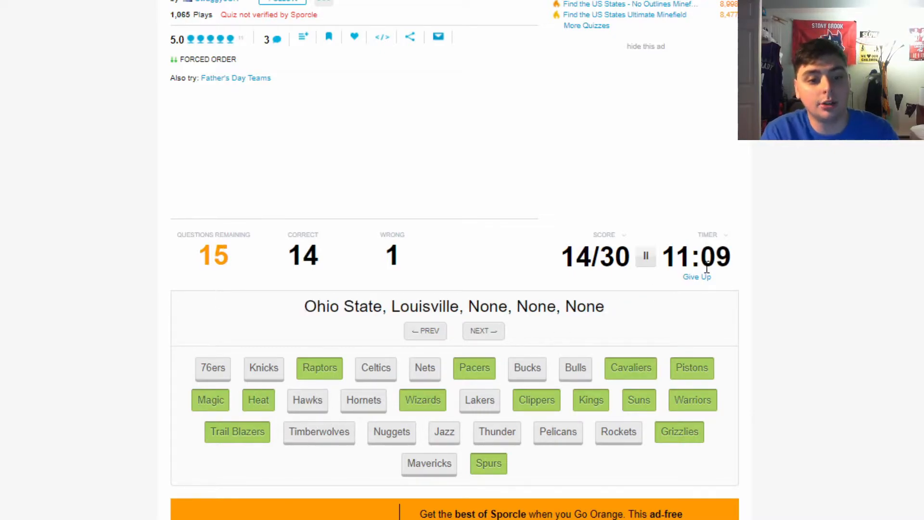
mouse_move(536, 264)
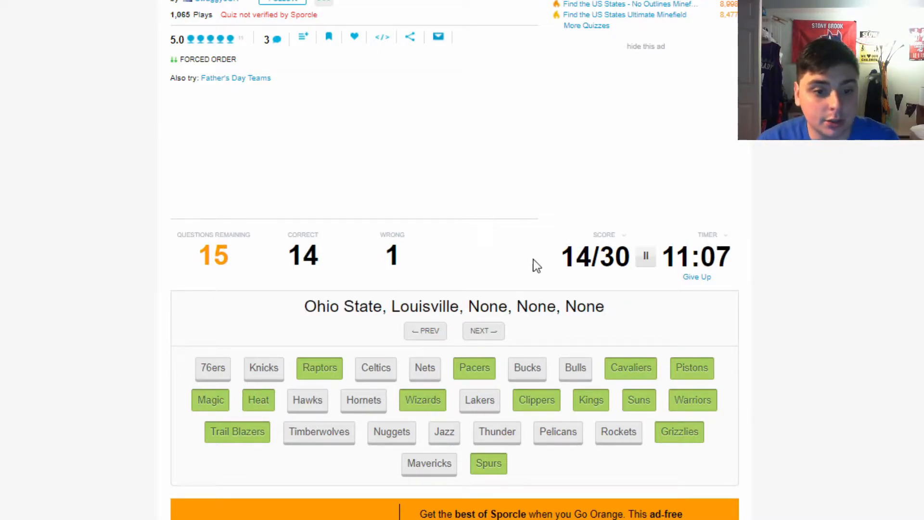
mouse_move(383, 409)
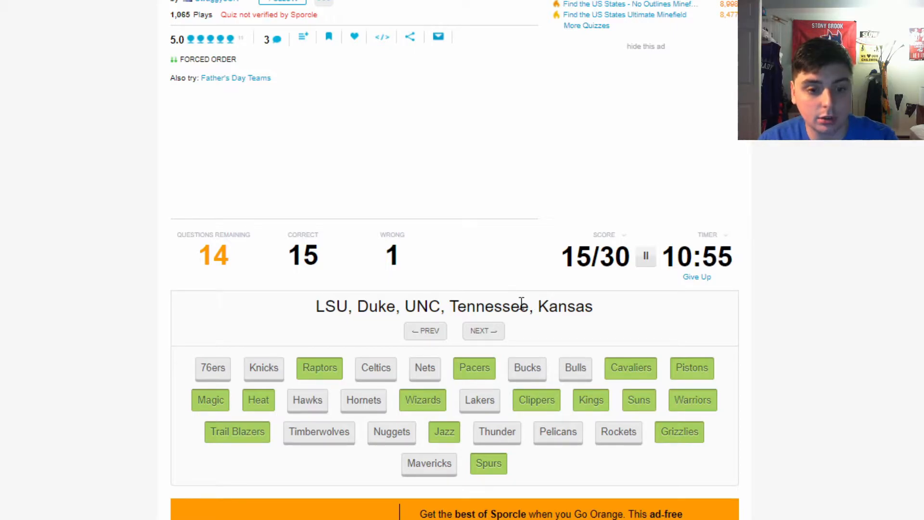
mouse_move(704, 314)
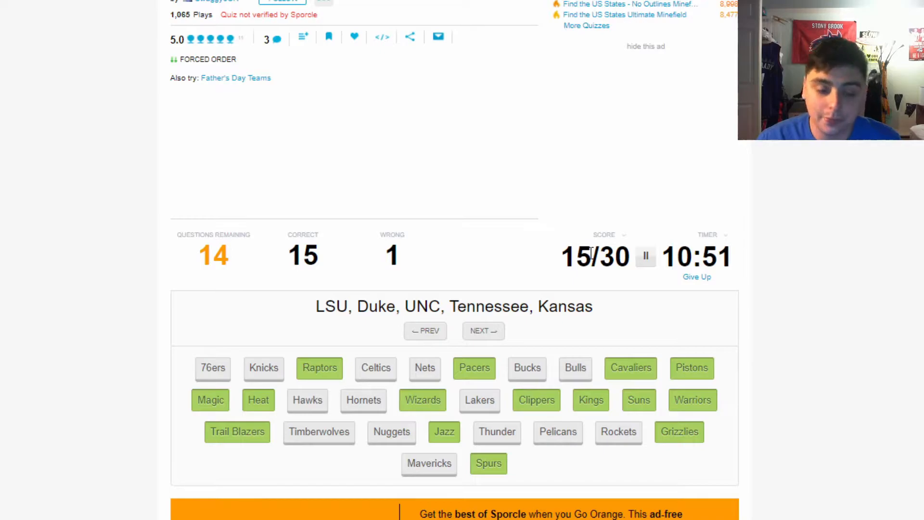
mouse_move(192, 374)
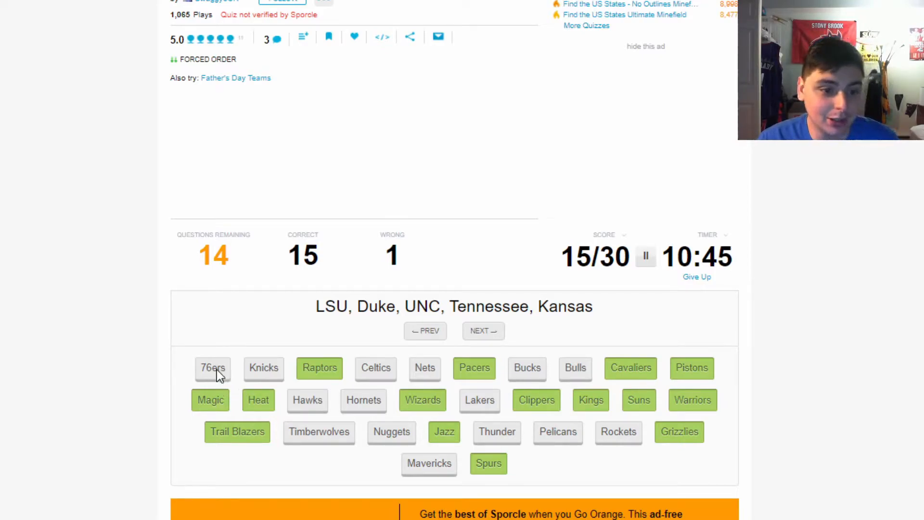
left_click(213, 367)
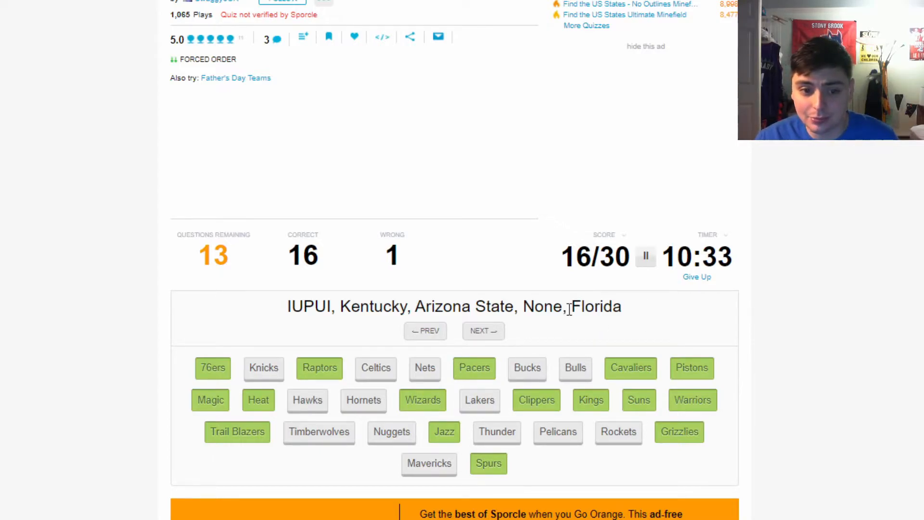
mouse_move(608, 346)
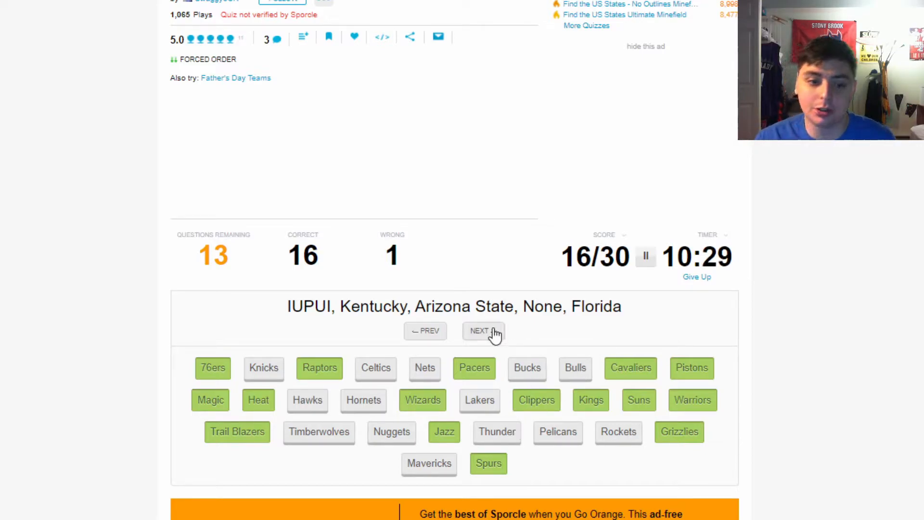
Skip the IUPUI clue, then answer UConn, UCLA and Arizona State with Celtics, Bucks, Rockets
left_click(483, 331)
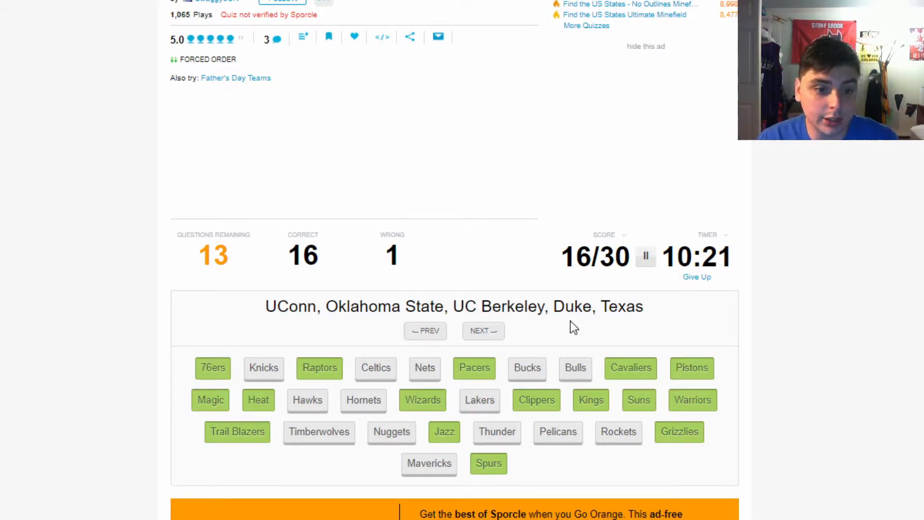
mouse_move(278, 309)
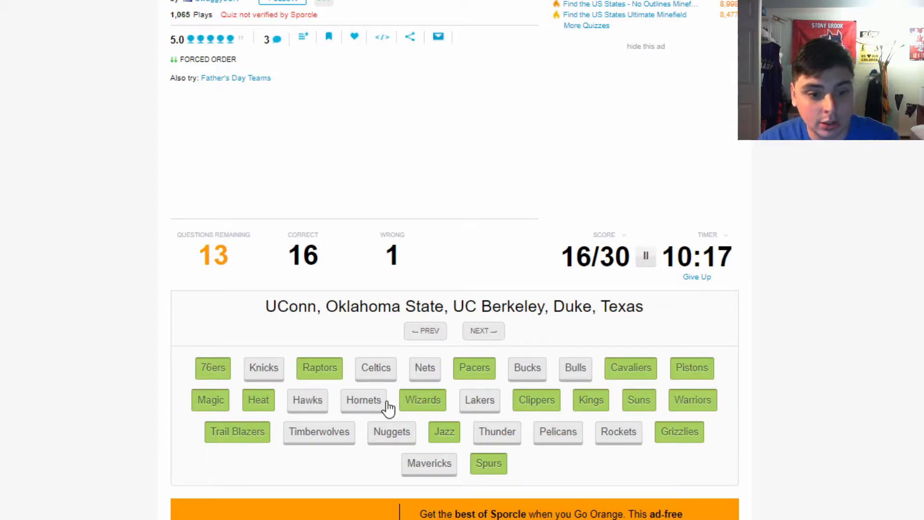
left_click(376, 368)
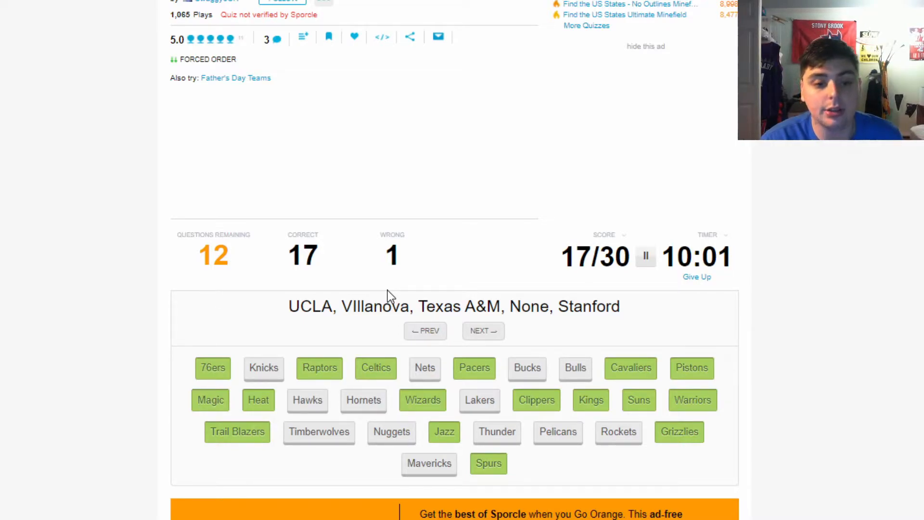
left_click(527, 367)
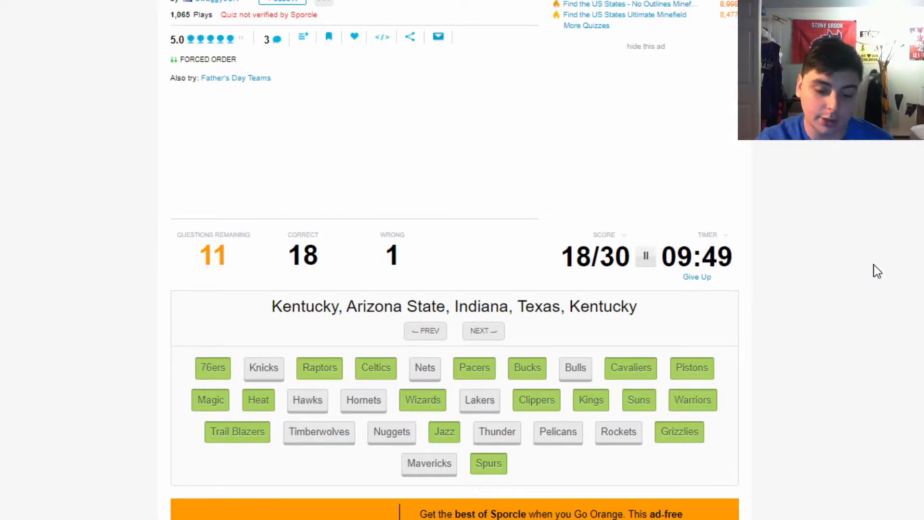
mouse_move(875, 260)
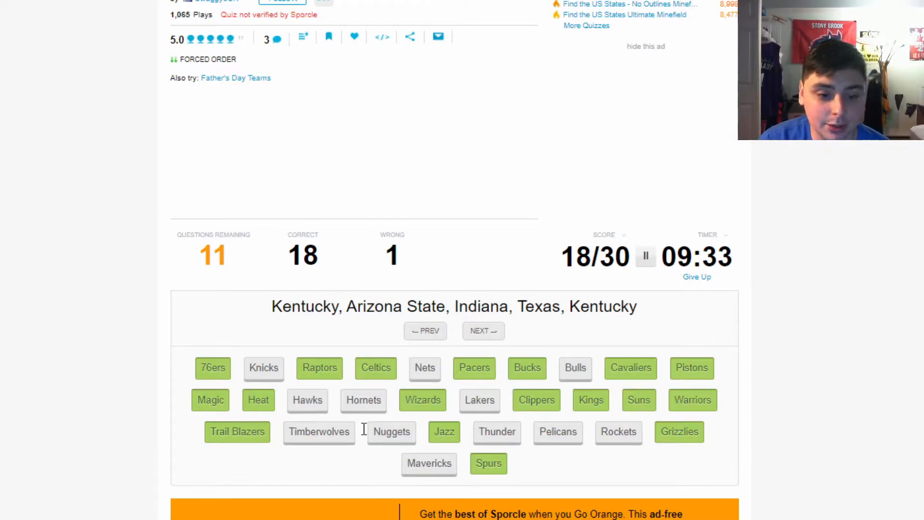
left_click(618, 431)
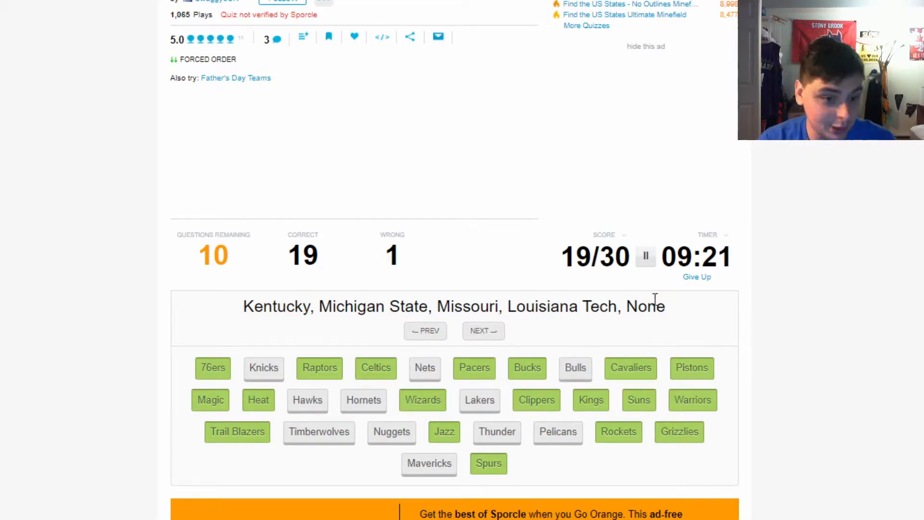
Answer the Nuggets, Knicks, Bulls and Hawks clues, then skip the Ohio State, Georgia clue
left_click(392, 431)
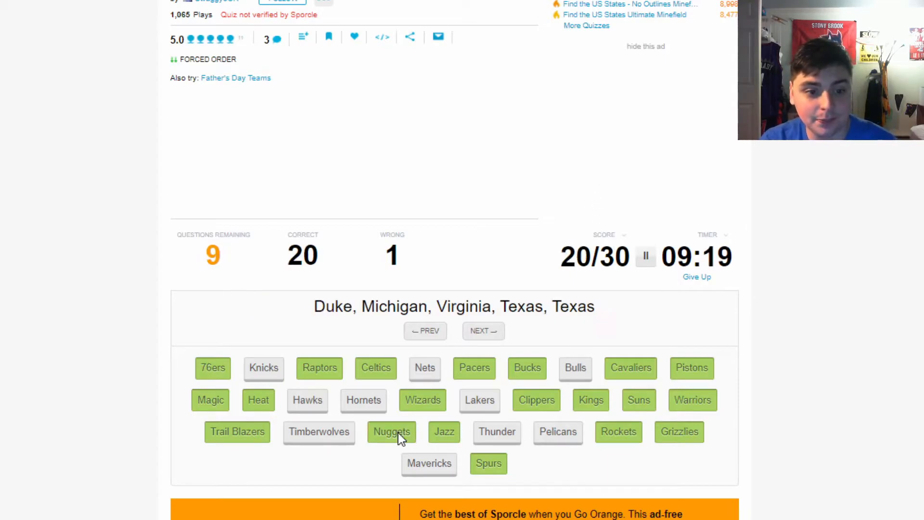
mouse_move(514, 336)
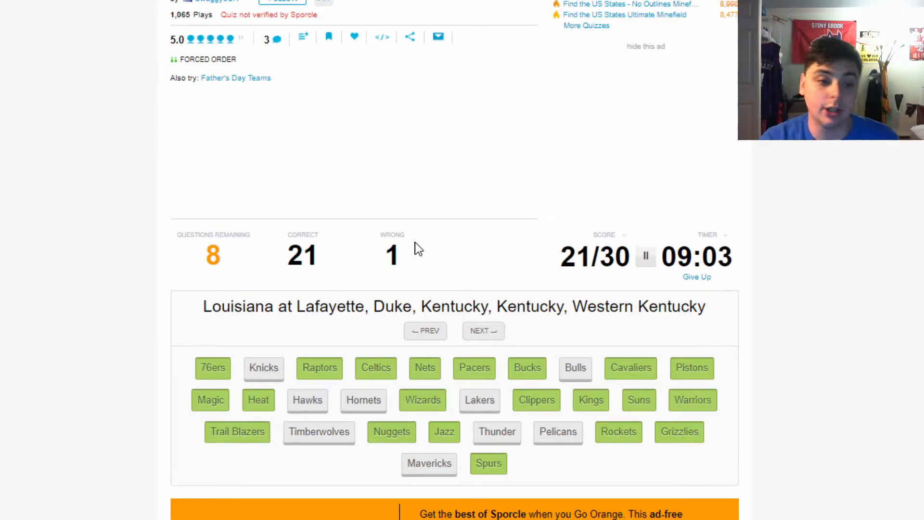
mouse_move(265, 258)
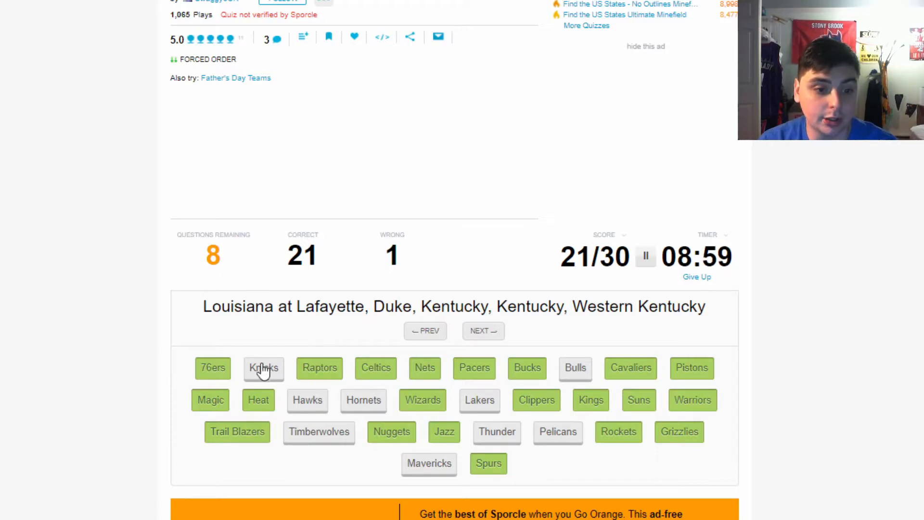
left_click(263, 368)
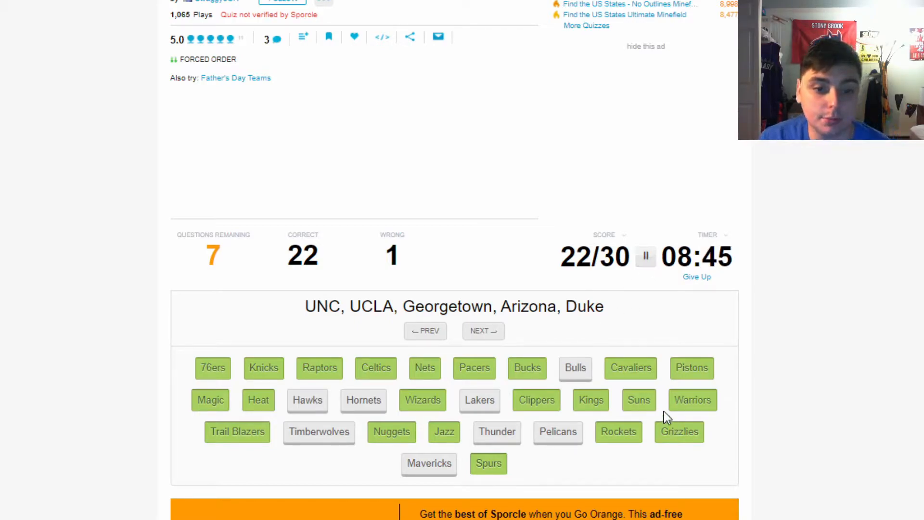
left_click(575, 367)
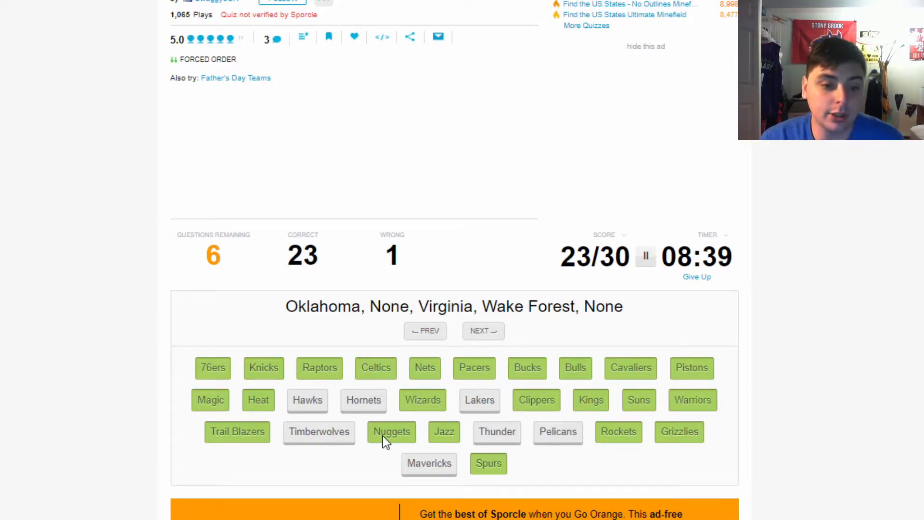
mouse_move(514, 297)
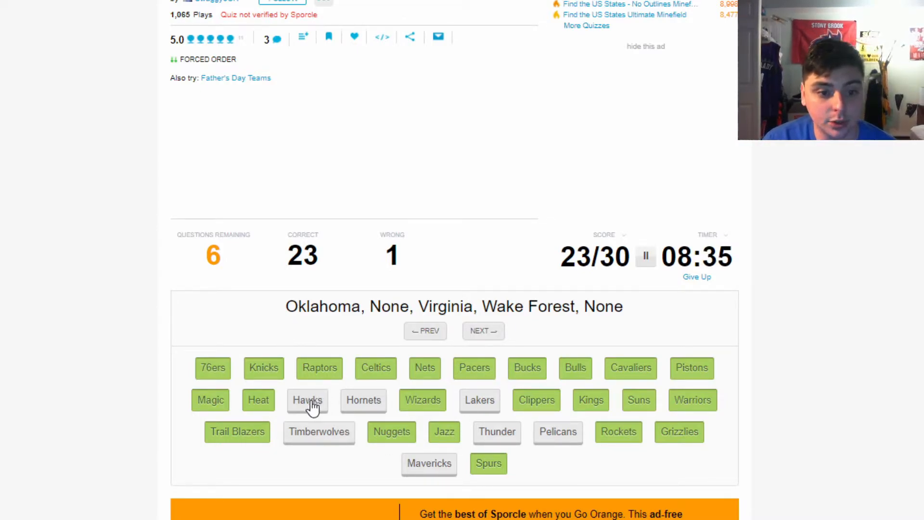
left_click(307, 399)
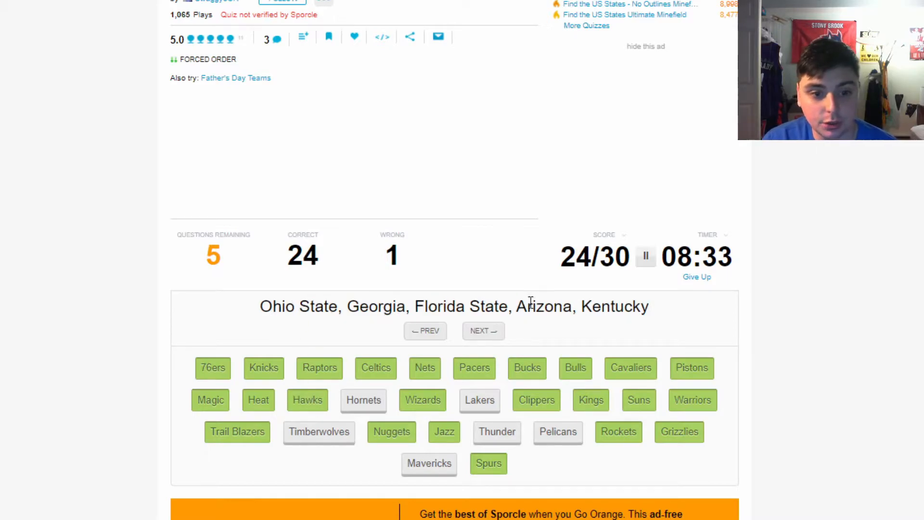
mouse_move(681, 350)
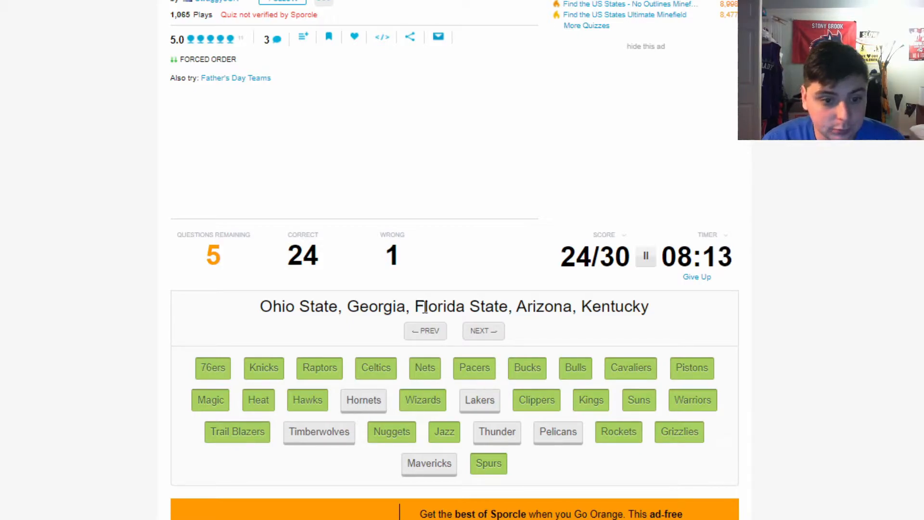
left_click(483, 330)
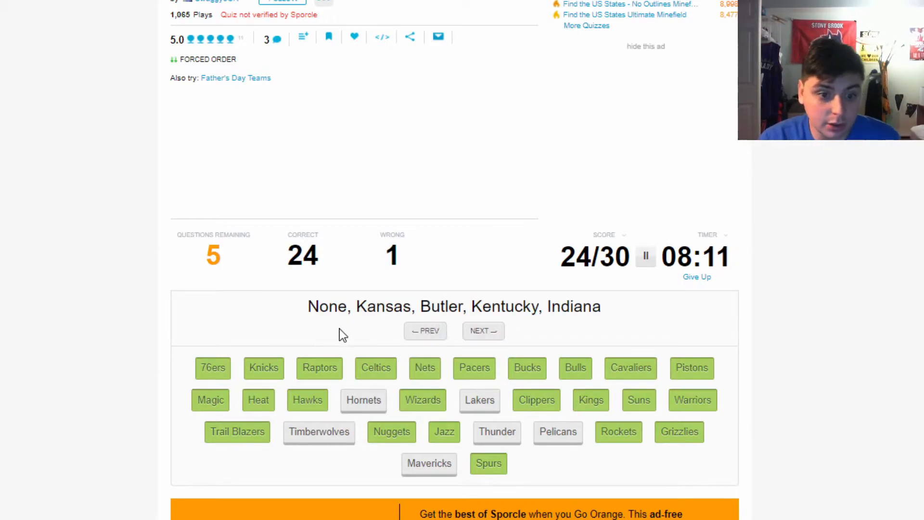
mouse_move(554, 323)
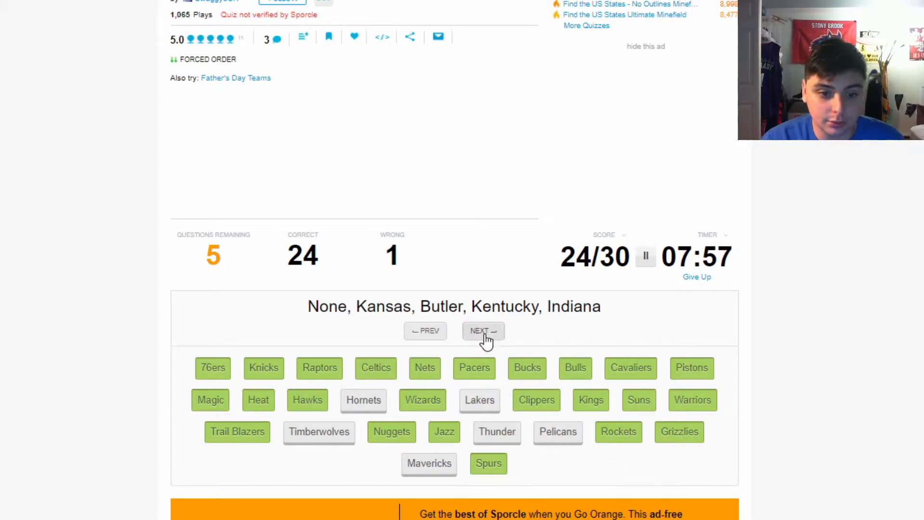
Skip the Butler clue, answer the previous one, then pick Lakers and Timberwolves to finish
left_click(482, 330)
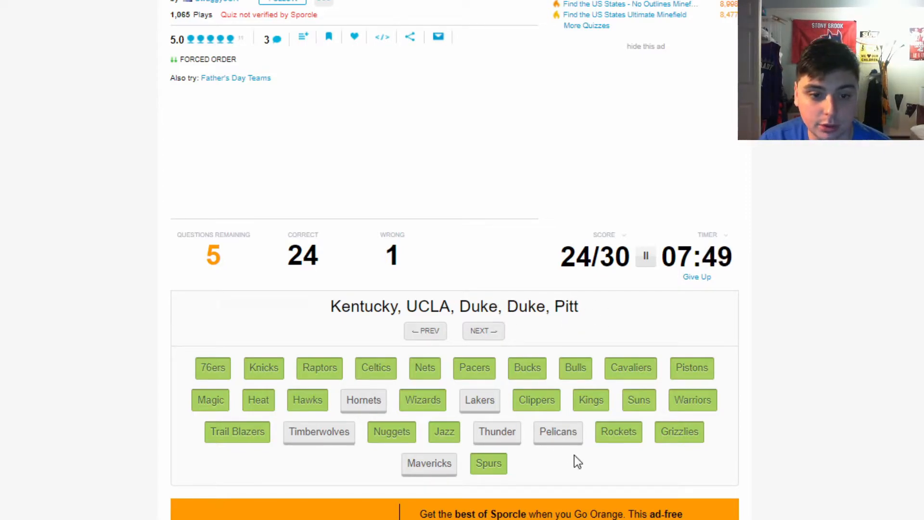
left_click(557, 431)
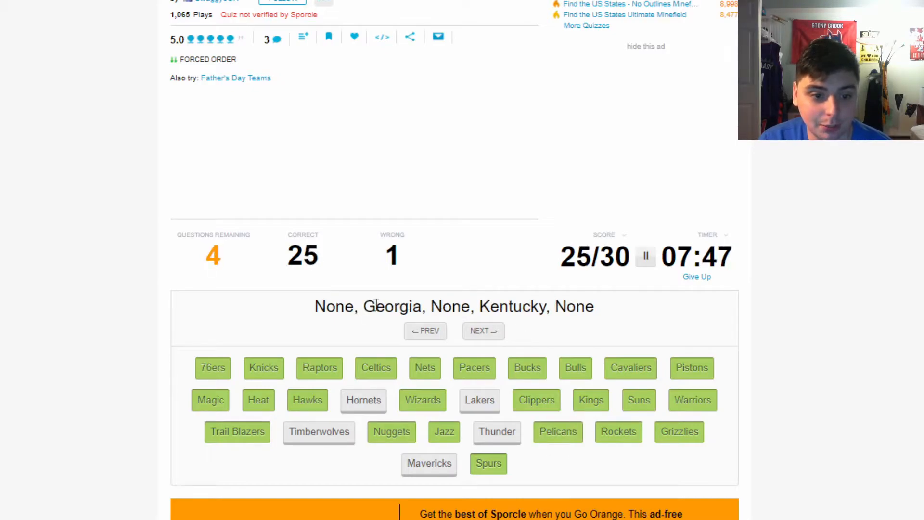
mouse_move(603, 320)
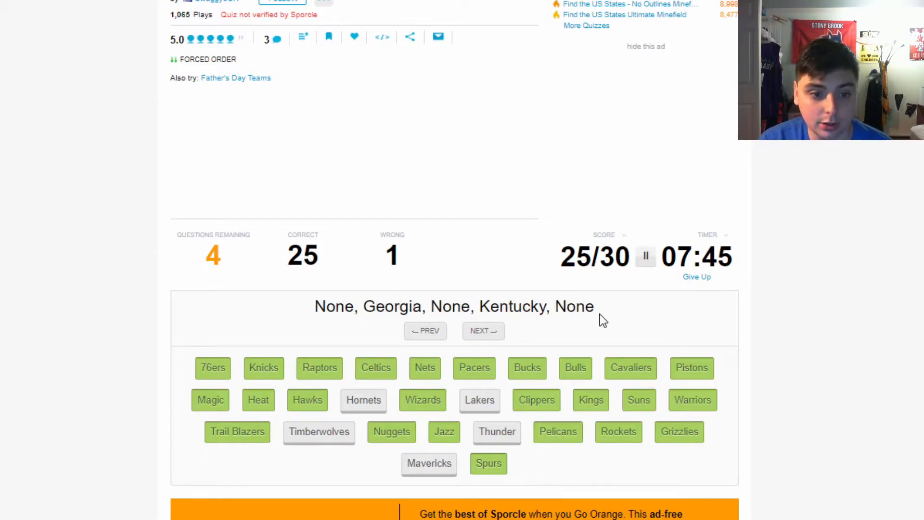
mouse_move(479, 399)
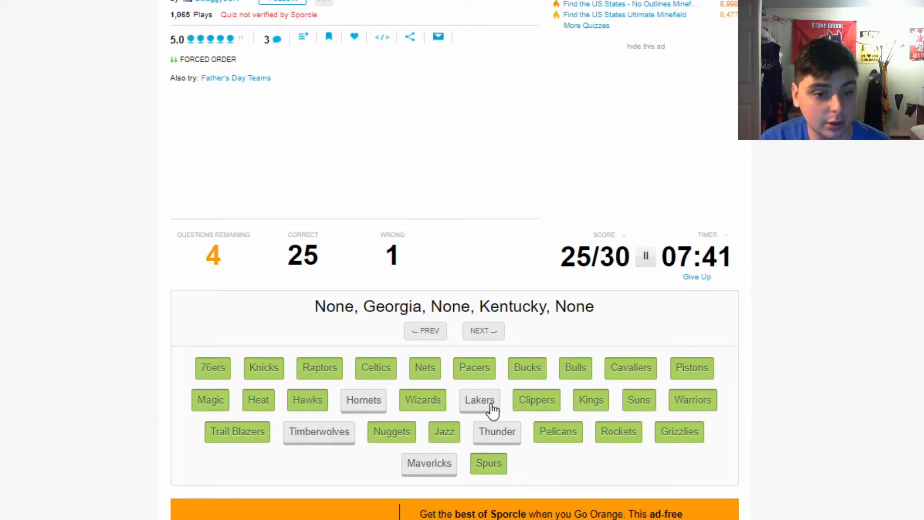
left_click(480, 400)
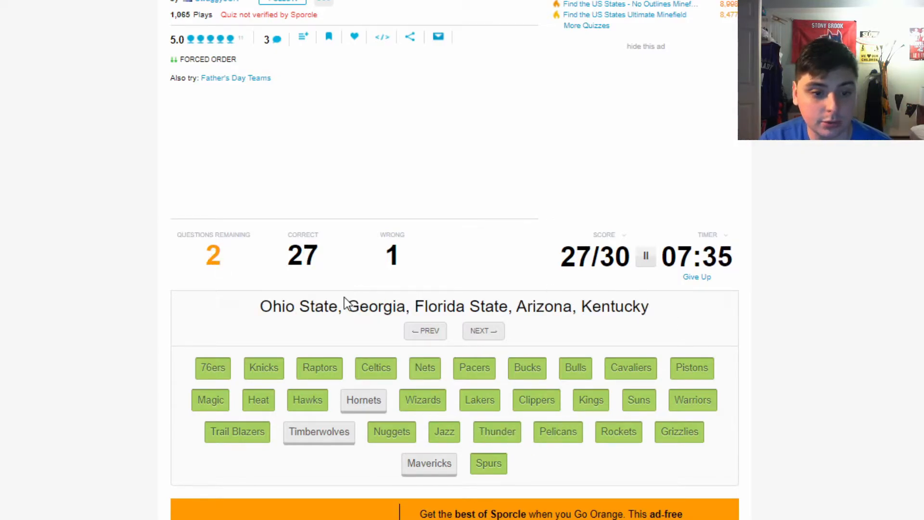
mouse_move(523, 300)
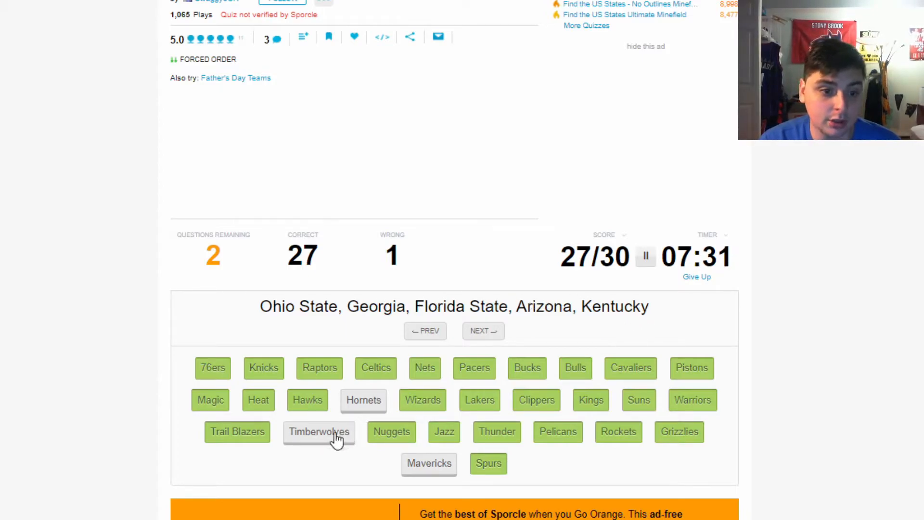
left_click(318, 431)
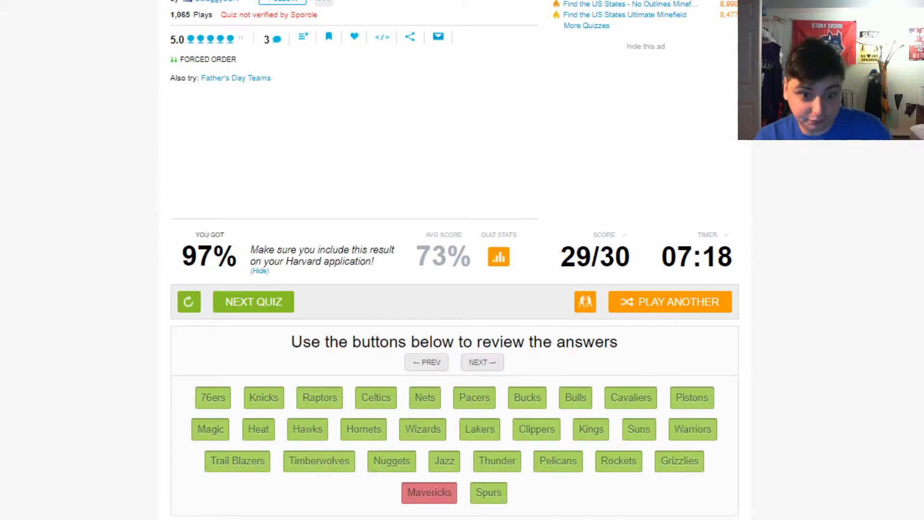
Scroll the results and reveal the Mavericks colleges: None, Tennessee, Michigan, None, Stanford
scroll("down", 3)
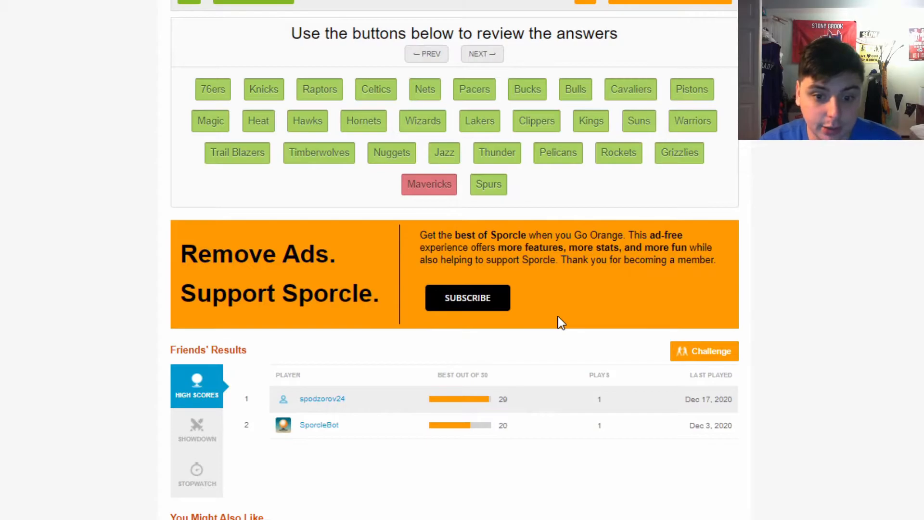
scroll("down", 3)
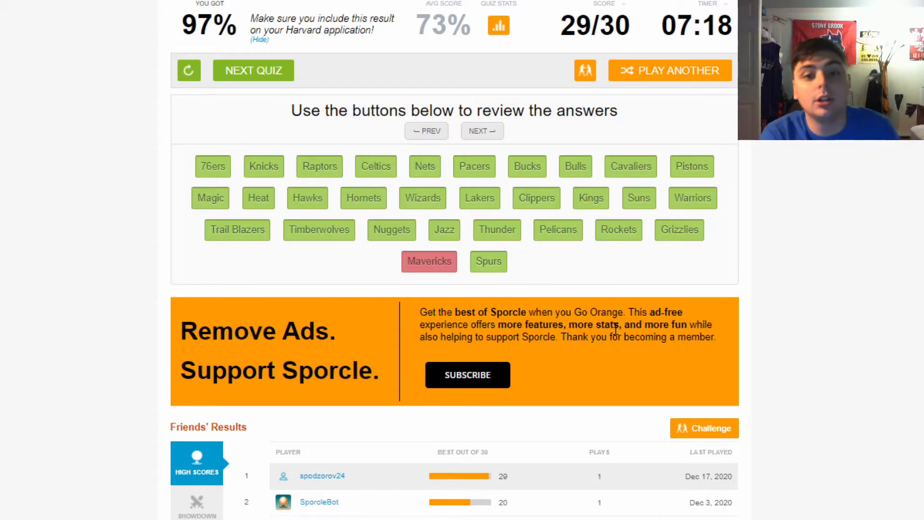
scroll("down", 3)
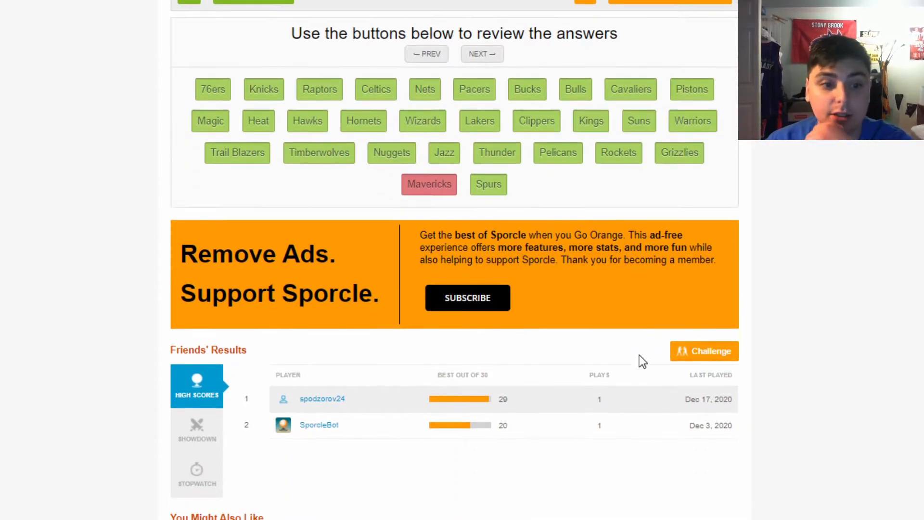
left_click(426, 53)
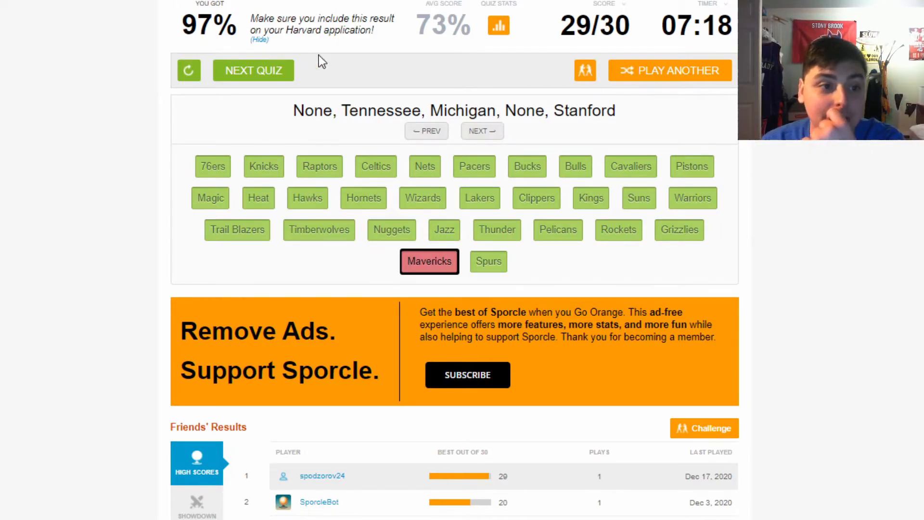
mouse_move(700, 296)
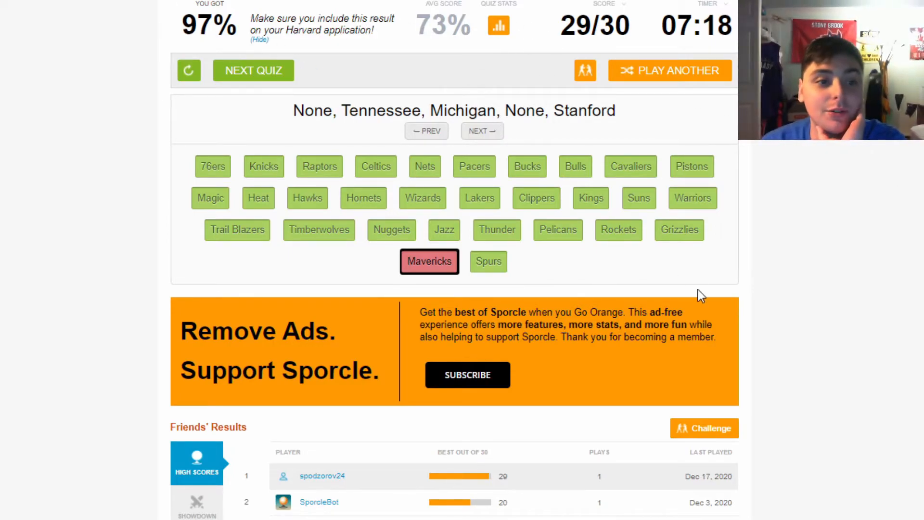
mouse_move(672, 412)
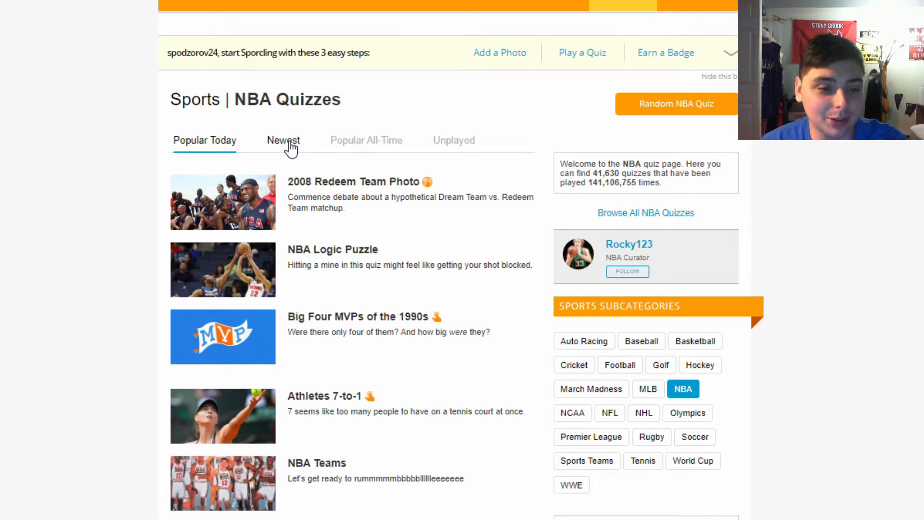
mouse_move(315, 159)
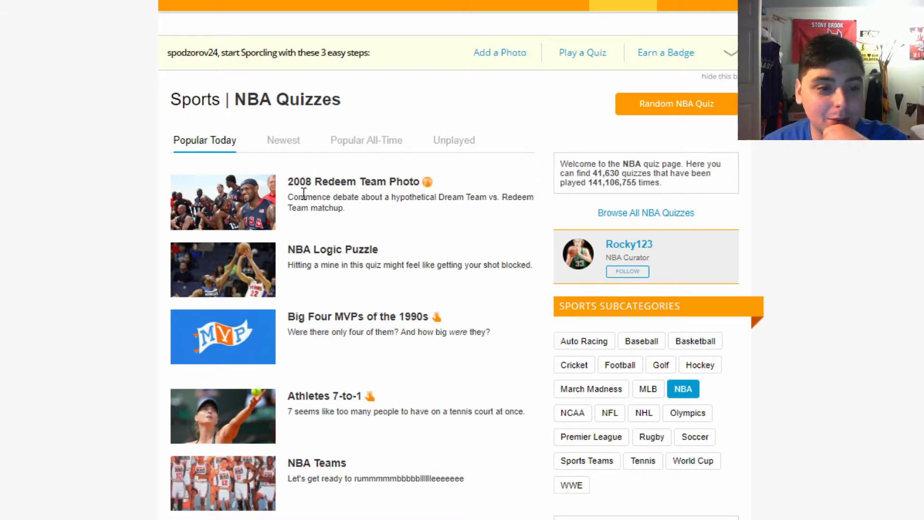
mouse_move(382, 185)
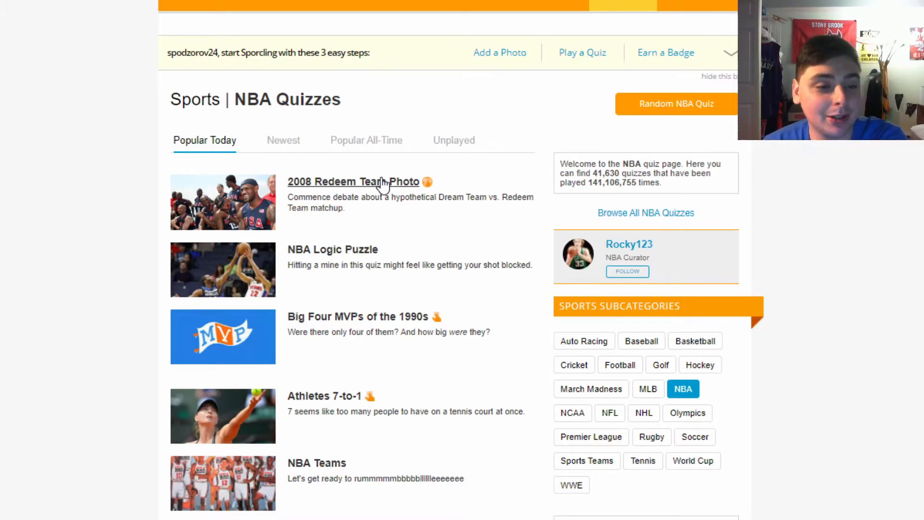
Open the '2008 Redeem Team Photo' quiz from the NBA quizzes listing
left_click(355, 182)
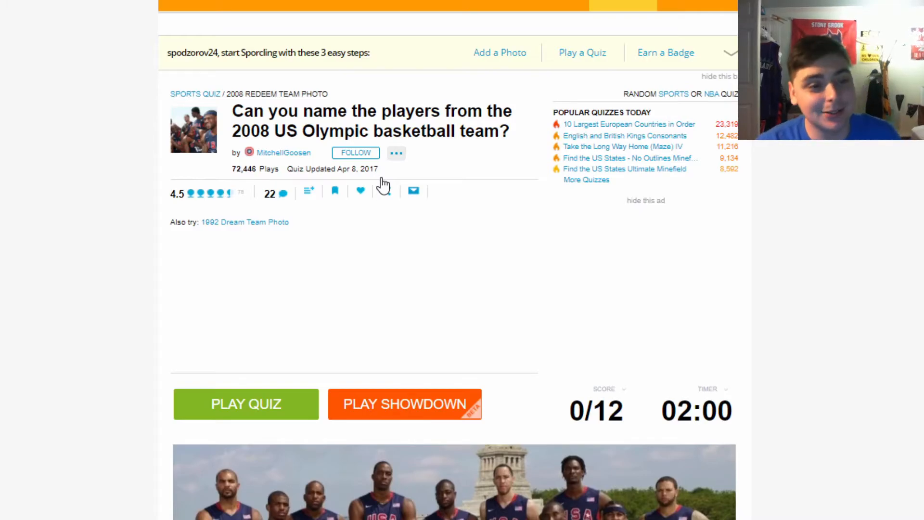
Scroll through the Redeem Team quiz page, then start the quiz at 0/12
scroll("down", 3)
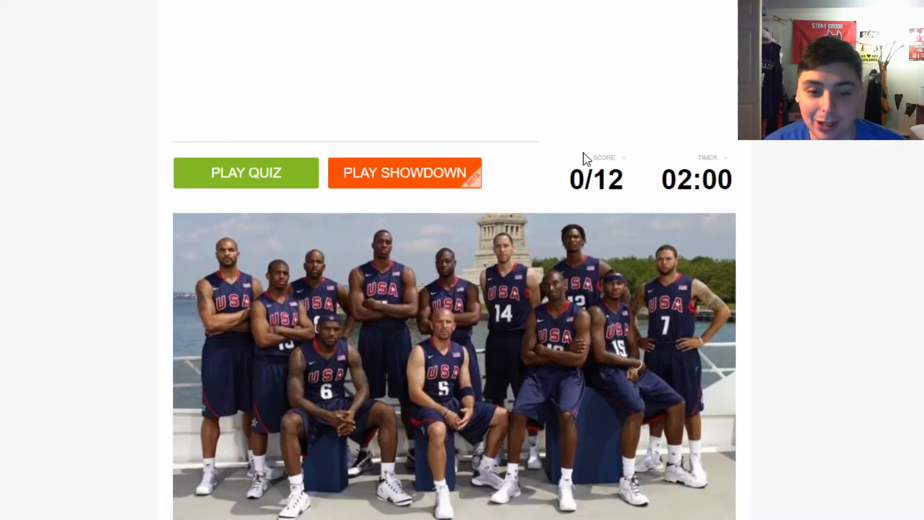
mouse_move(548, 116)
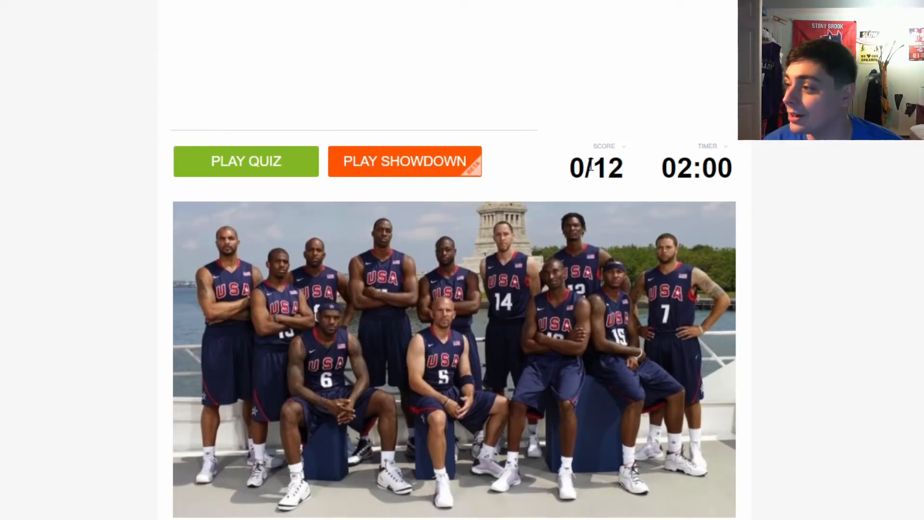
scroll("down", 3)
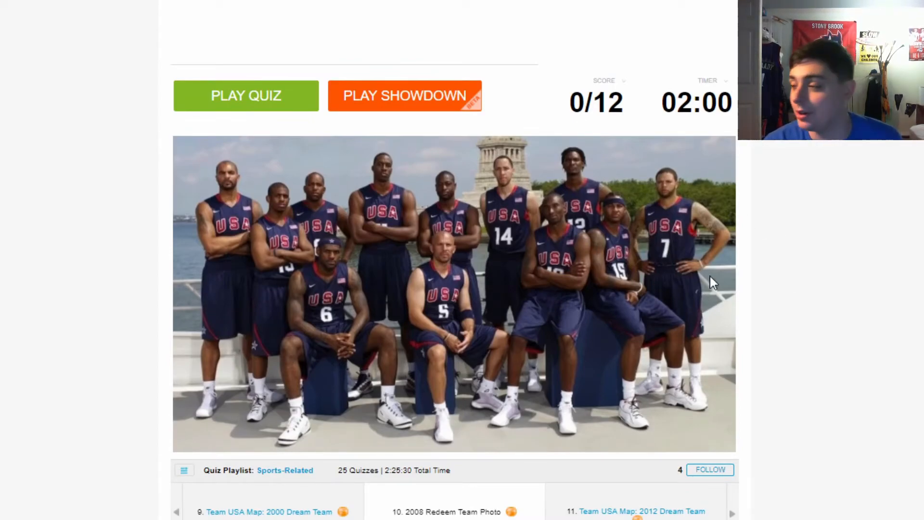
mouse_move(693, 248)
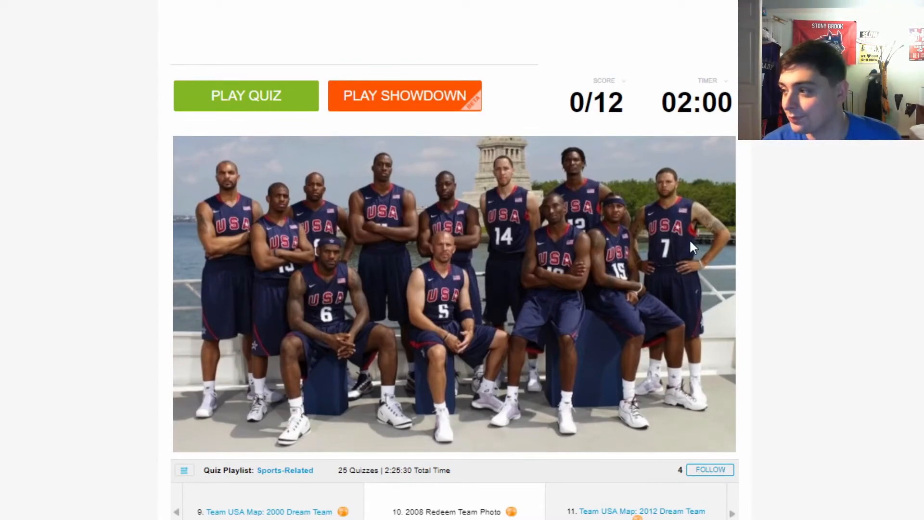
mouse_move(659, 238)
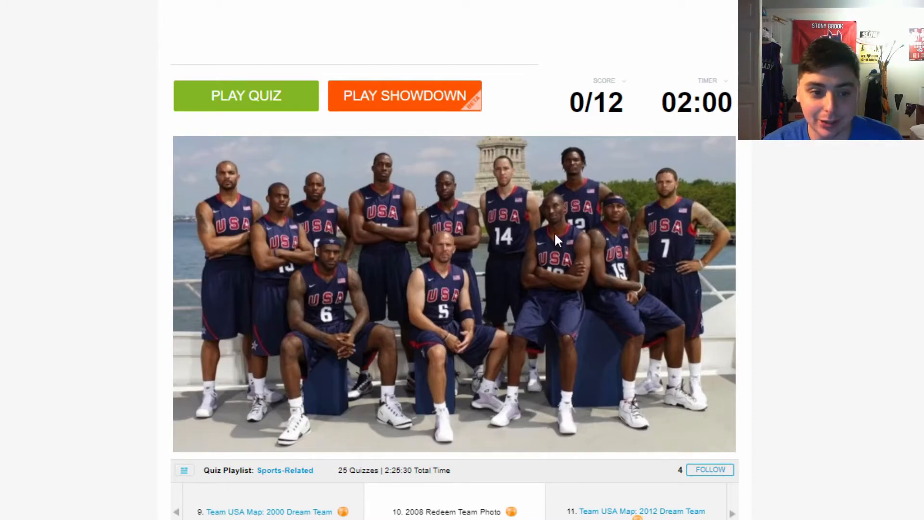
scroll("down", 3)
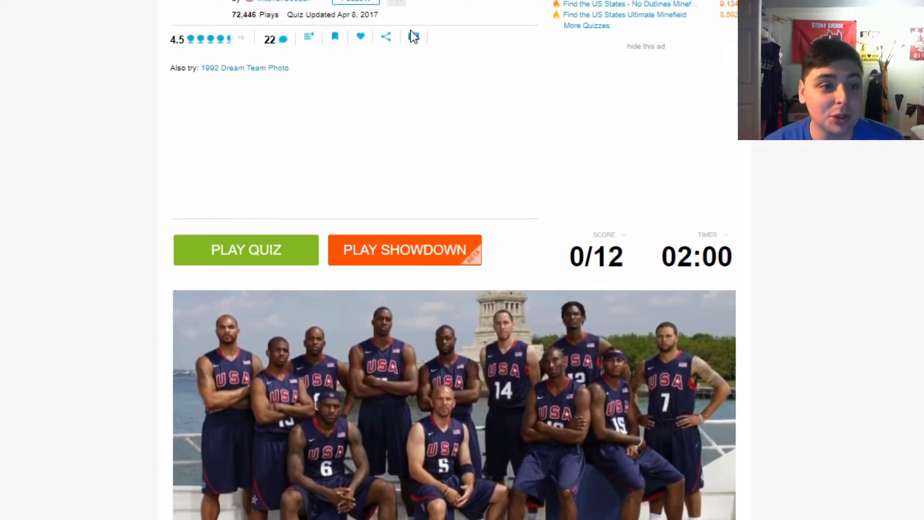
mouse_move(413, 37)
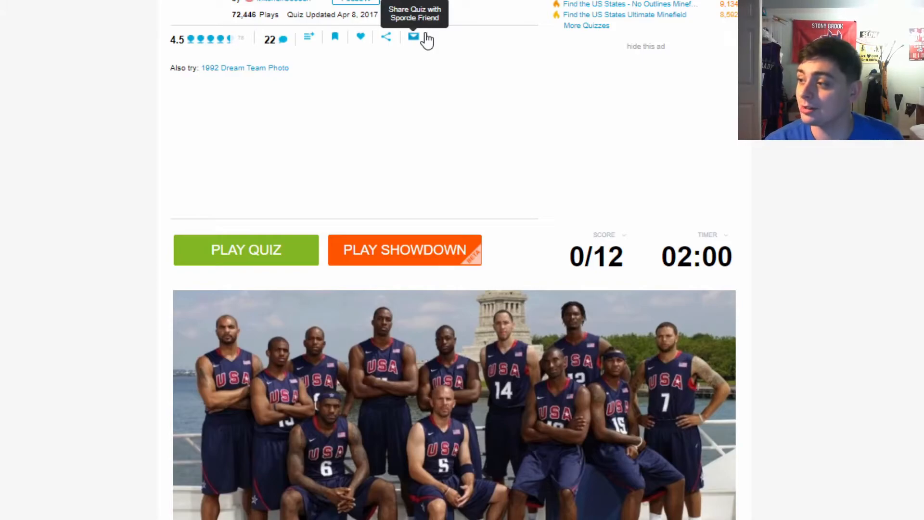
mouse_move(368, 58)
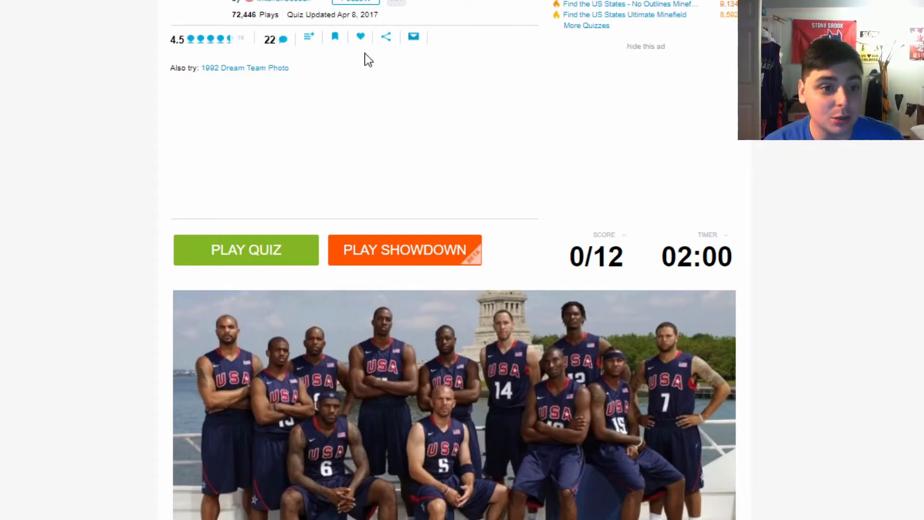
mouse_move(277, 28)
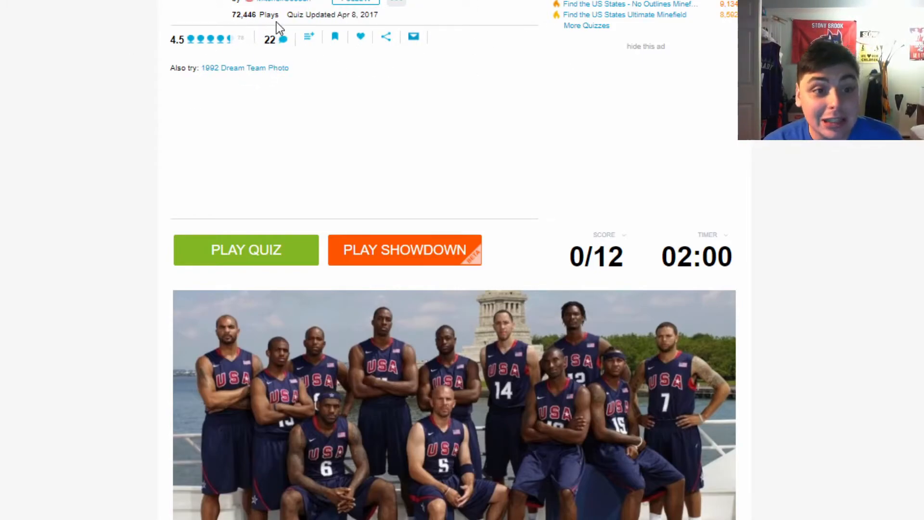
scroll("down", 3)
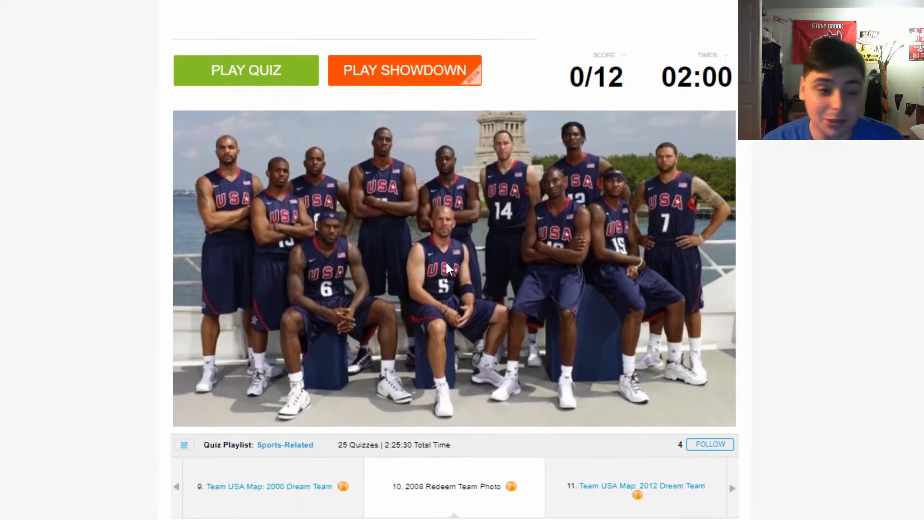
left_click(245, 70)
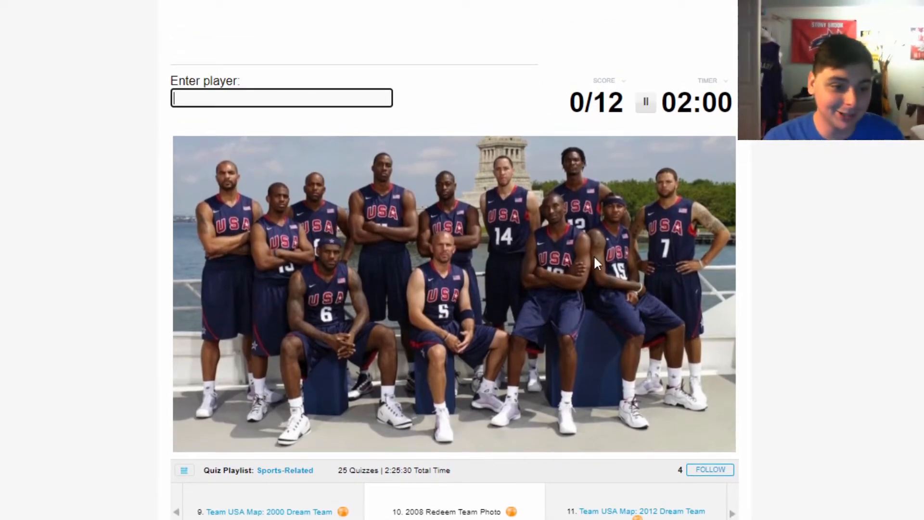
Enter Boozer, Paul, LeBron James, Howard, Wade, Kidd, Kobe Bryant, 'ant' and 'william'
type("Carlos Boozer")
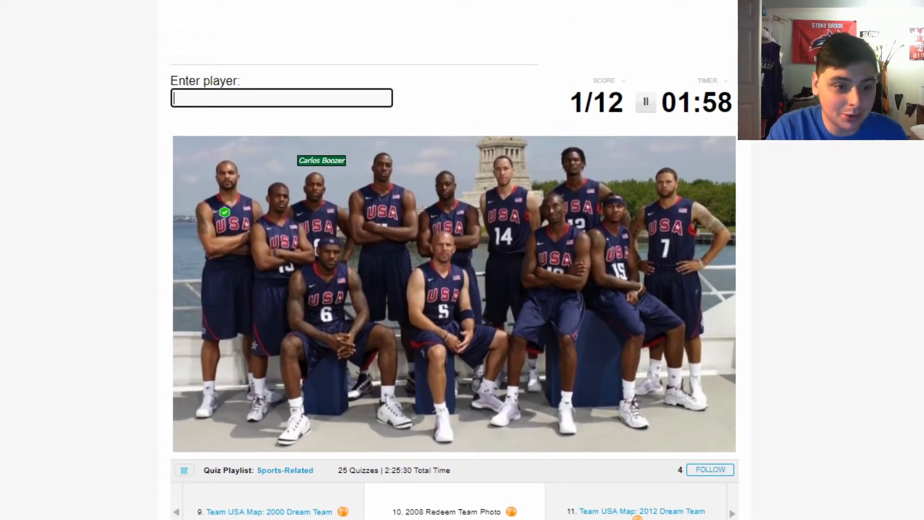
type("Chris Paul")
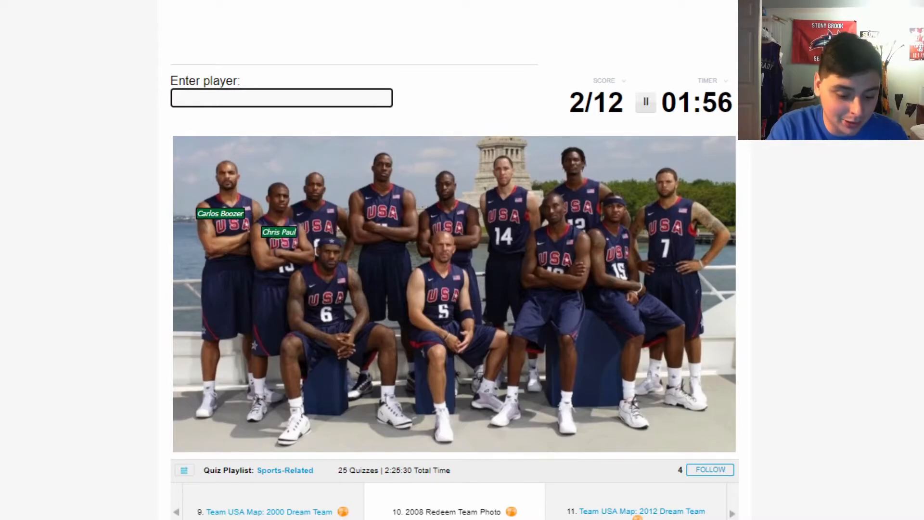
type("LeBron James")
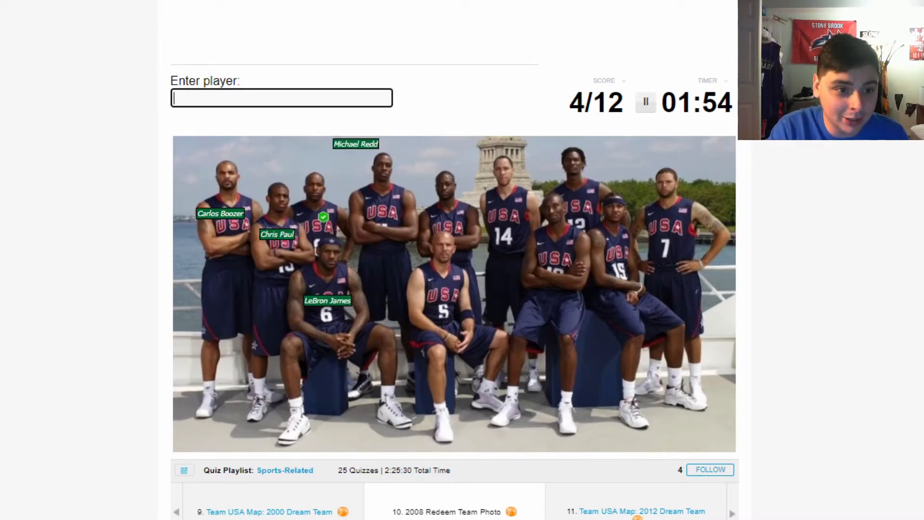
type("Dwight Howard")
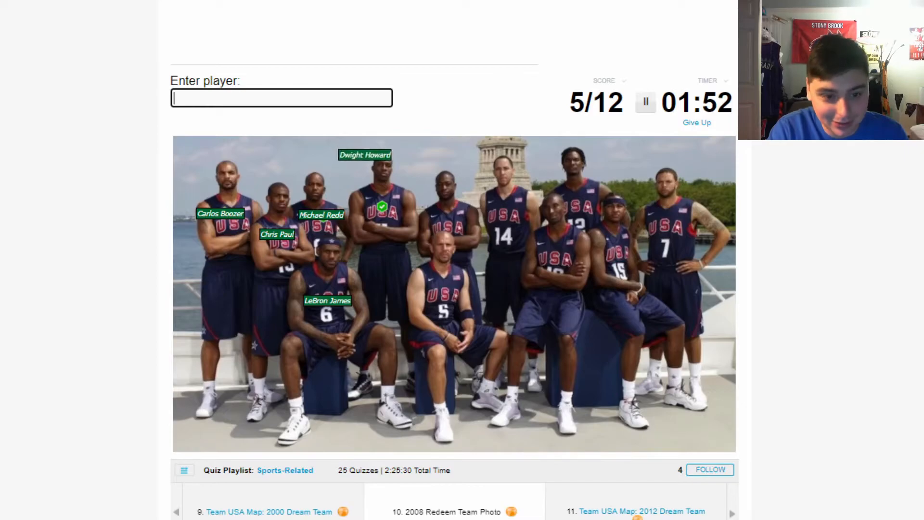
type("Dwyane Wade")
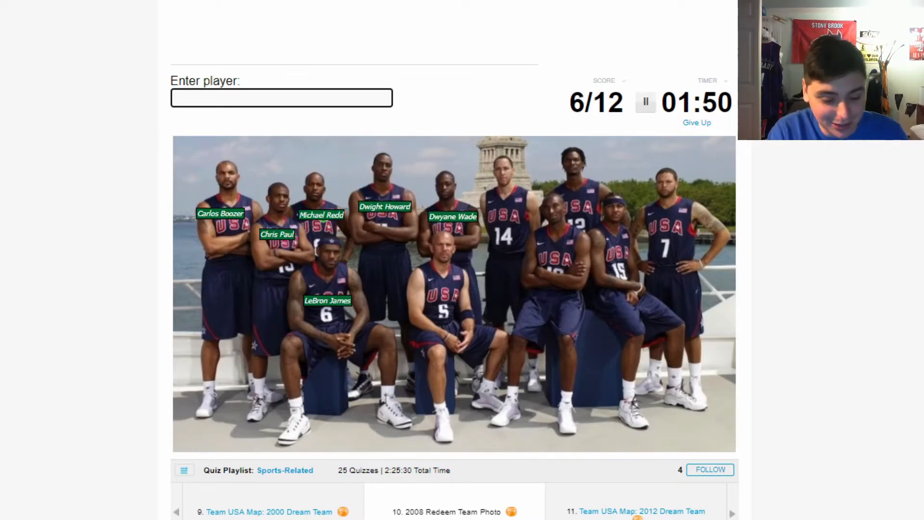
type("Jason Kidd")
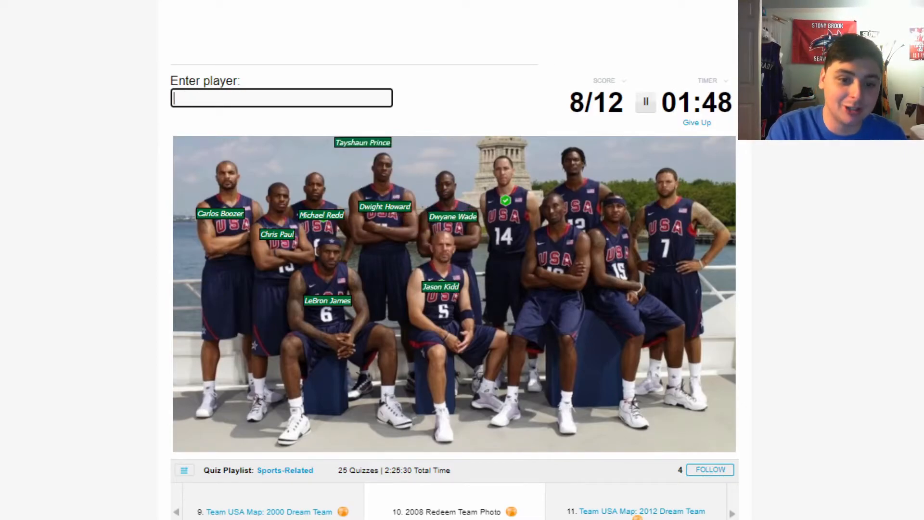
type("k")
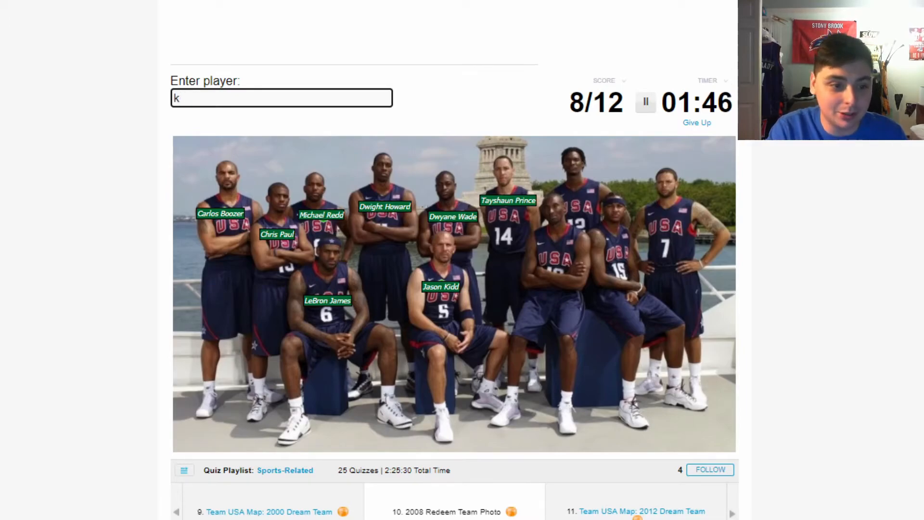
type("kobe bryant")
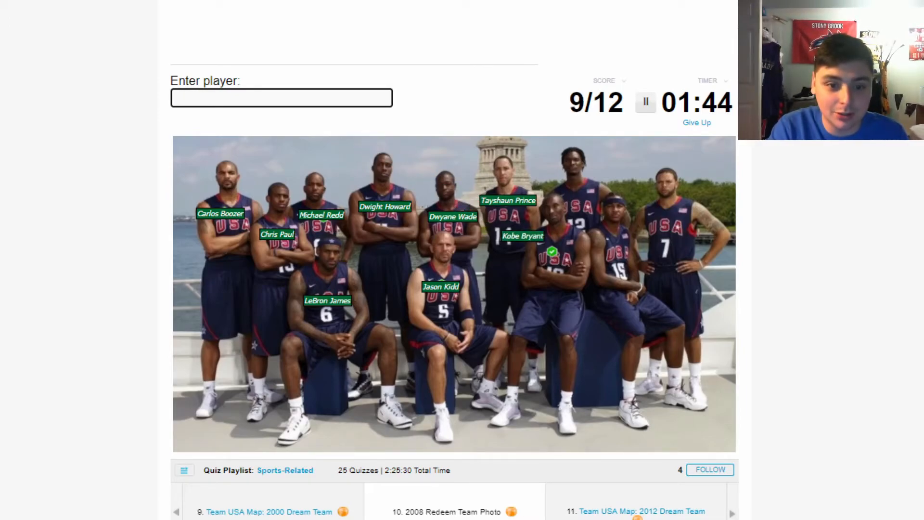
type("ant")
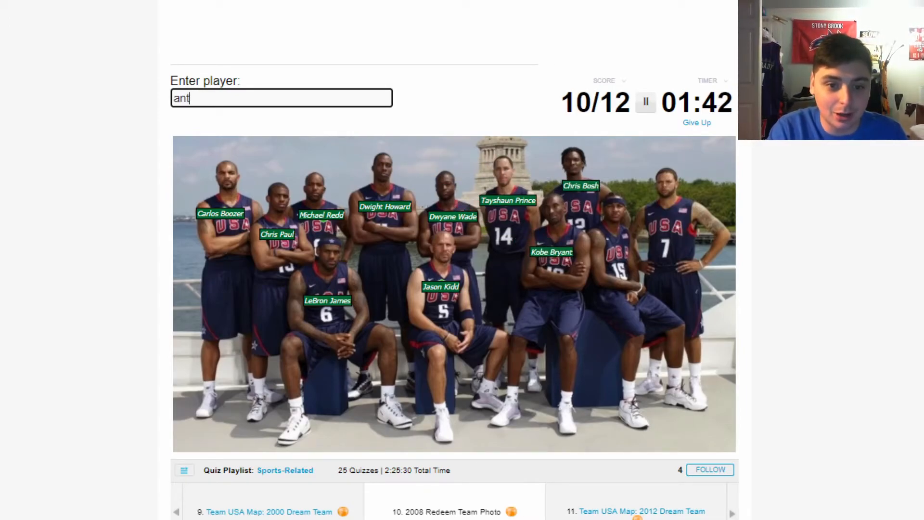
type("william")
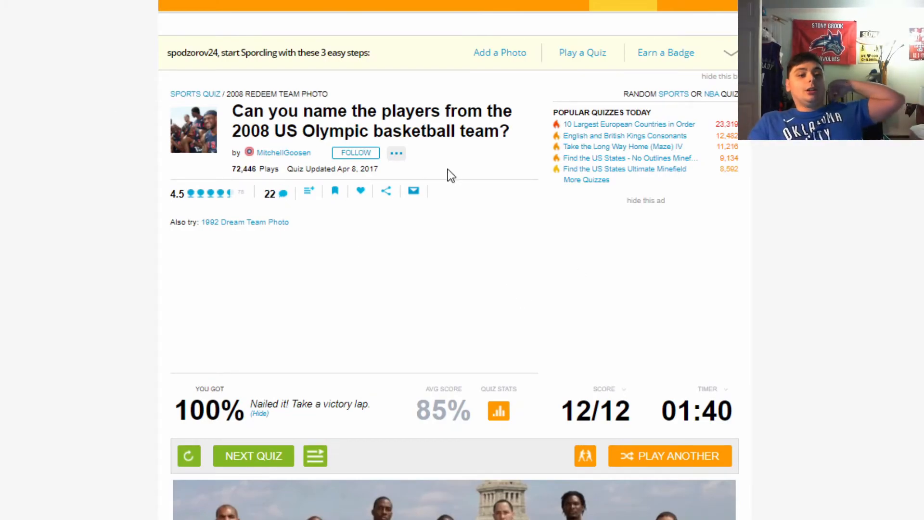
Scroll down to review the fully labelled Redeem Team photo
scroll("down", 3)
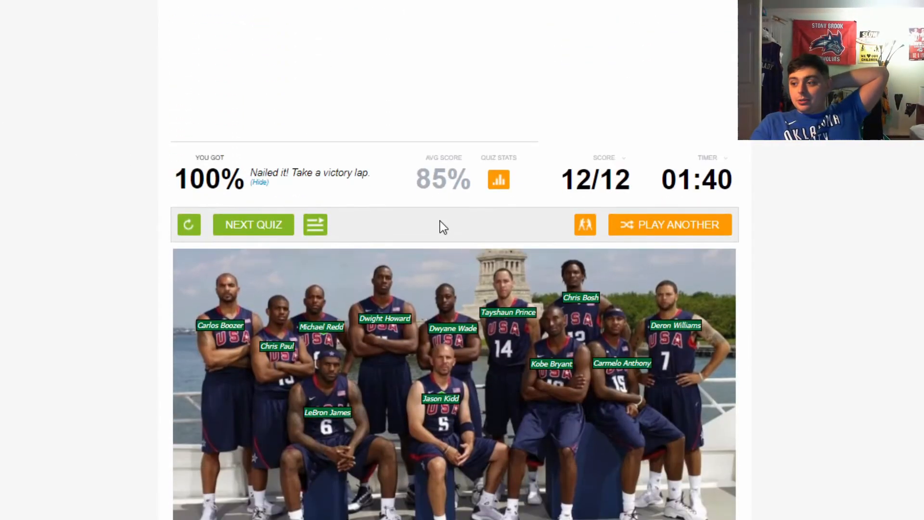
scroll("down", 3)
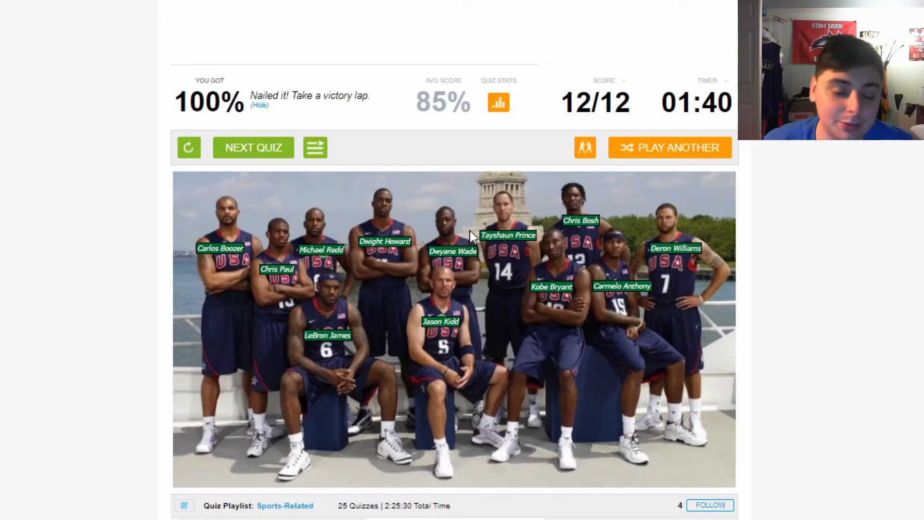
mouse_move(307, 394)
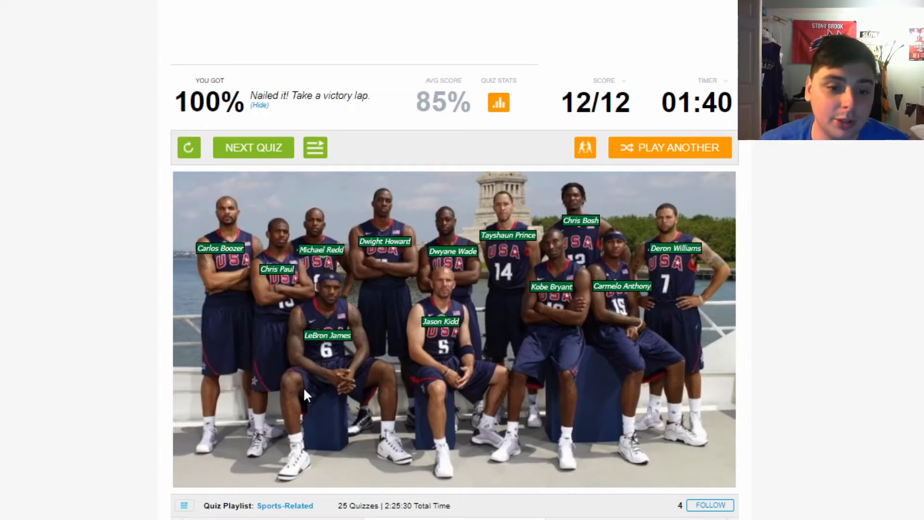
mouse_move(764, 306)
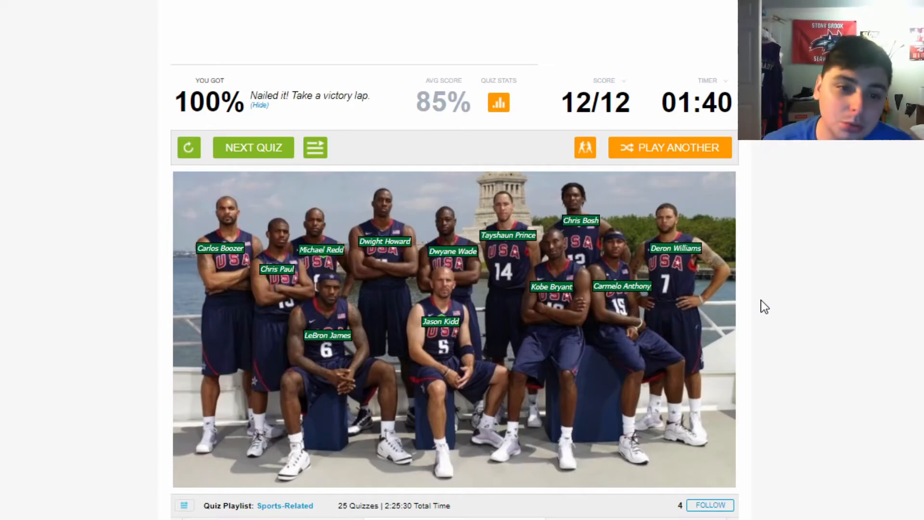
mouse_move(499, 102)
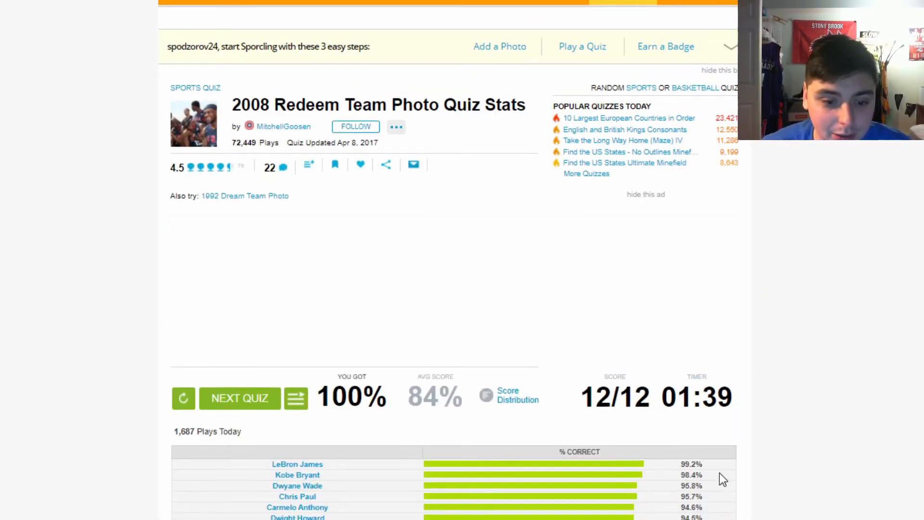
Scroll through the player % correct table and the page below it
scroll("down", 3)
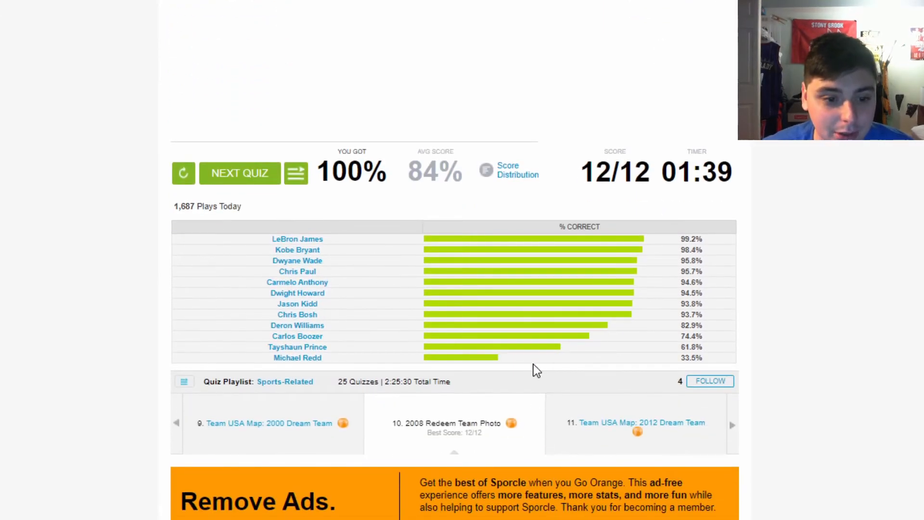
mouse_move(620, 357)
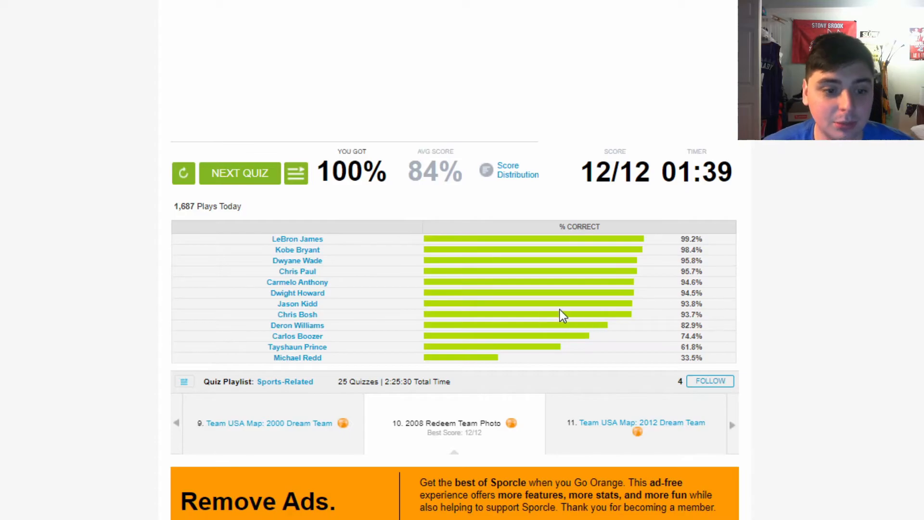
scroll("down", 3)
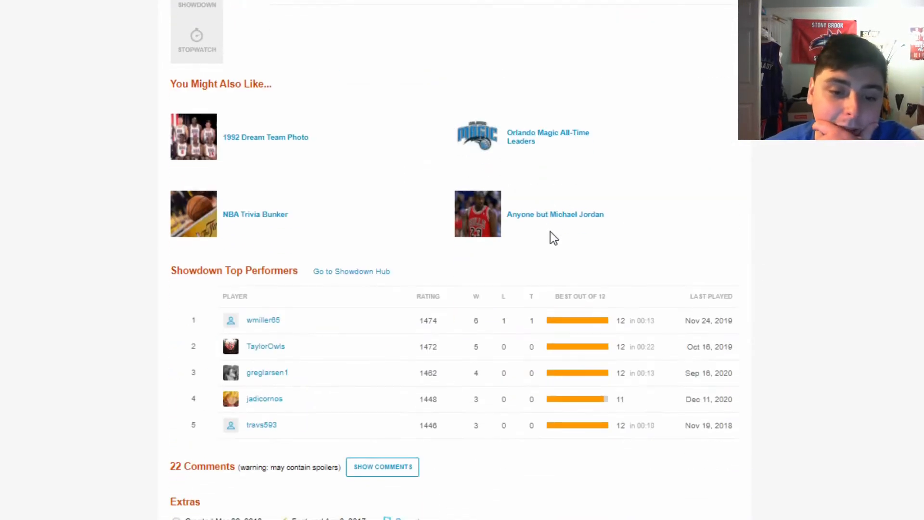
scroll("down", 3)
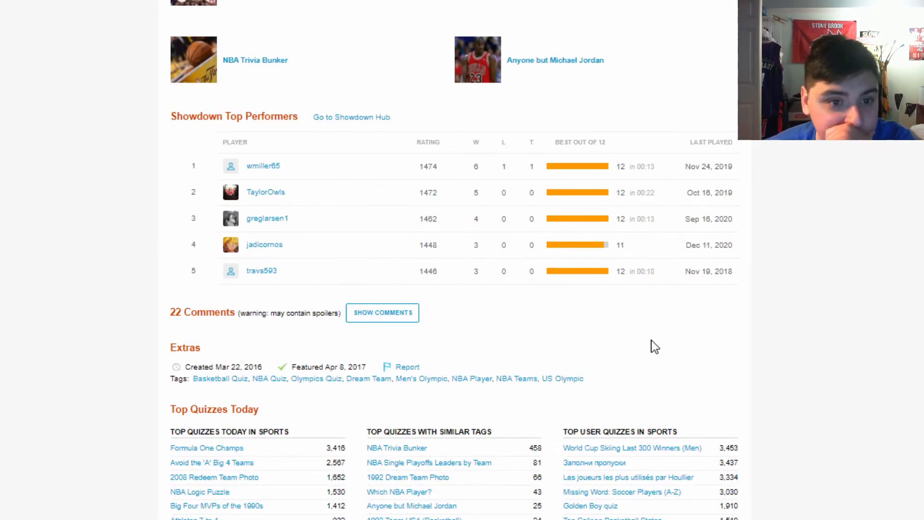
mouse_move(593, 294)
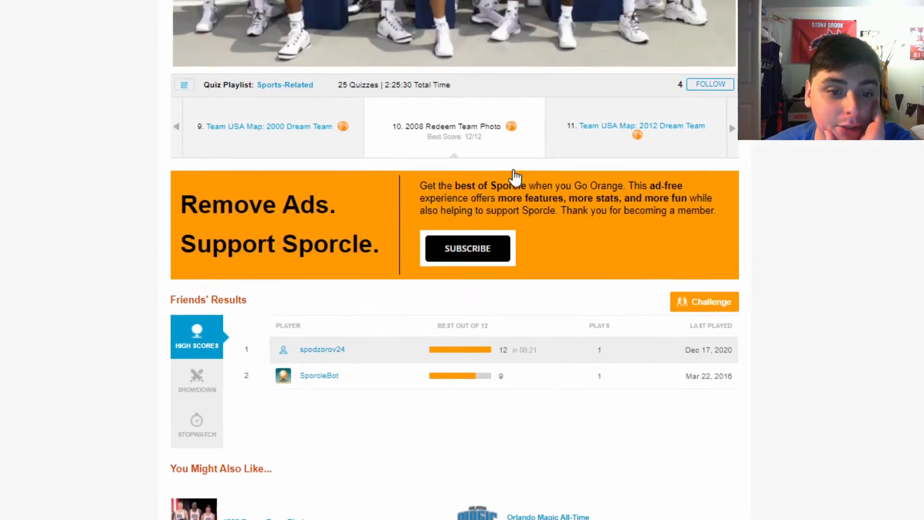
scroll("up", 3)
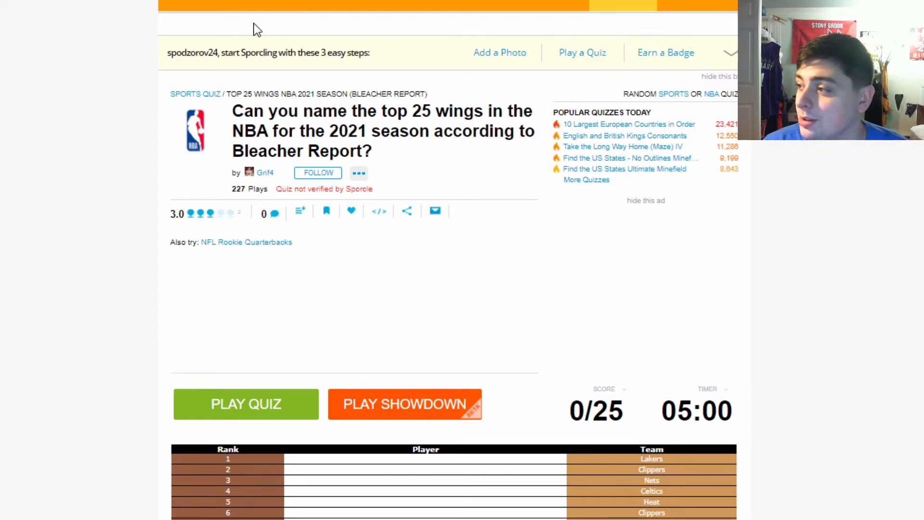
mouse_move(604, 136)
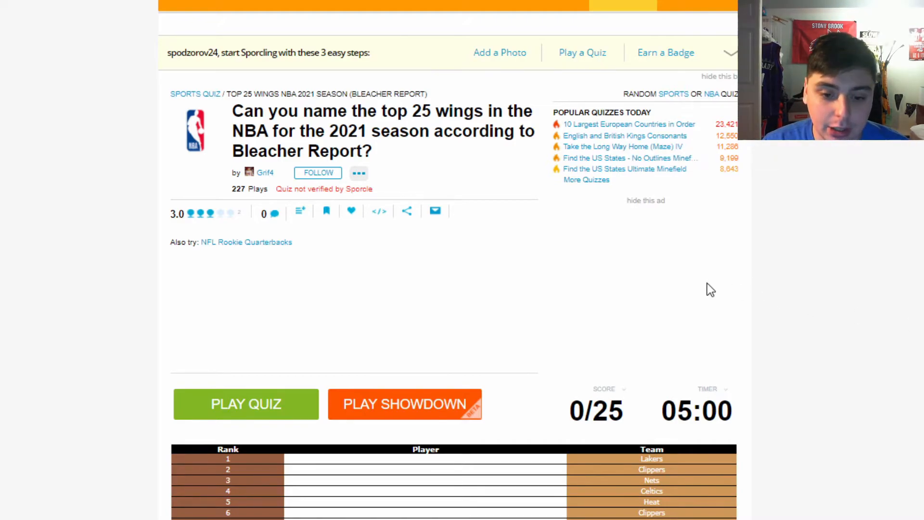
Start the top 25 NBA wings quiz at 0/25 with 05:00
left_click(246, 404)
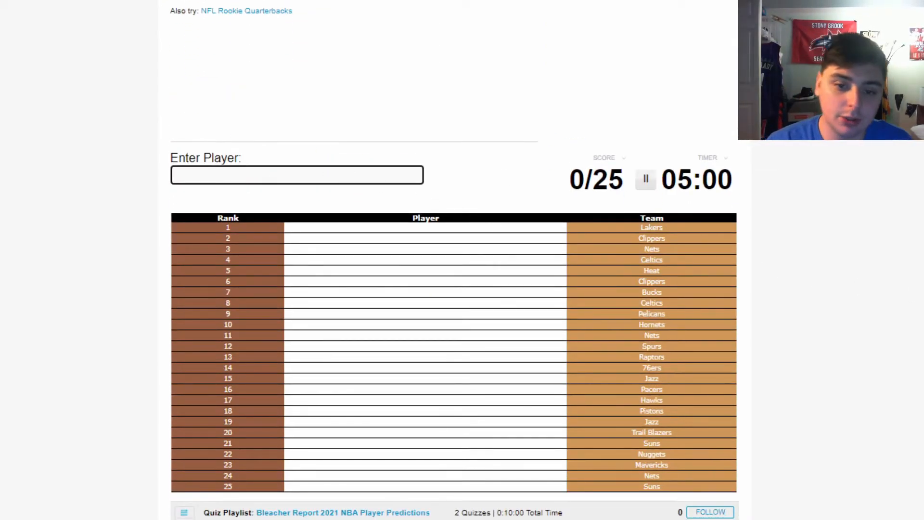
Enter LeBron James, Kawhi Leonard, Kevin Durant, Jayson Tatum, Jimmy Butler and Middleton
type("LeBron James")
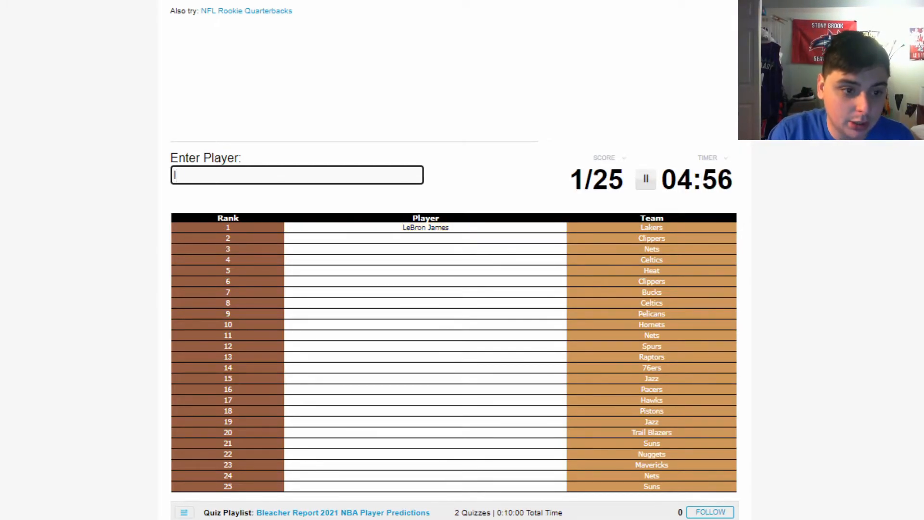
type("Kawhi Leonard")
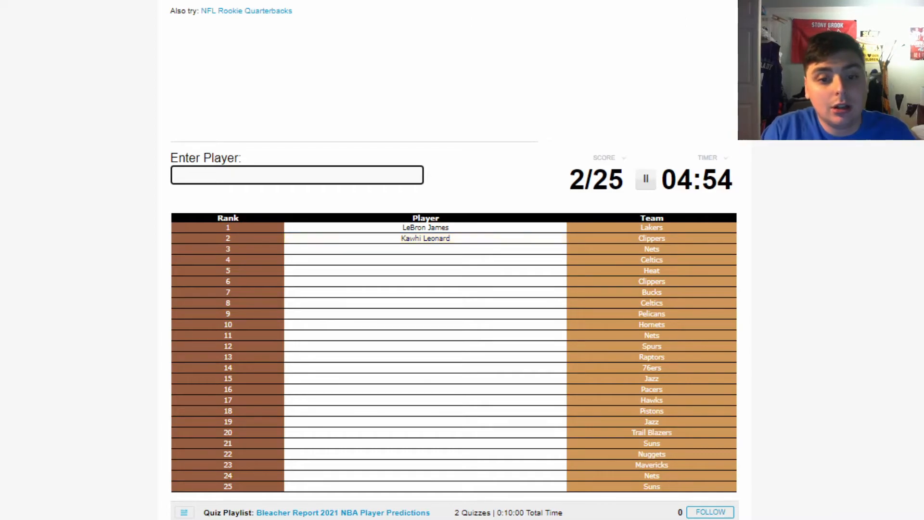
type("Kevin Durant")
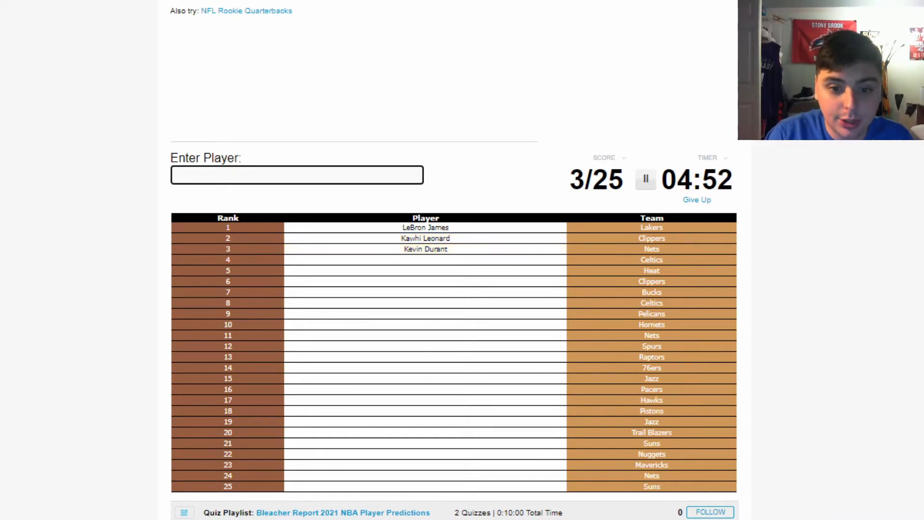
type("Jayson Tatum")
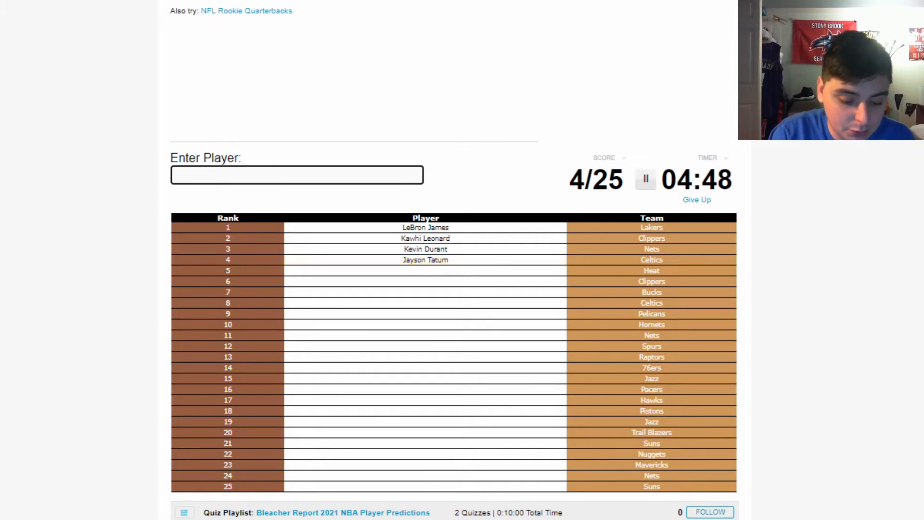
type("Jimmy Butler")
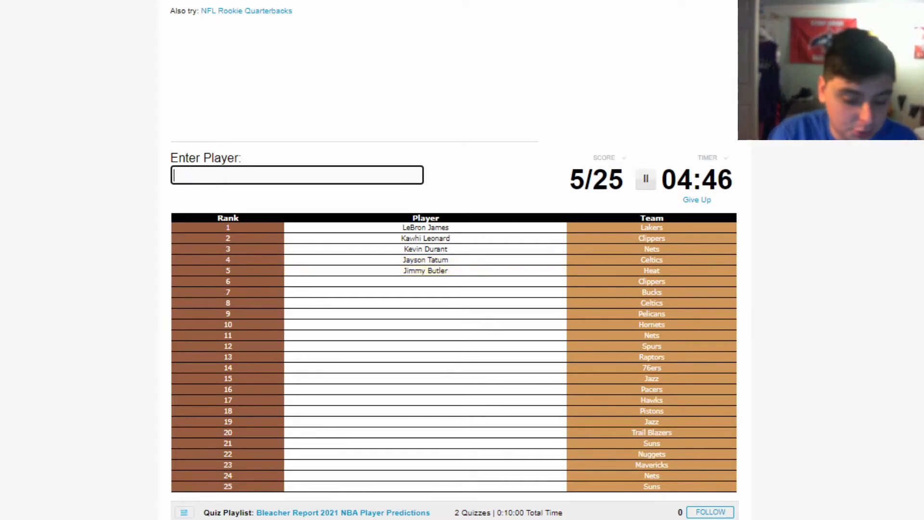
type("middl")
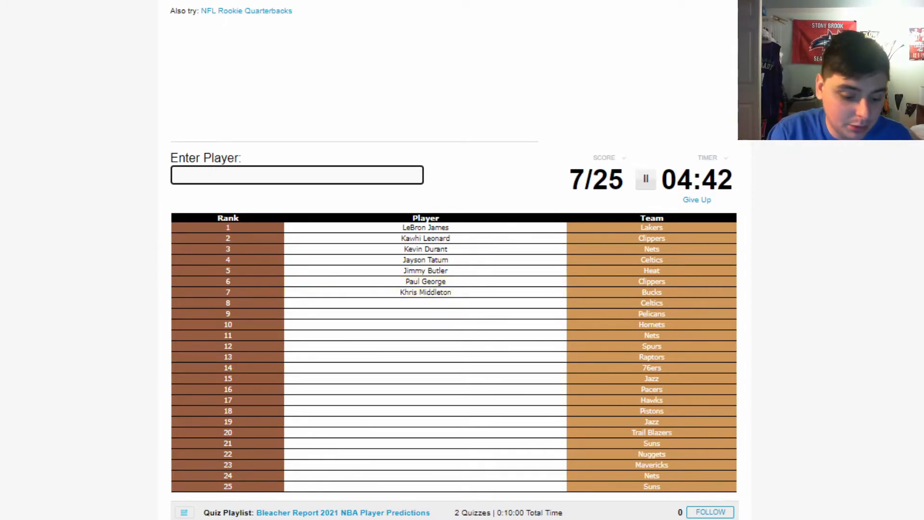
Add Jaylen Brown, Brandon Ingram, Hayward and both Harrises, reaching 12/25
type("Jaylen Brown")
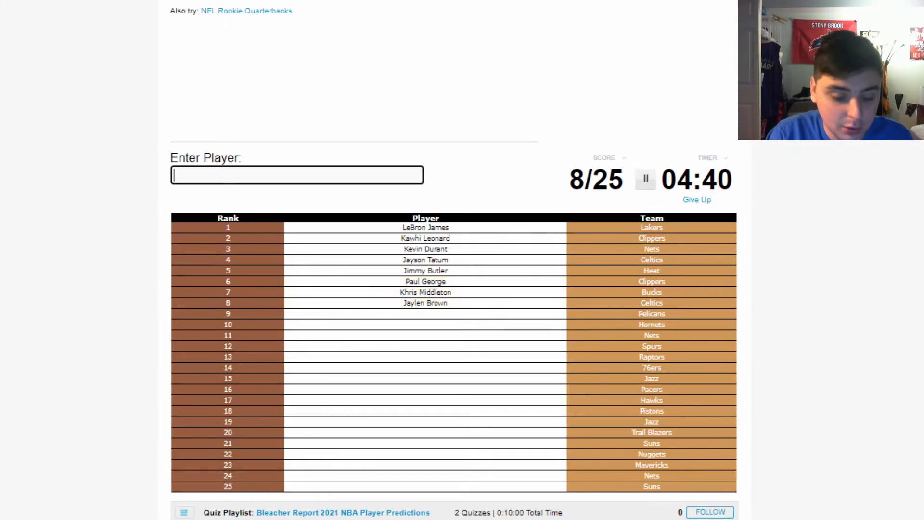
type("Brandon Ingram")
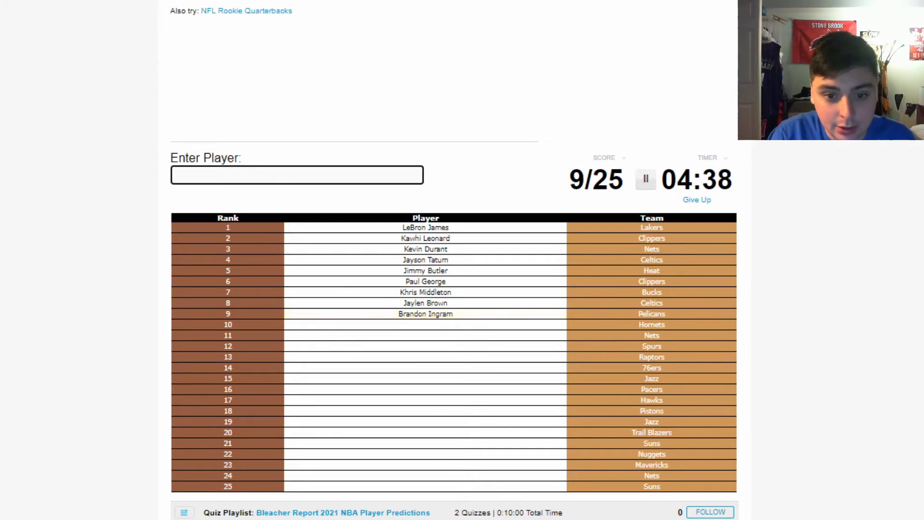
type("hayw")
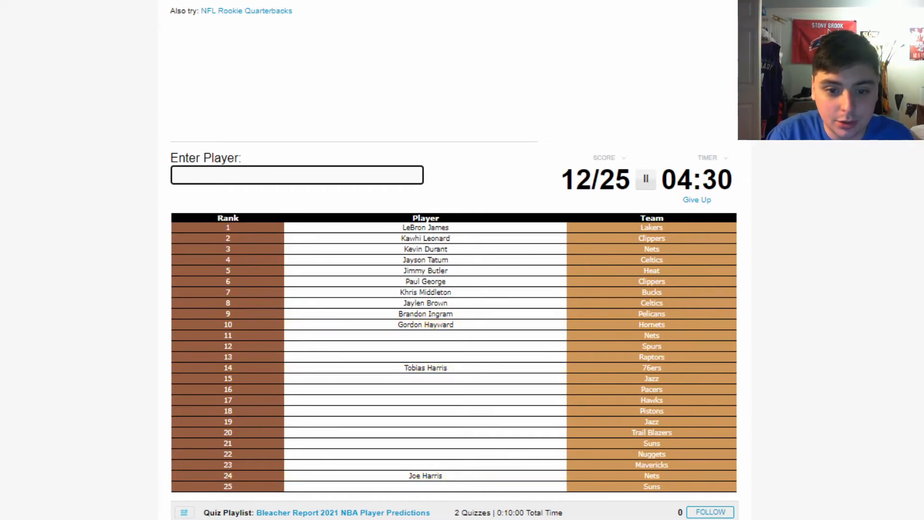
type("din")
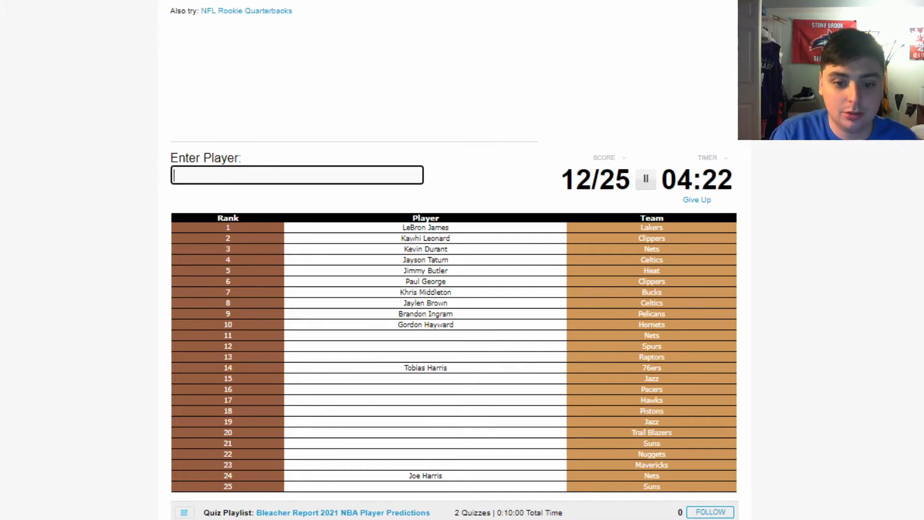
type("ir")
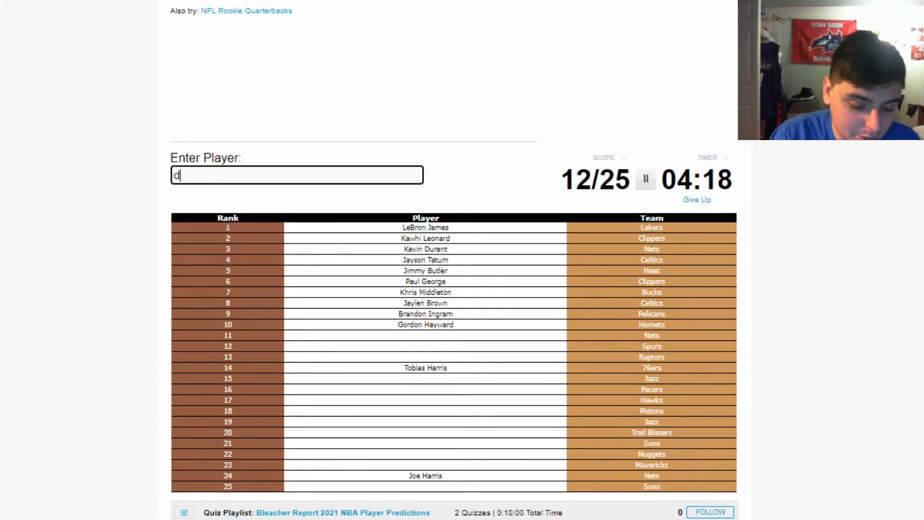
Enter DeRozan, VanVleet, Siakam and further guesses, erasing one wrong partial name
type("DeMar DeRozan")
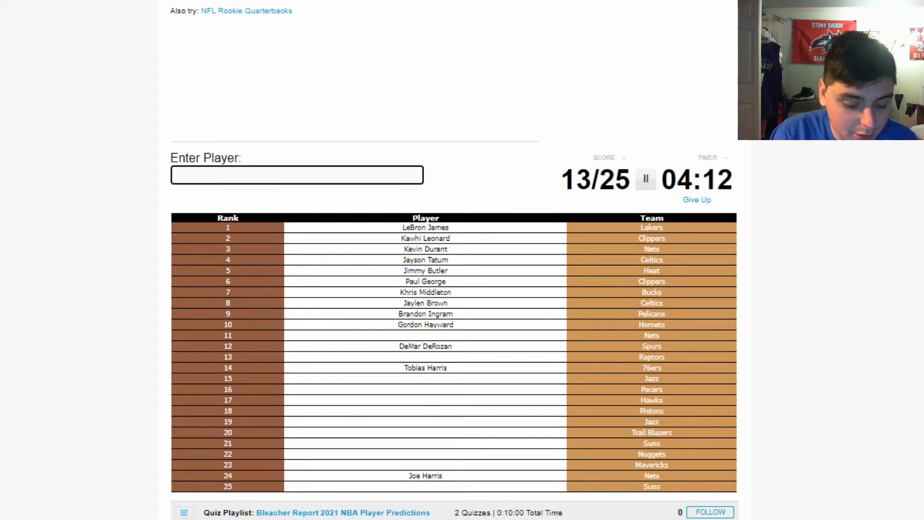
type("vanvlee")
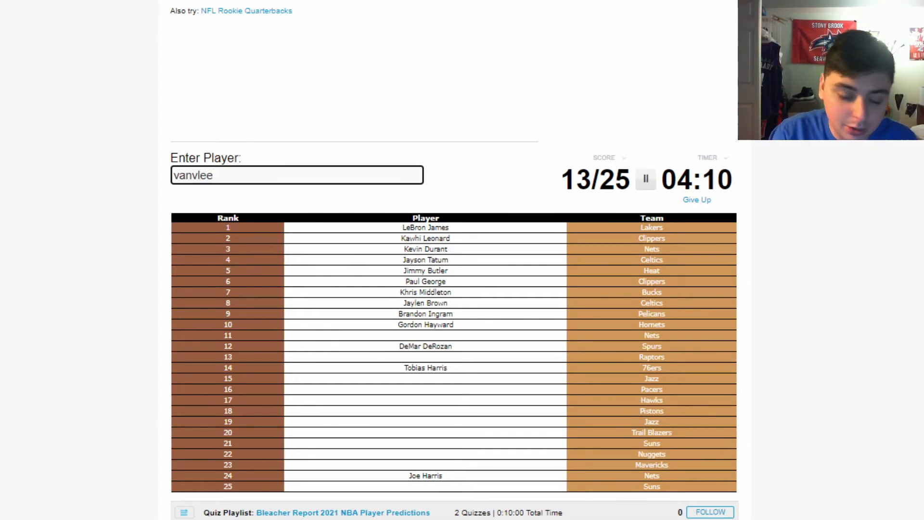
type("siakam")
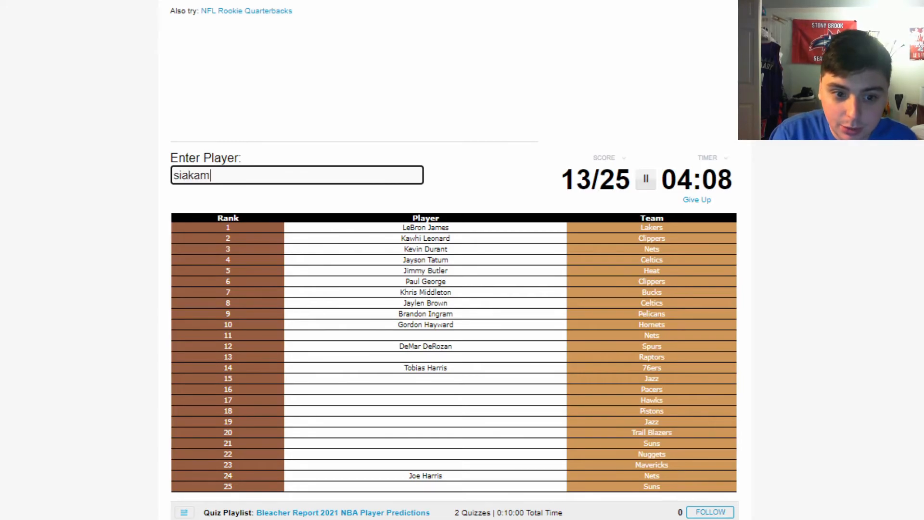
type("a")
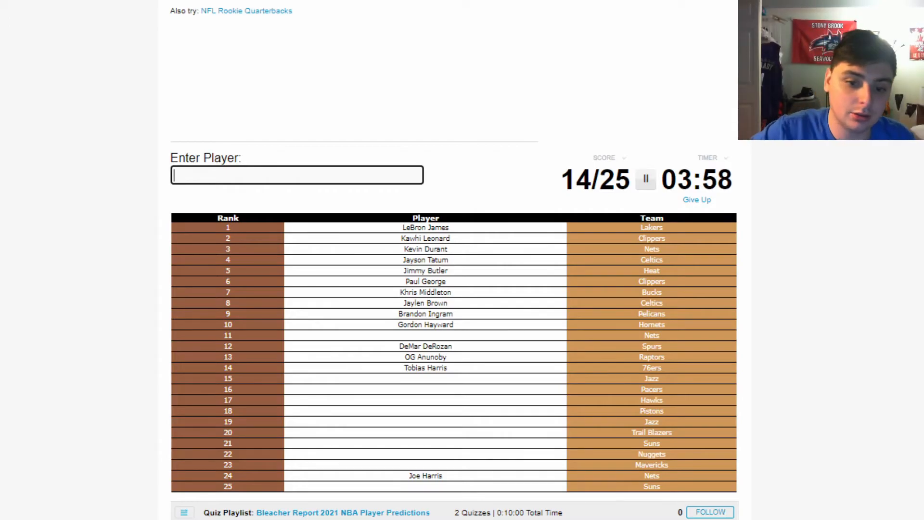
type("m")
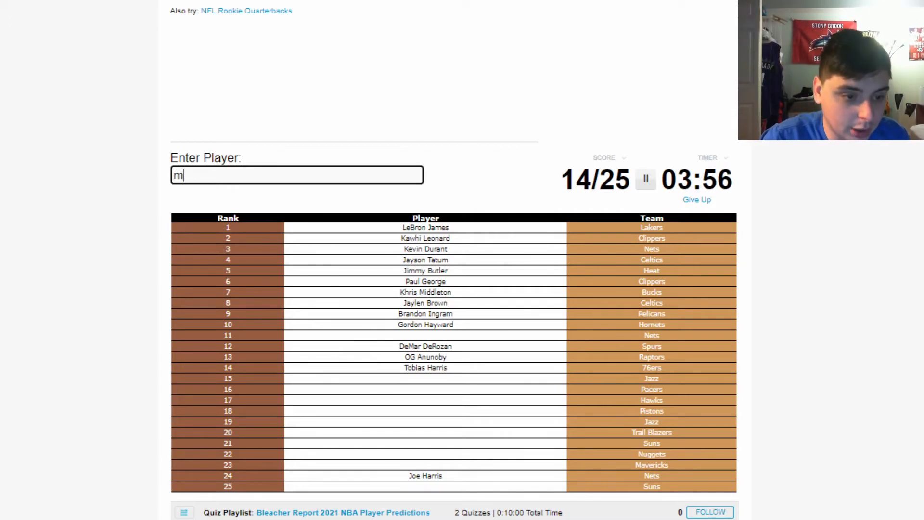
type("itc")
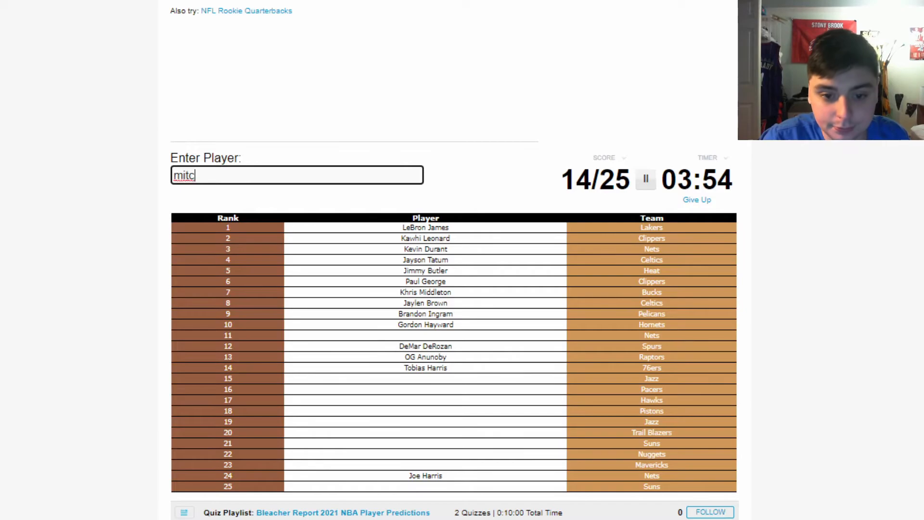
key("Backspace")
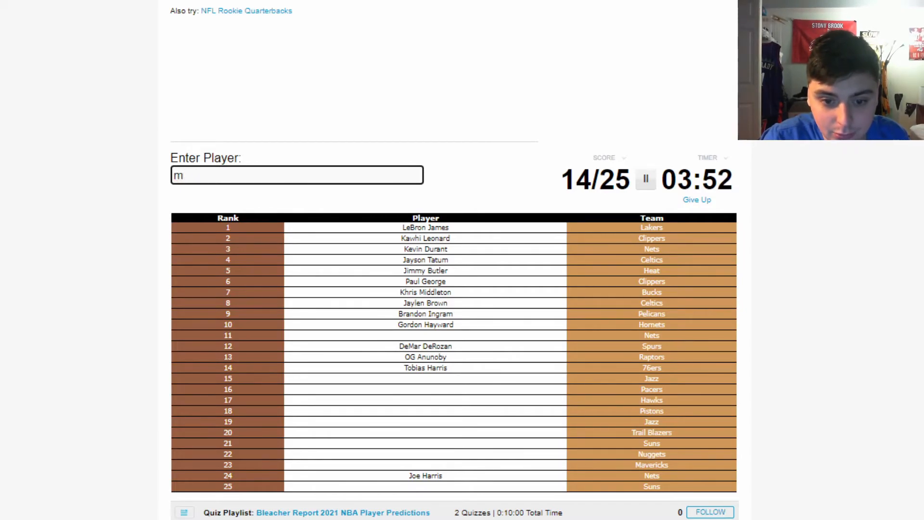
type("ho")
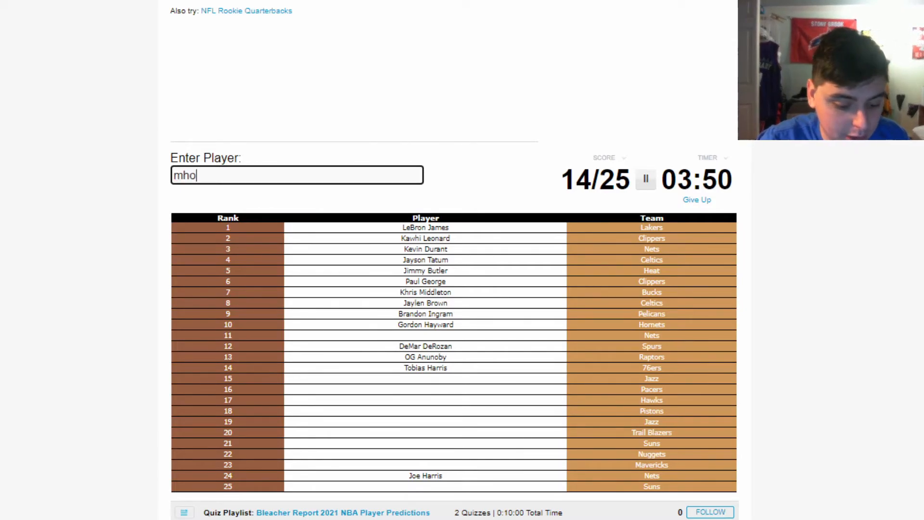
Add Bogdanovic, Warren, Grant, Covington, Bridges, Porter Jr, Richardson, Crowder, Ingles and LeVert
type("bog")
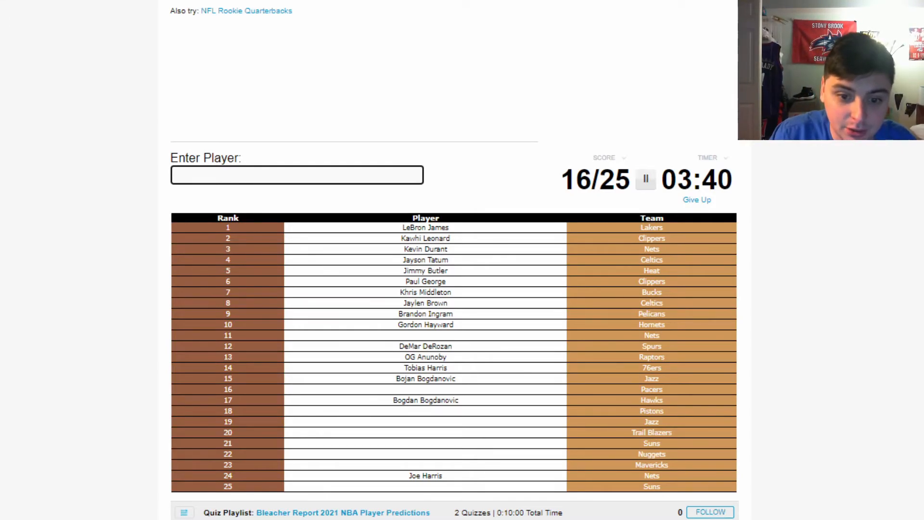
type("wa")
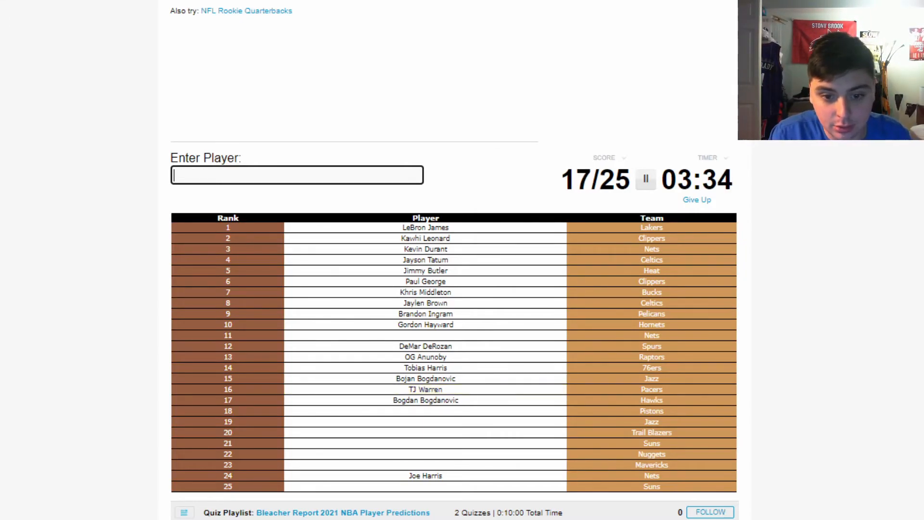
type("g")
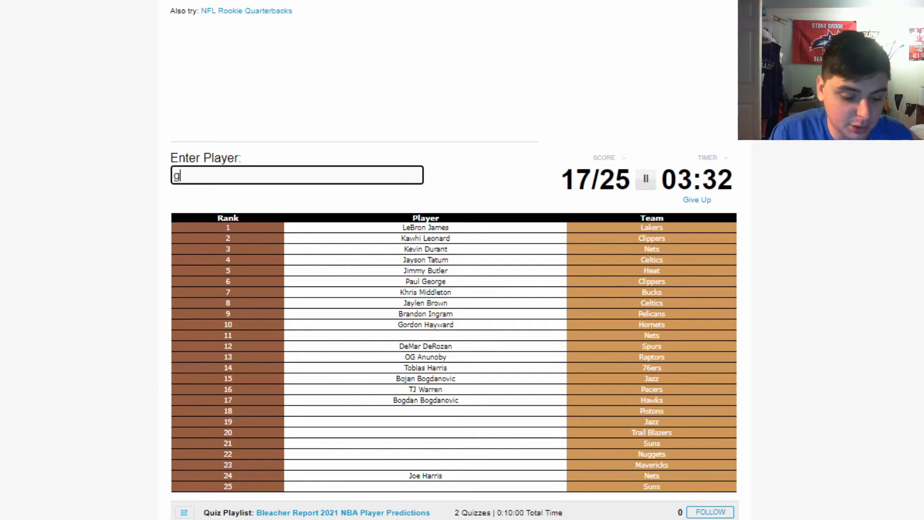
type("Jerami Grant")
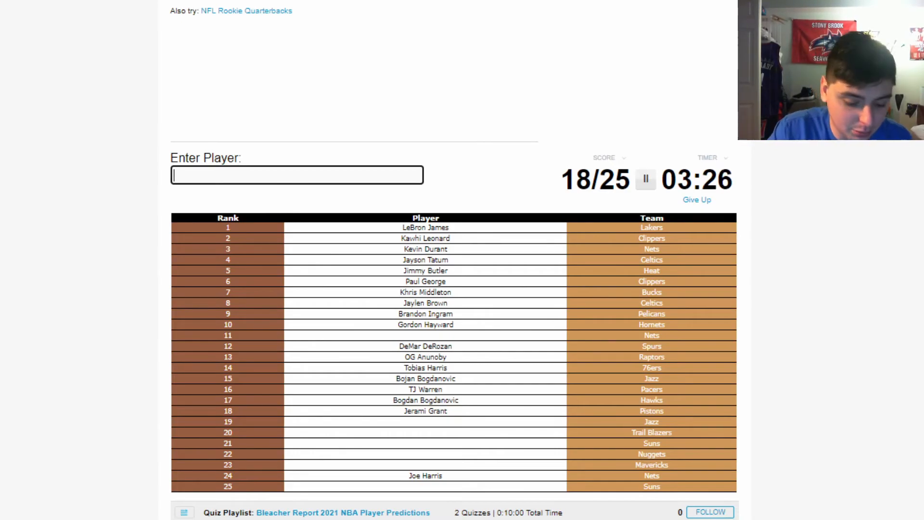
type("Robert Covington")
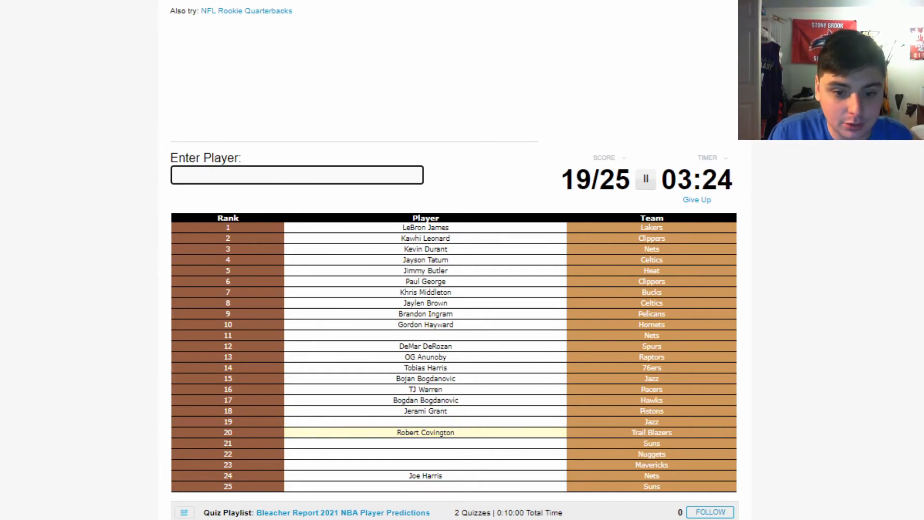
type("br")
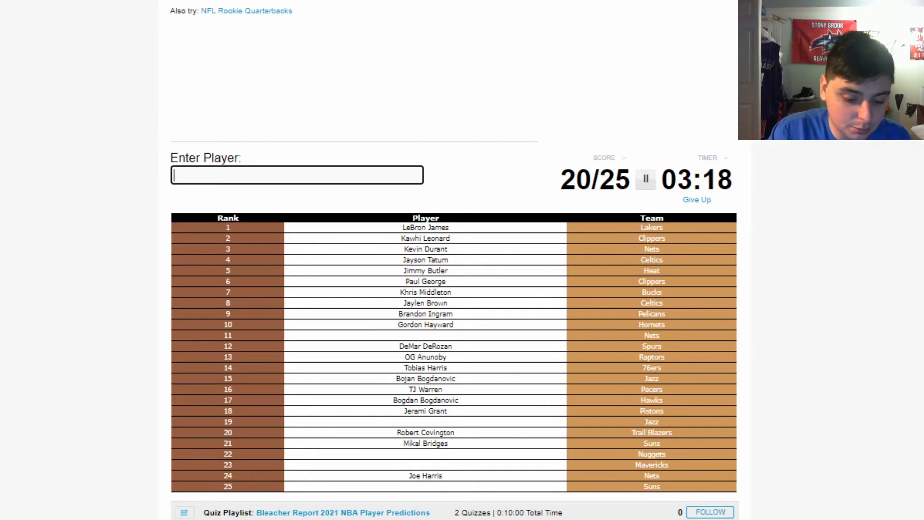
type("Michael Porter Jr")
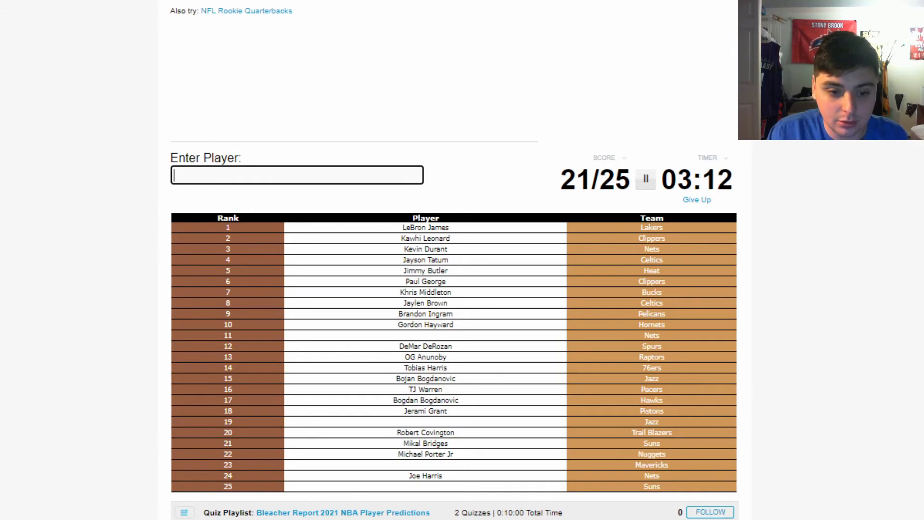
type("richar")
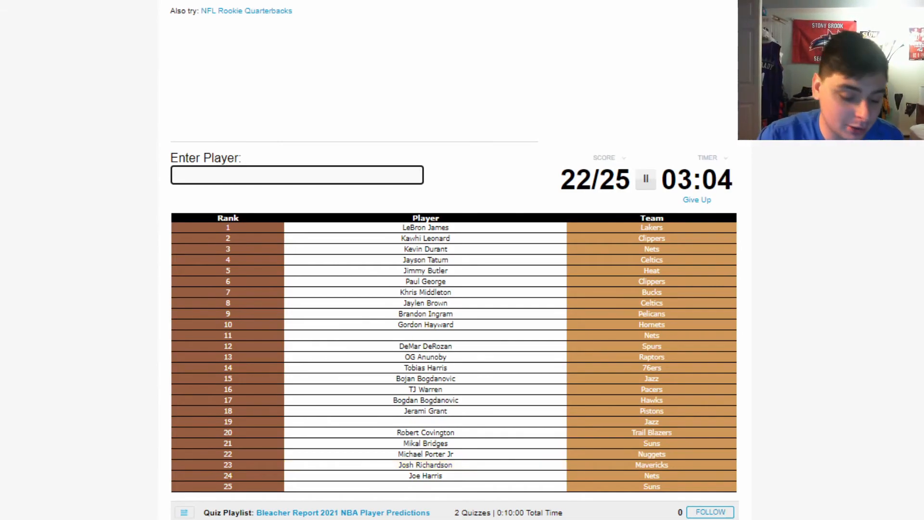
type("crow")
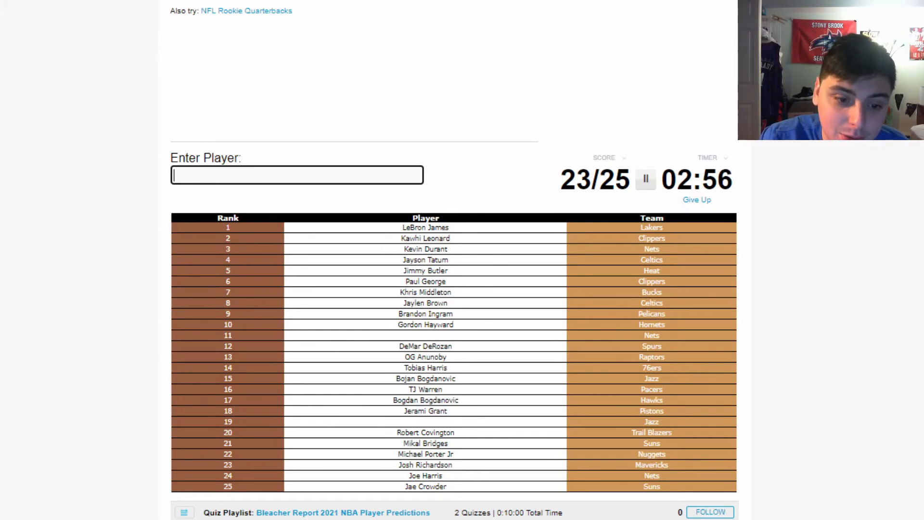
type("inge")
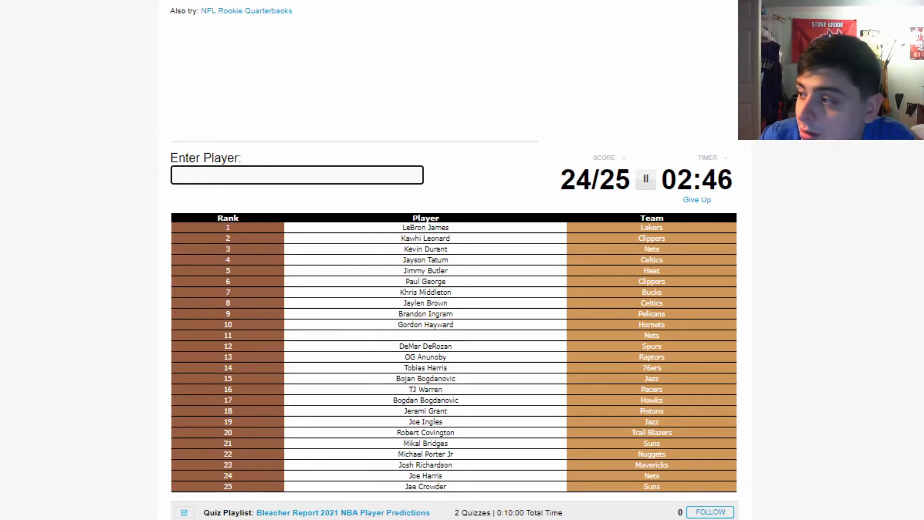
type("Caris LeVert")
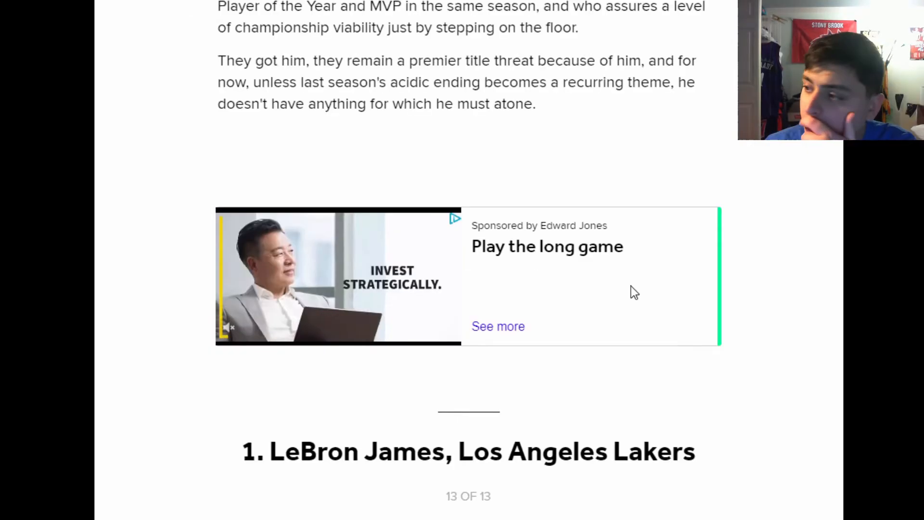
Scroll past the Middleton and Jaylen Brown entries to entry 10, Gordon Hayward
scroll("down", 3)
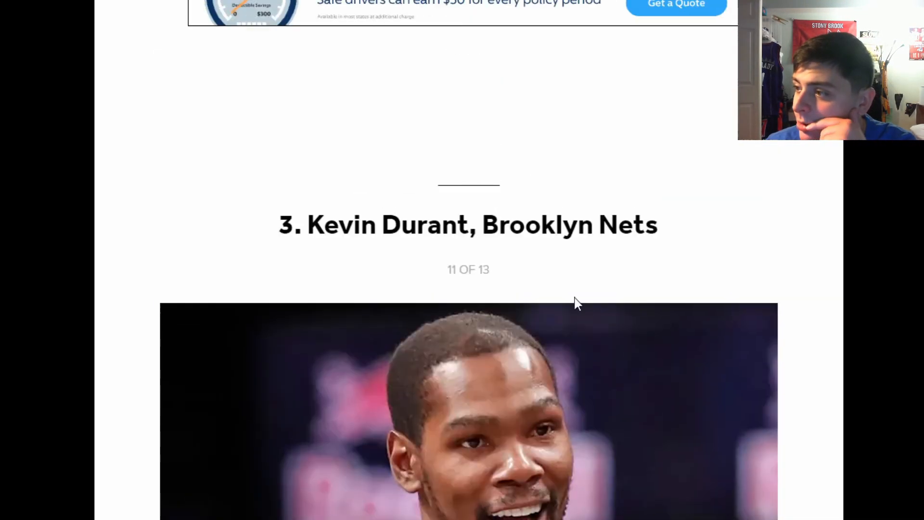
scroll("down", 3)
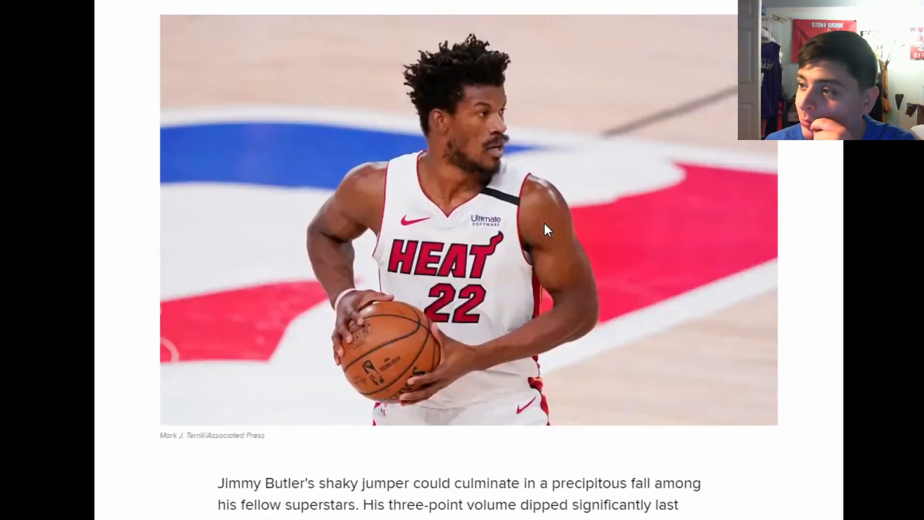
scroll("down", 3)
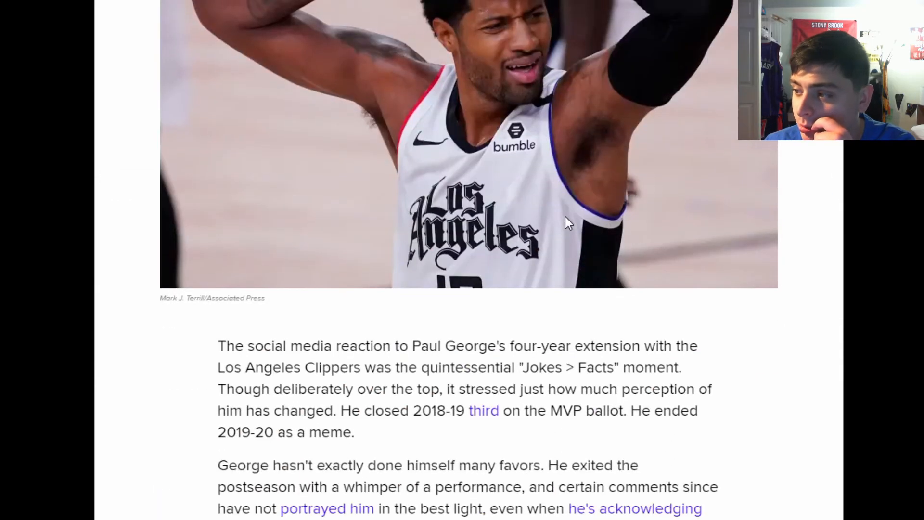
scroll("up", 3)
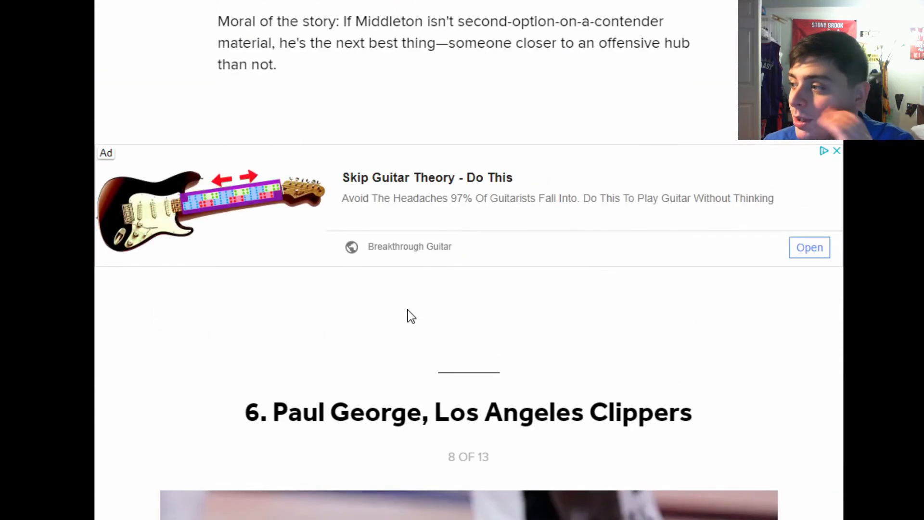
scroll("up", 3)
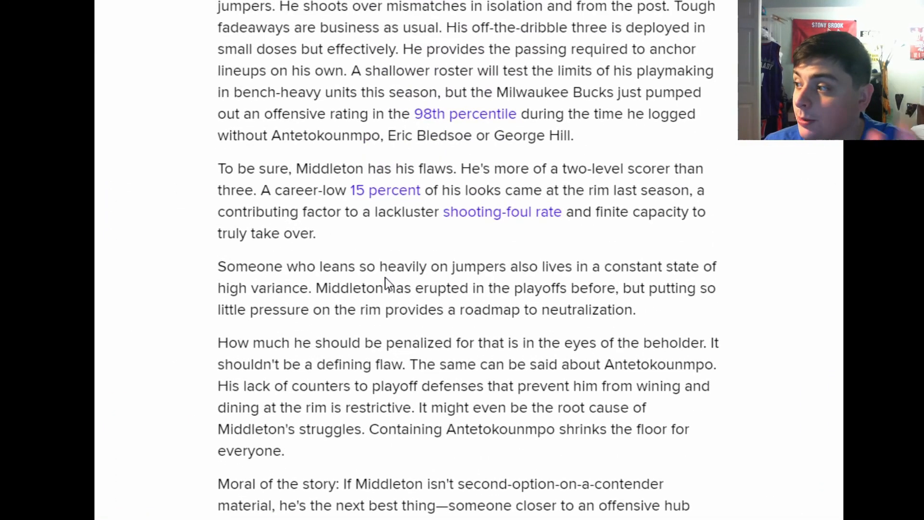
scroll("down", 3)
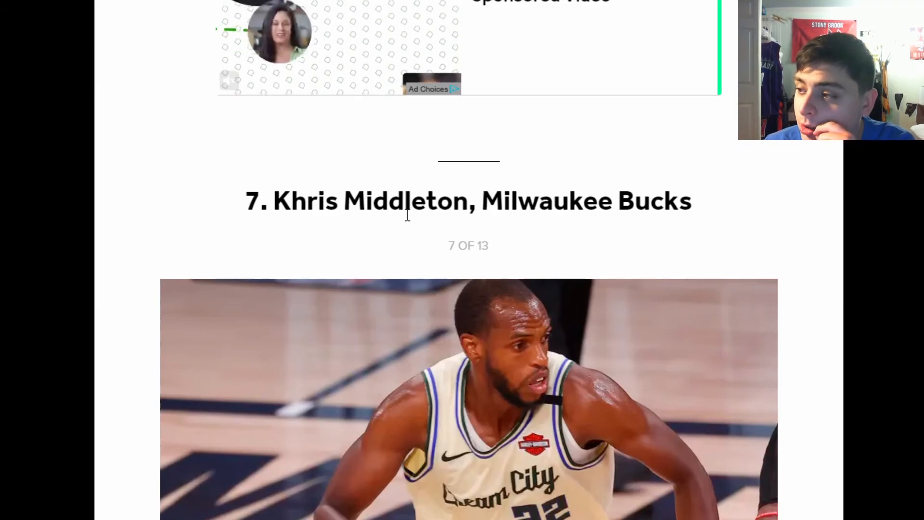
scroll("down", 3)
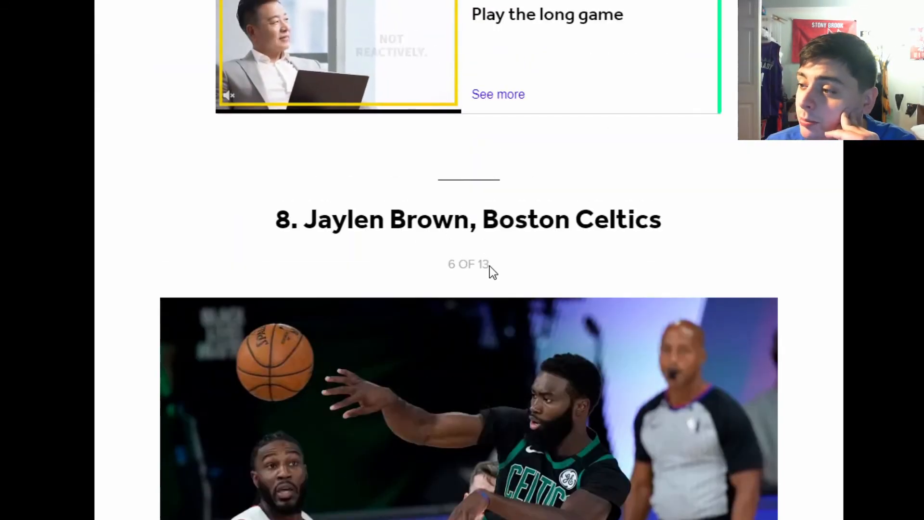
scroll("down", 3)
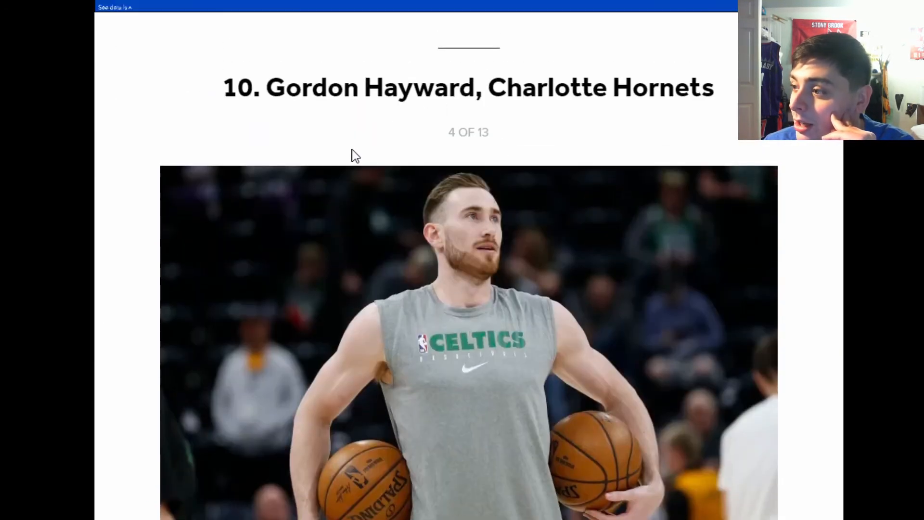
scroll("down", 3)
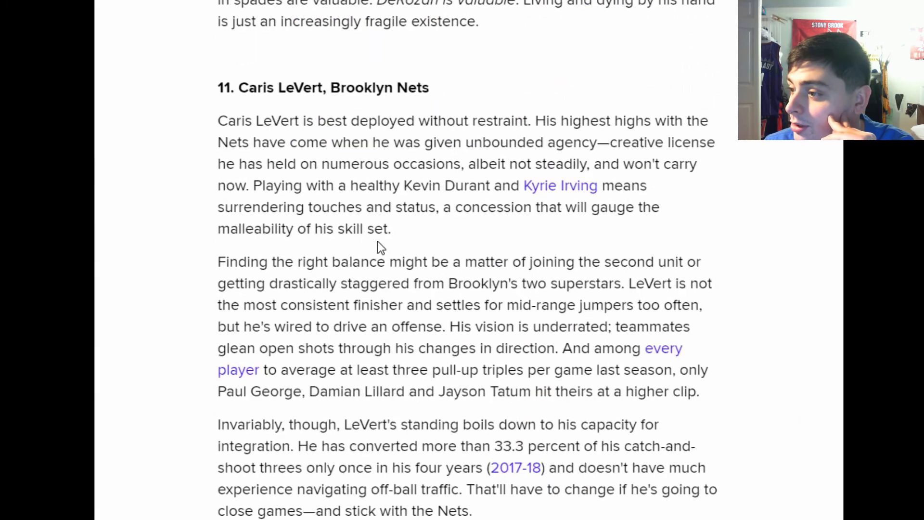
scroll("down", 3)
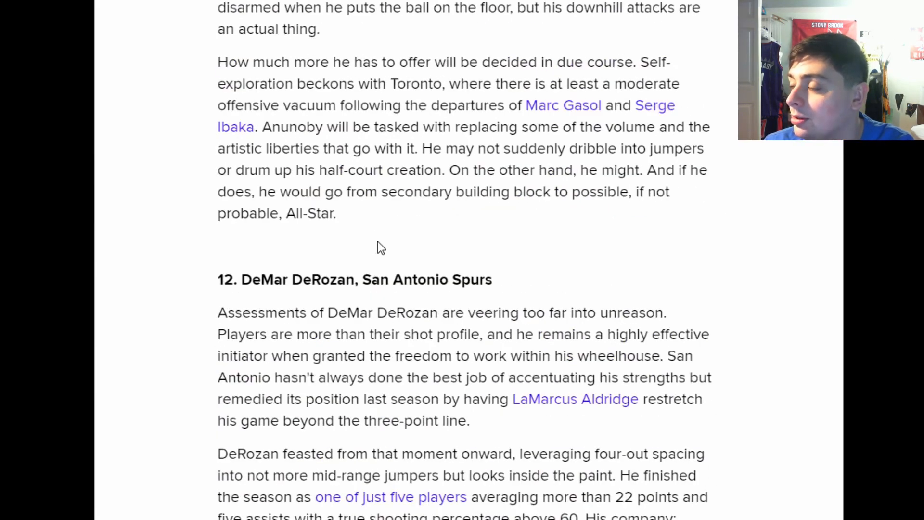
mouse_move(516, 221)
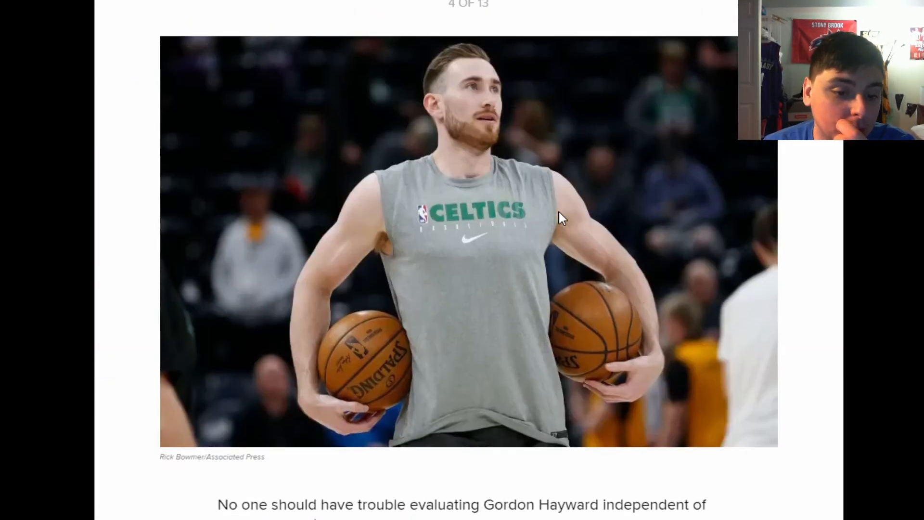
scroll("down", 3)
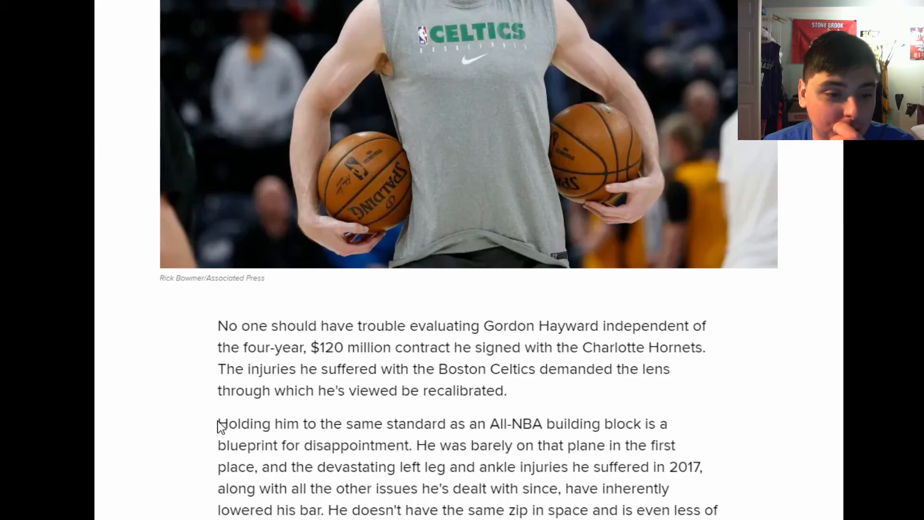
Highlight part of Hayward's write-up, then scroll down to entry 13, OG Anunoby
left_click_drag(218, 423, 412, 467)
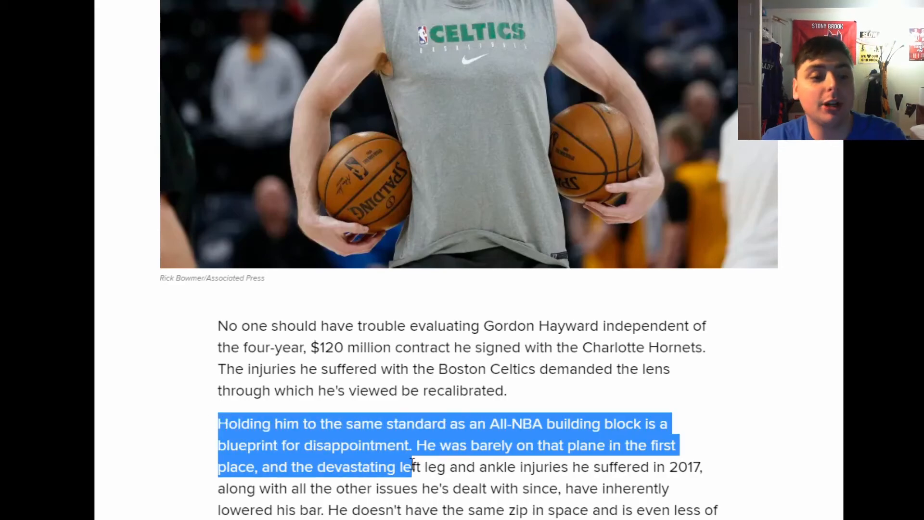
scroll("down", 3)
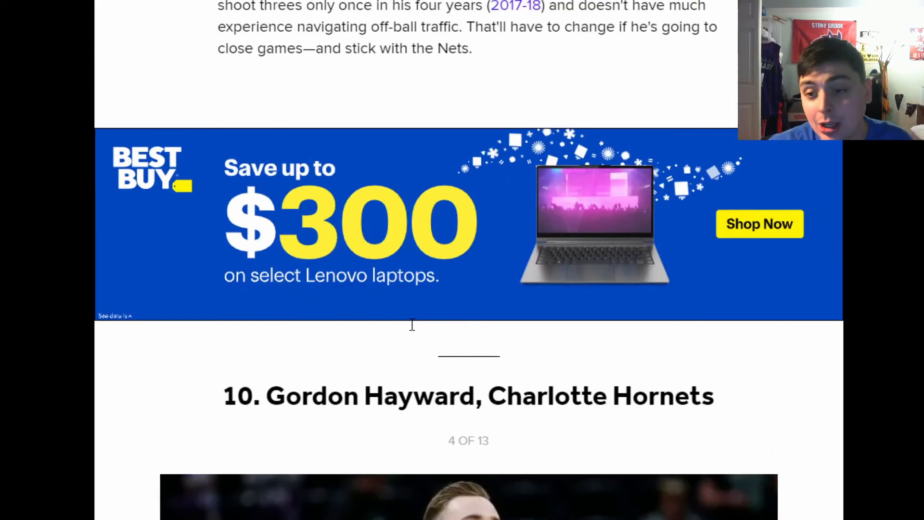
scroll("down", 3)
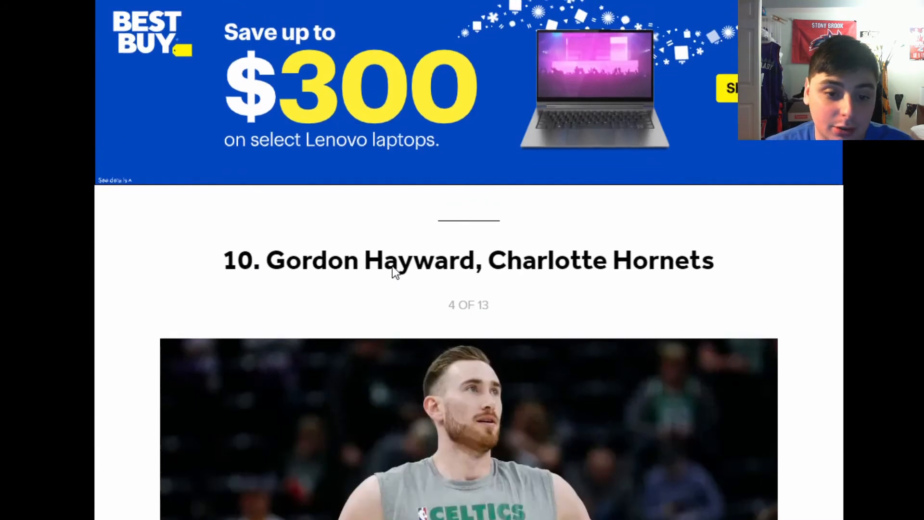
scroll("down", 3)
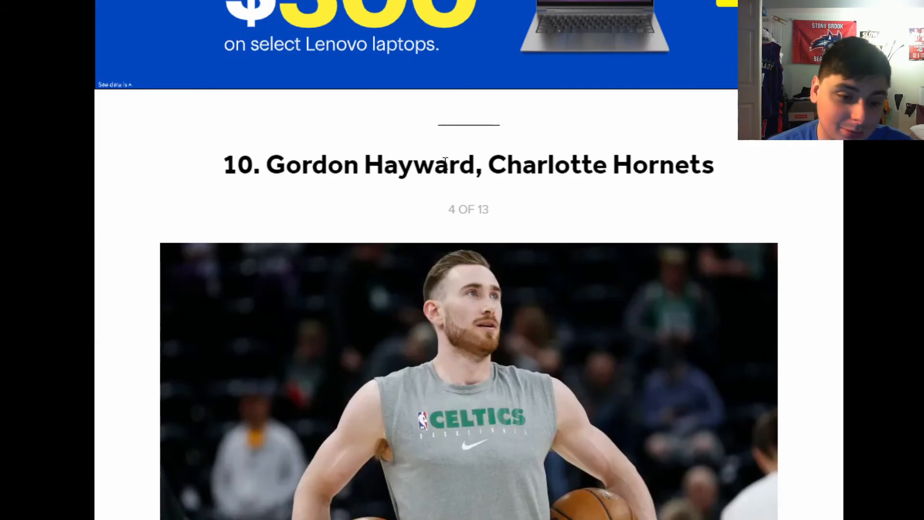
scroll("down", 3)
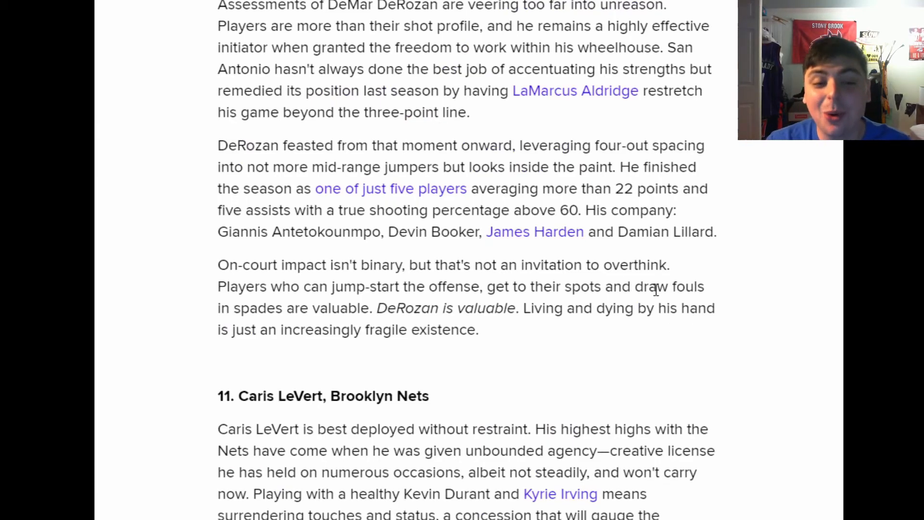
scroll("down", 3)
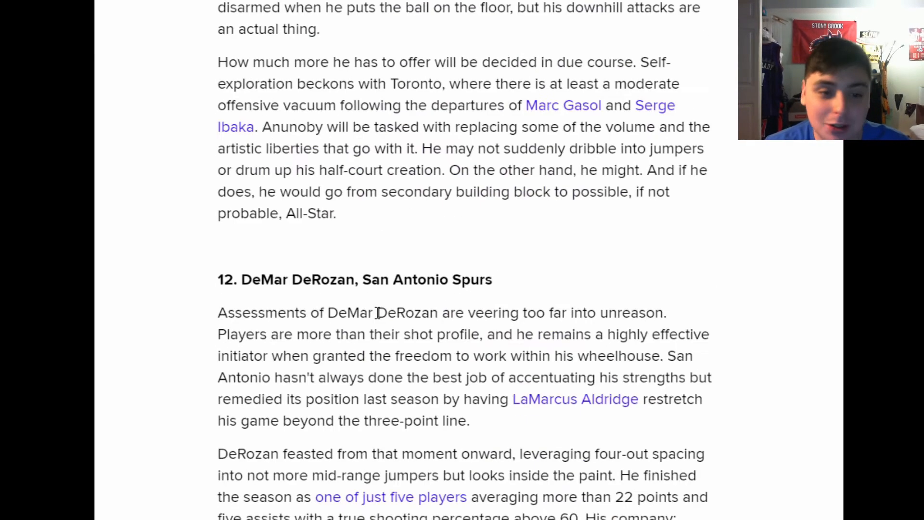
scroll("down", 3)
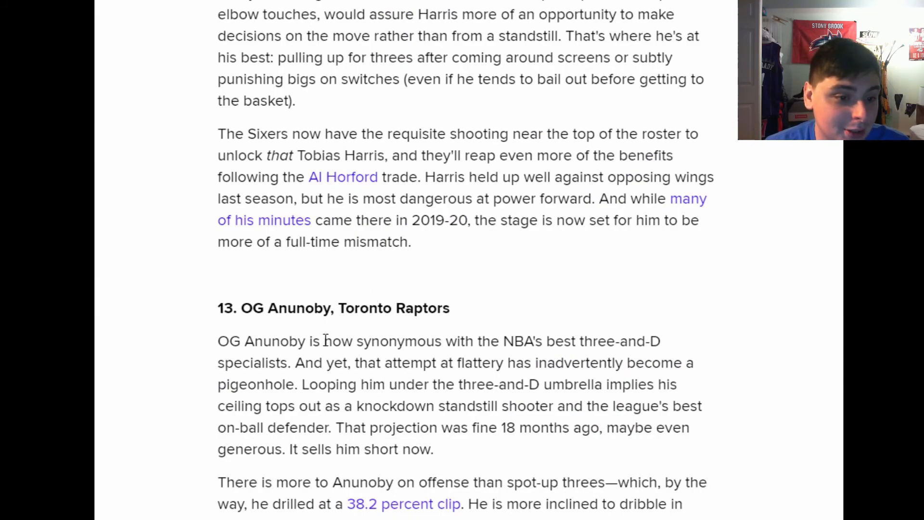
mouse_move(425, 323)
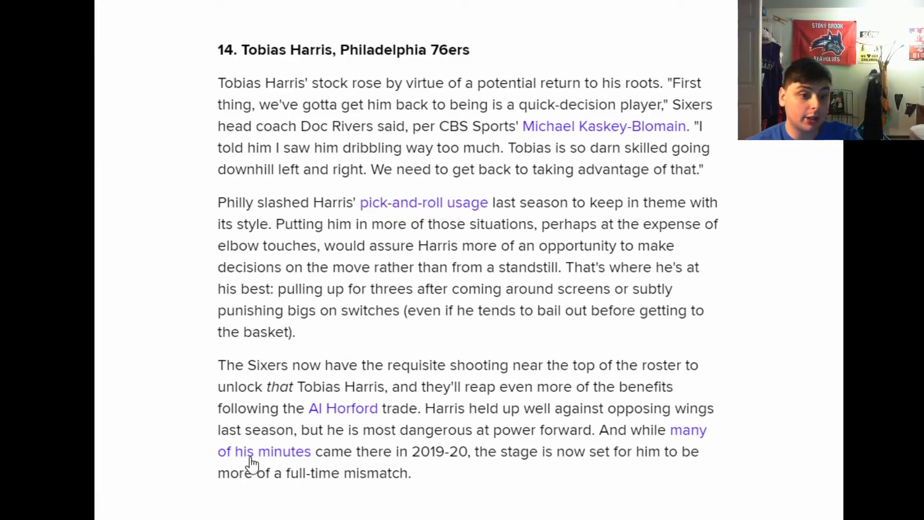
Scroll through Bleacher Report's entries 14-20 down to 22. Michael Porter Jr., Denver Nuggets
scroll("up", 3)
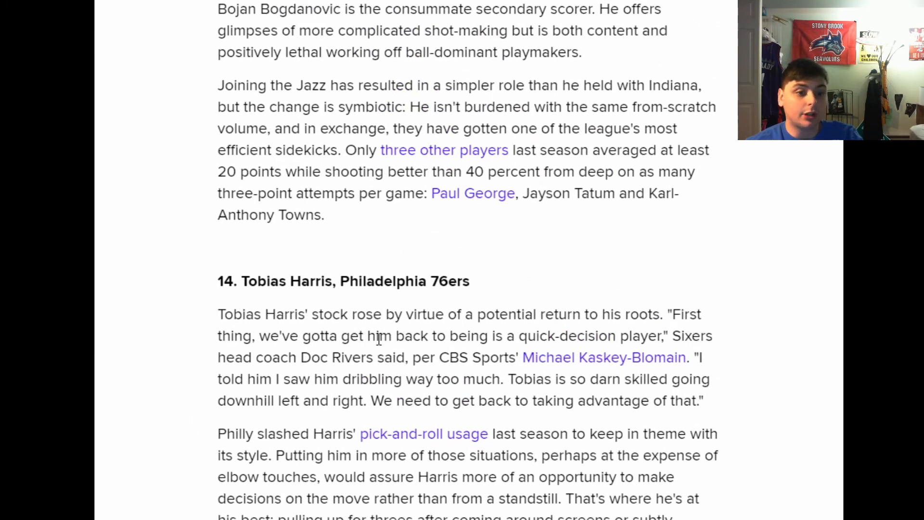
mouse_move(289, 308)
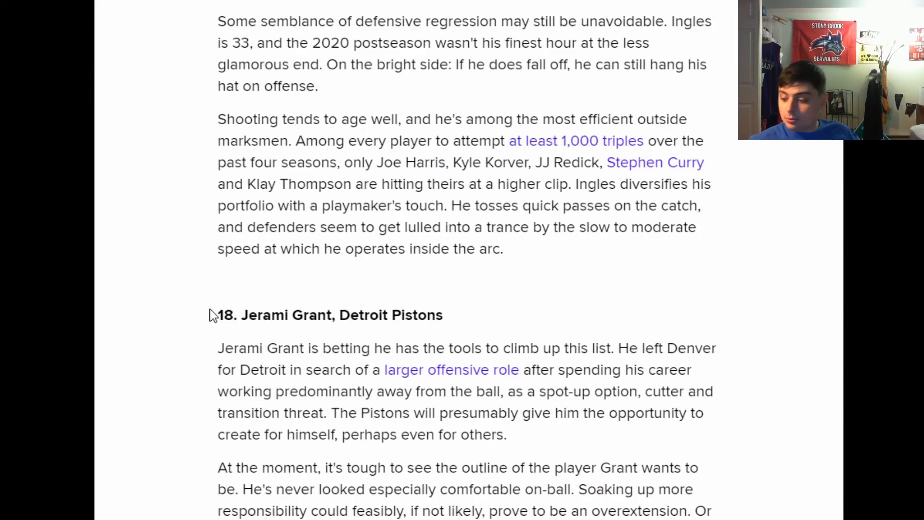
mouse_move(264, 403)
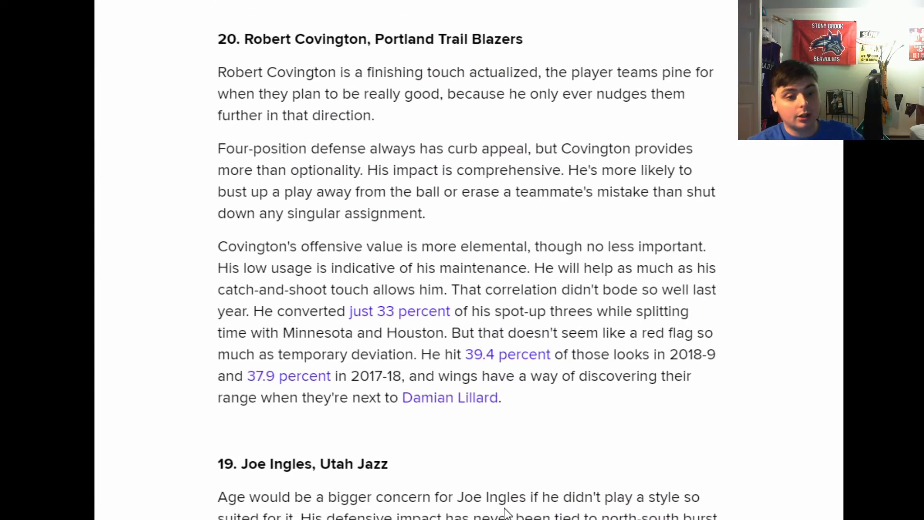
scroll("down", 3)
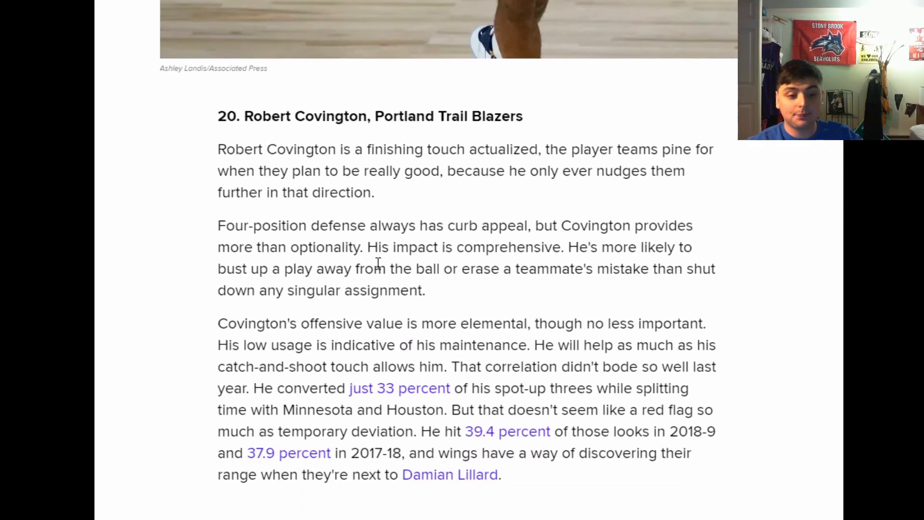
scroll("down", 3)
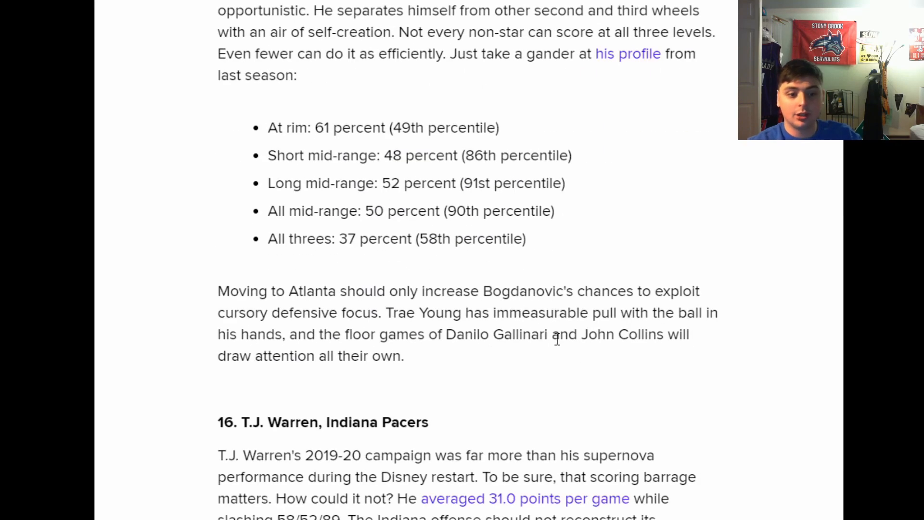
scroll("down", 3)
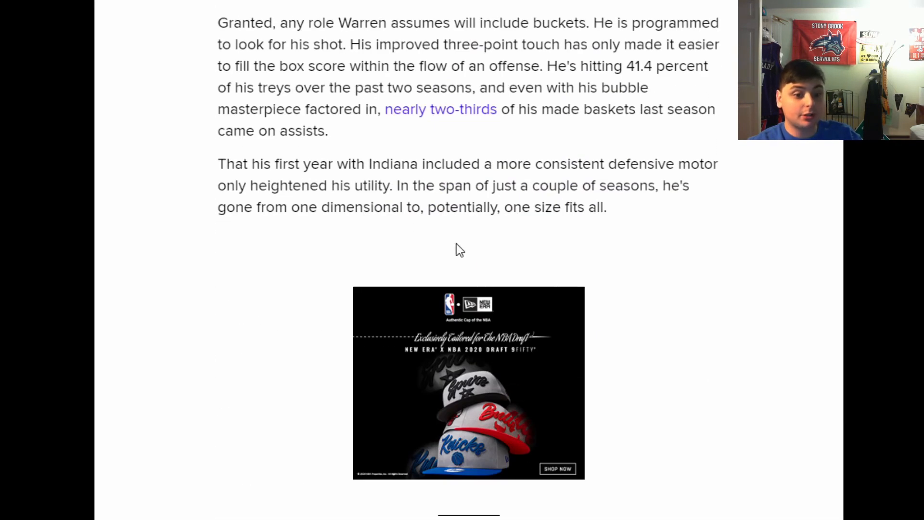
scroll("down", 3)
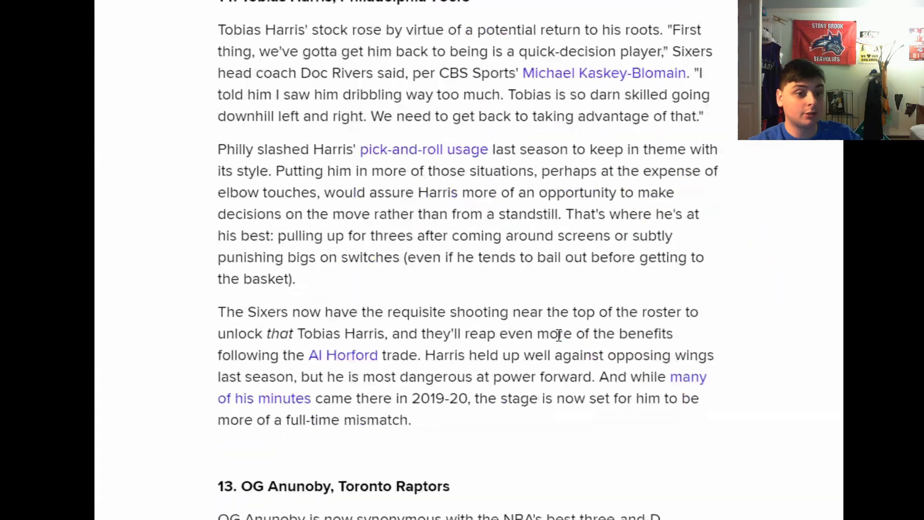
scroll("down", 3)
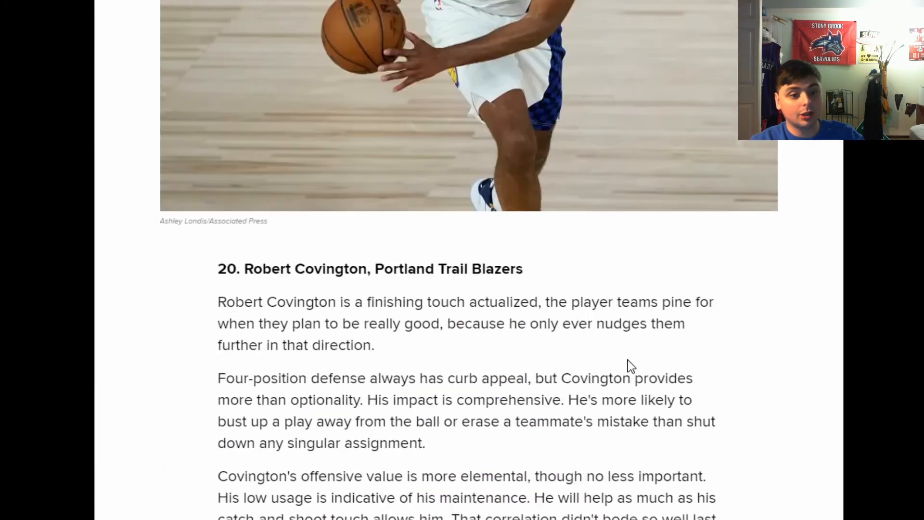
scroll("down", 3)
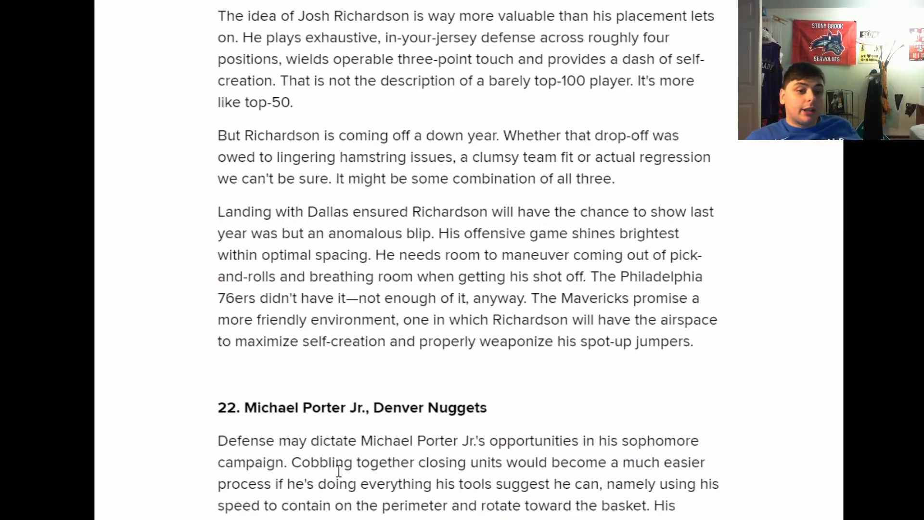
scroll("down", 3)
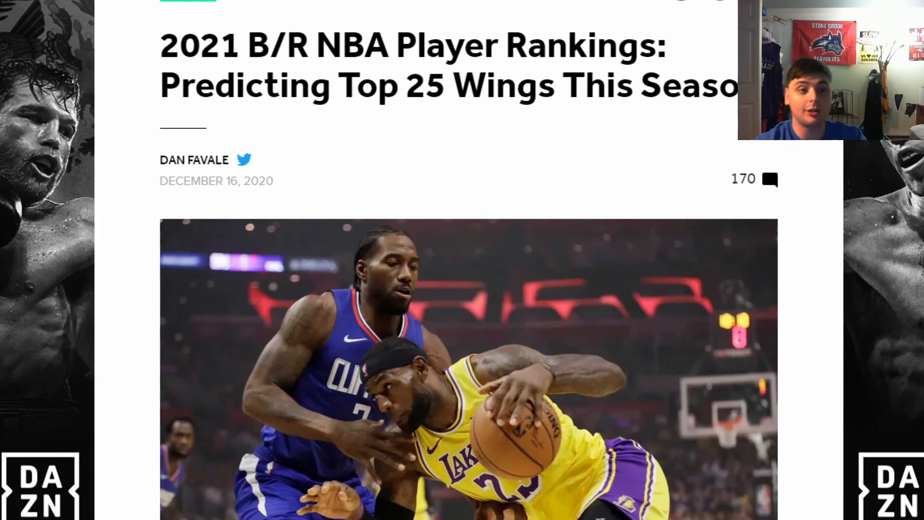
mouse_move(713, 235)
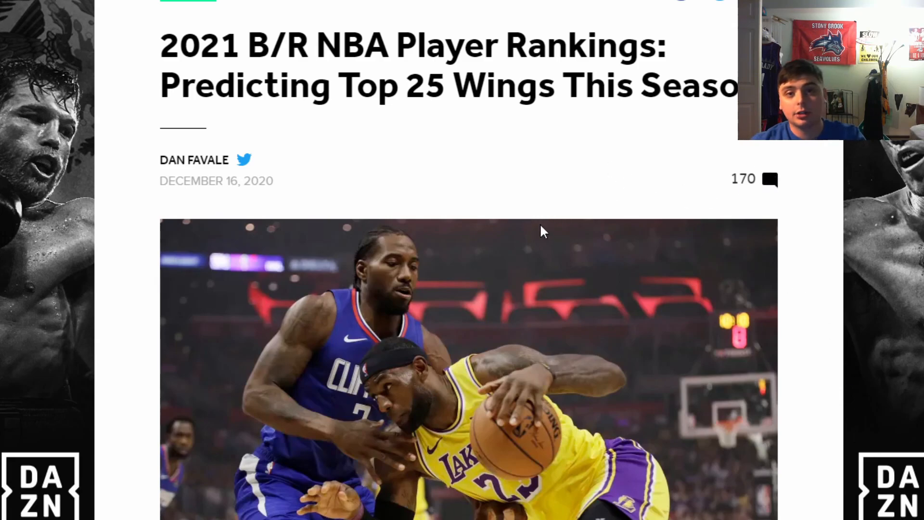
mouse_move(531, 306)
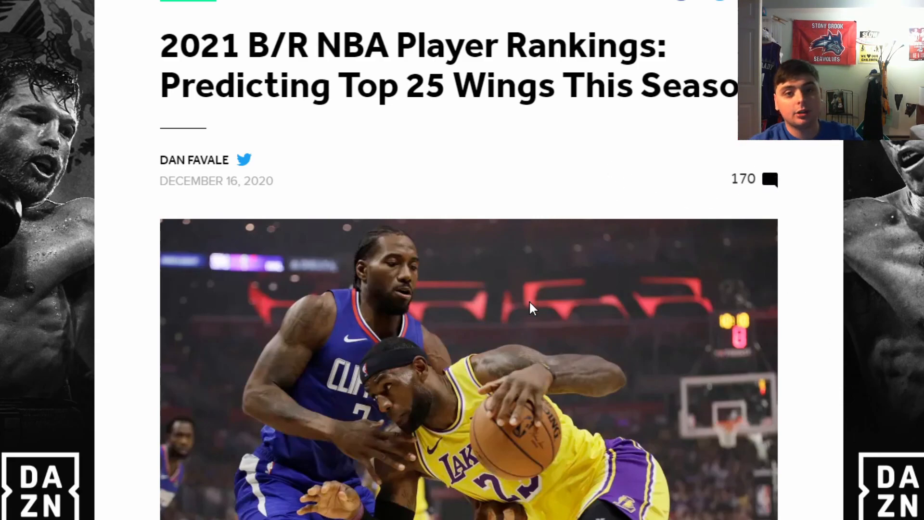